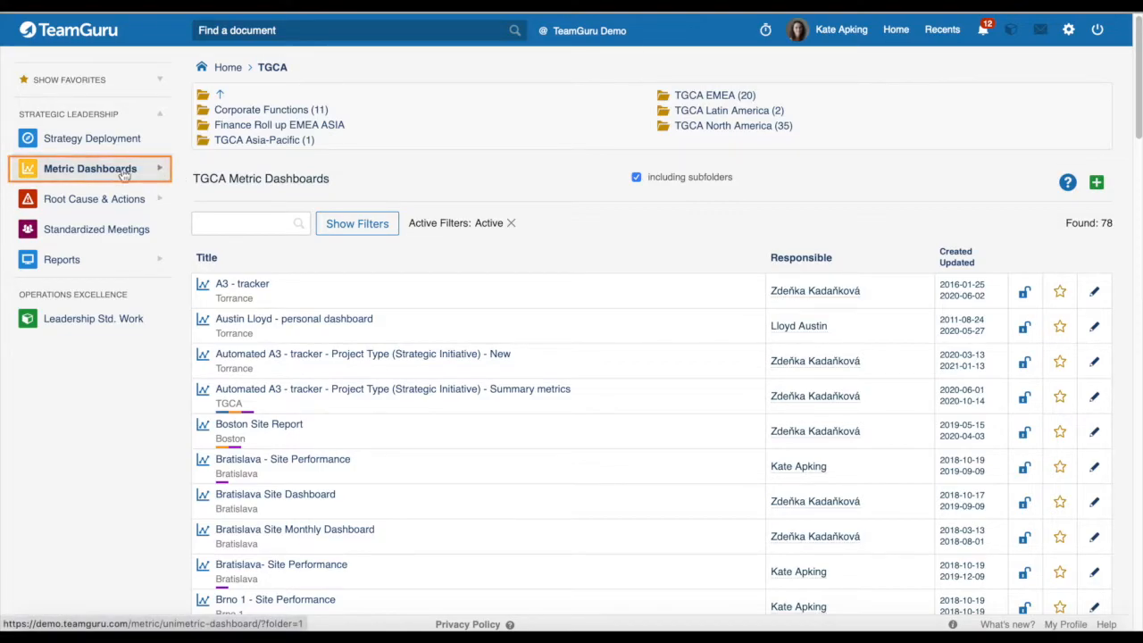
Step: Open Metrics from the Metric Dashboards menu, listing all 95 active metrics
click(89, 168)
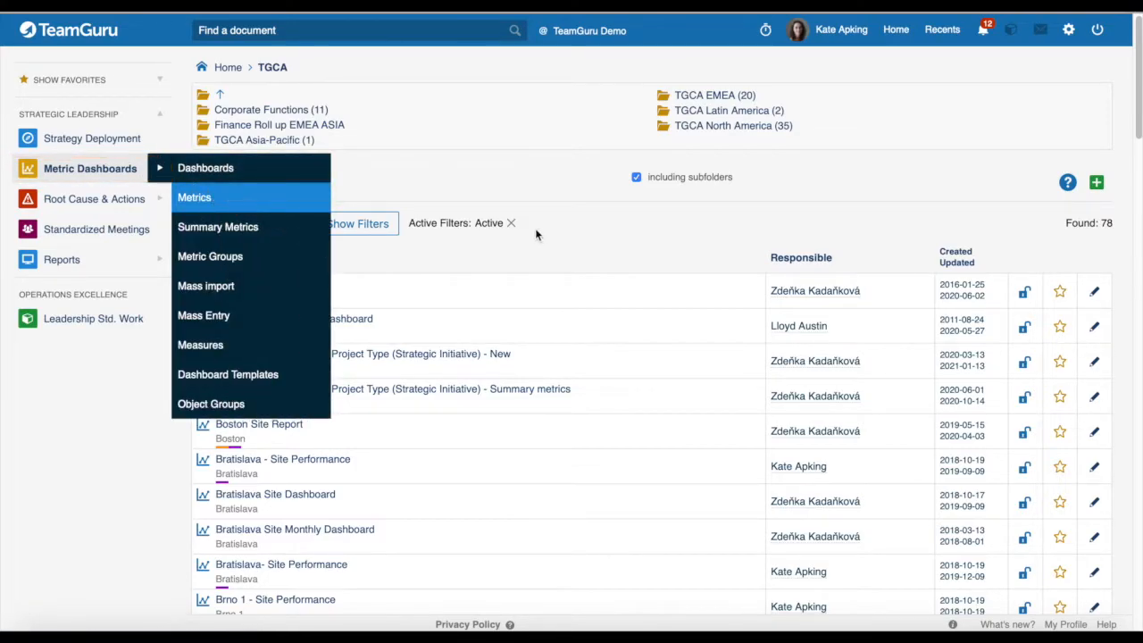
click(193, 197)
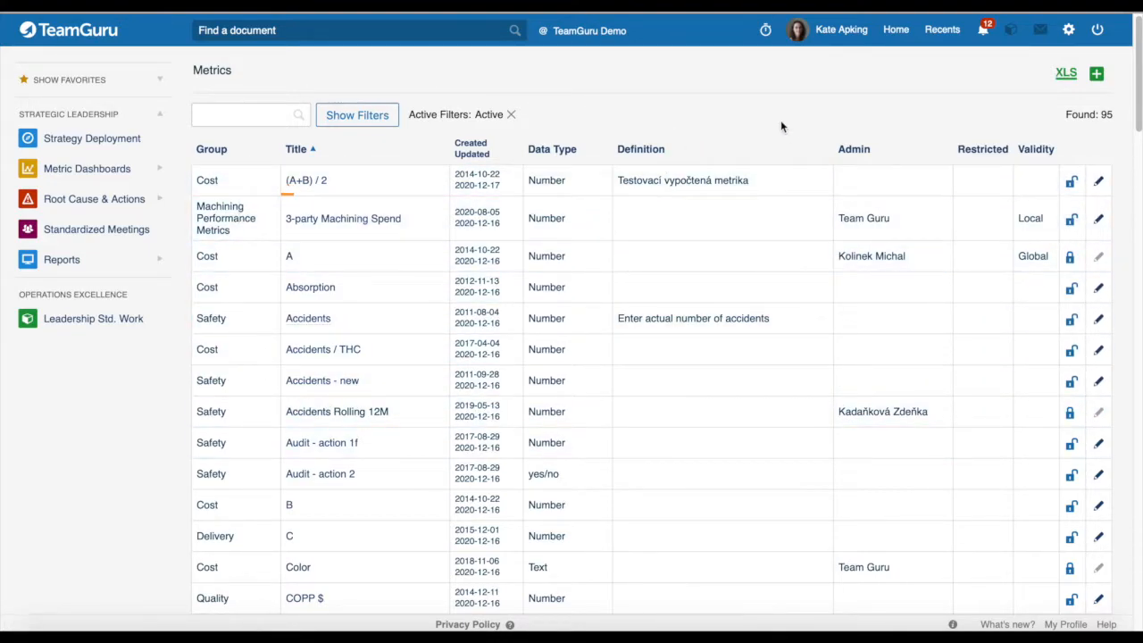
mouse_move(1096, 73)
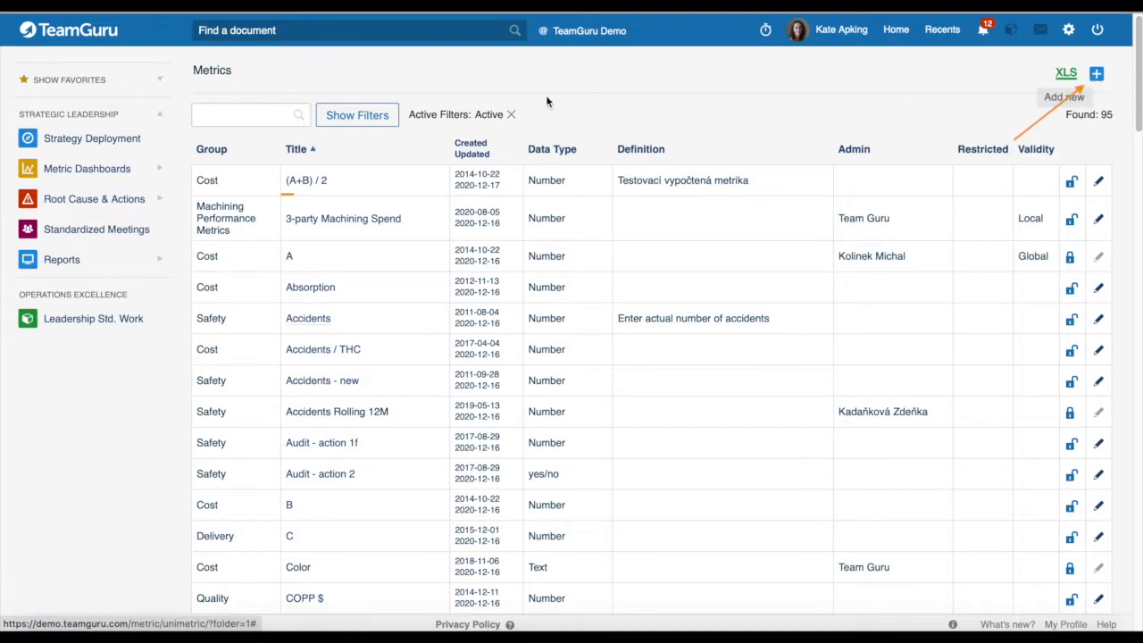
Step: Add a new metric and set its group to Delivery
click(1095, 74)
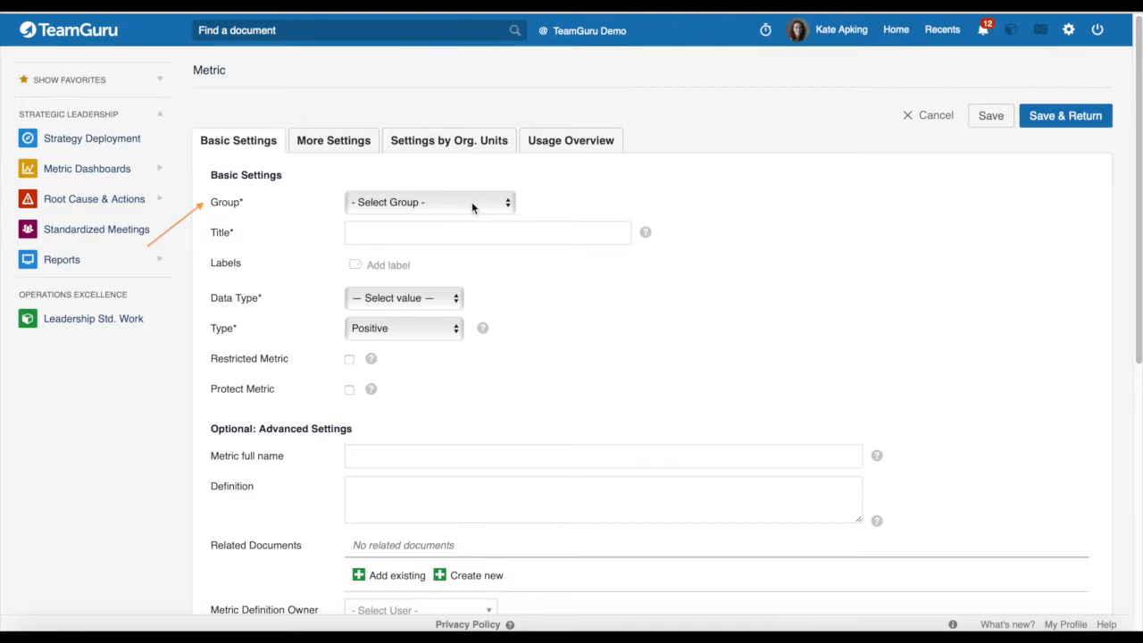
click(428, 202)
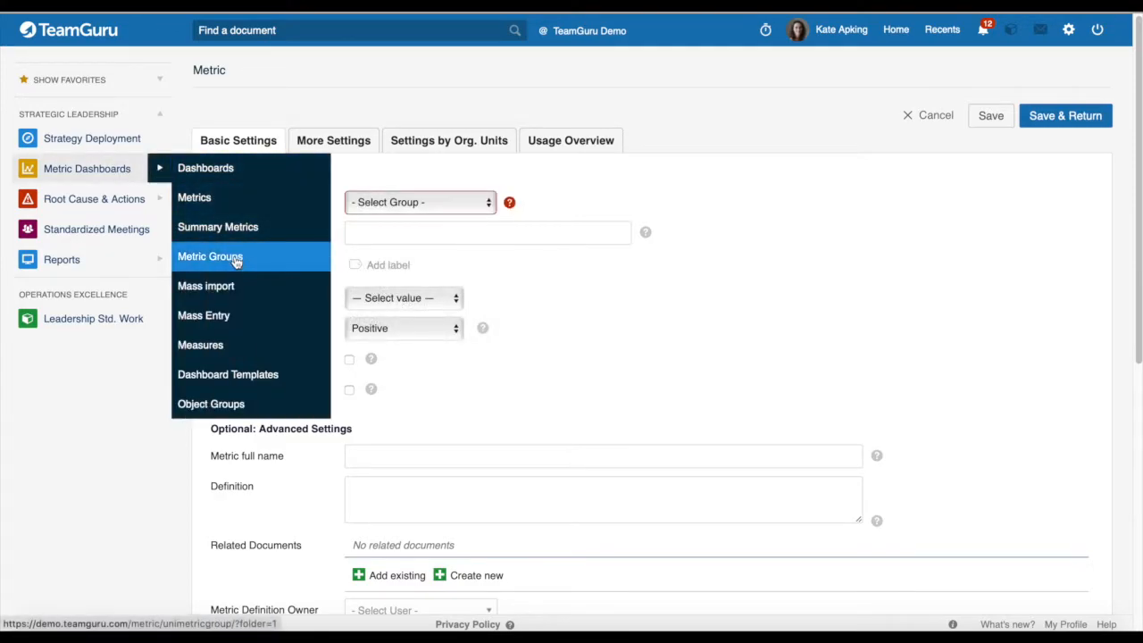
mouse_move(572, 204)
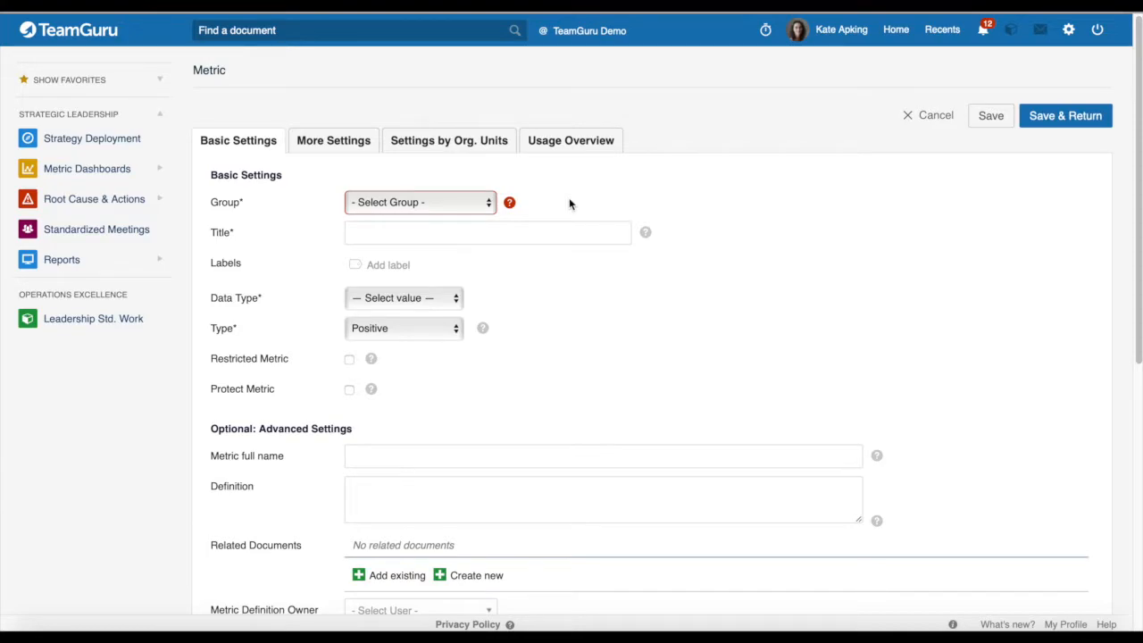
mouse_move(429, 208)
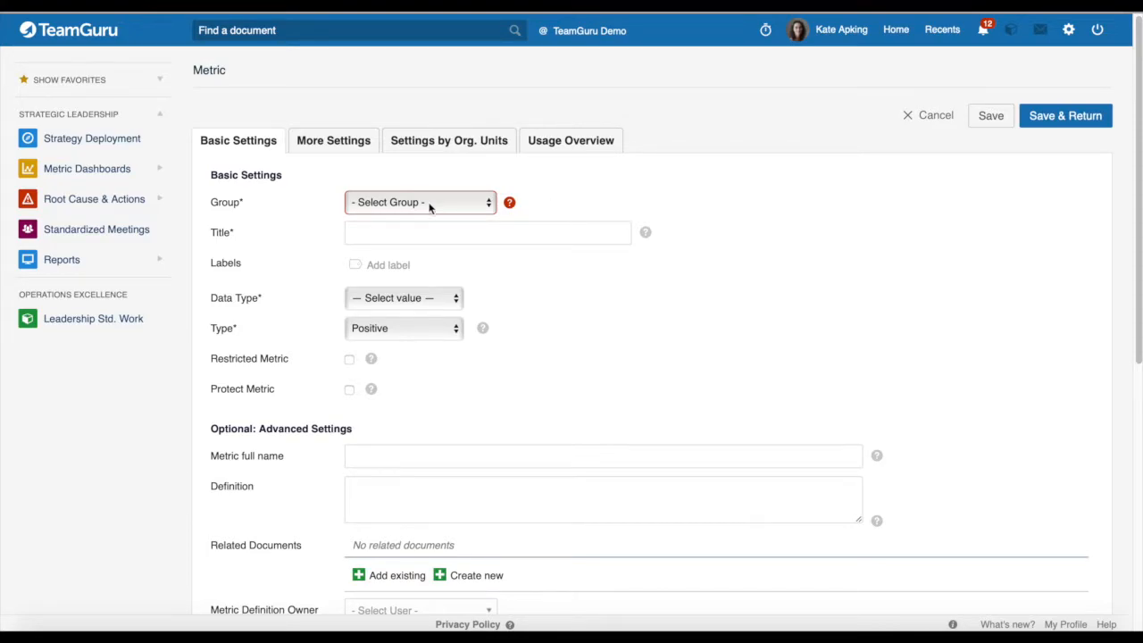
click(420, 202)
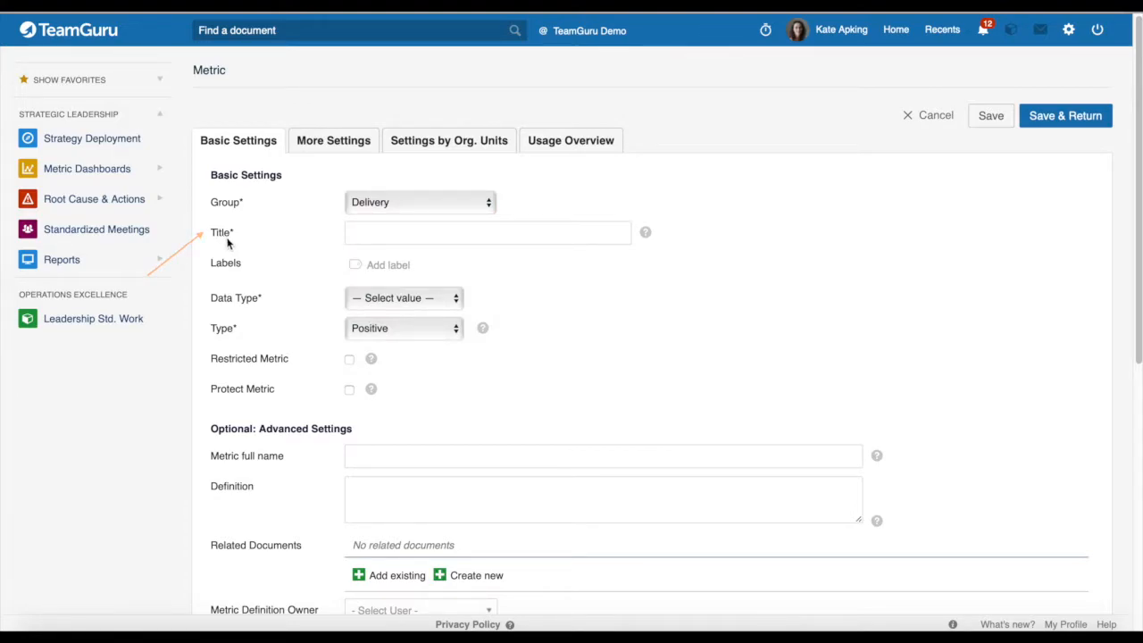
mouse_move(228, 274)
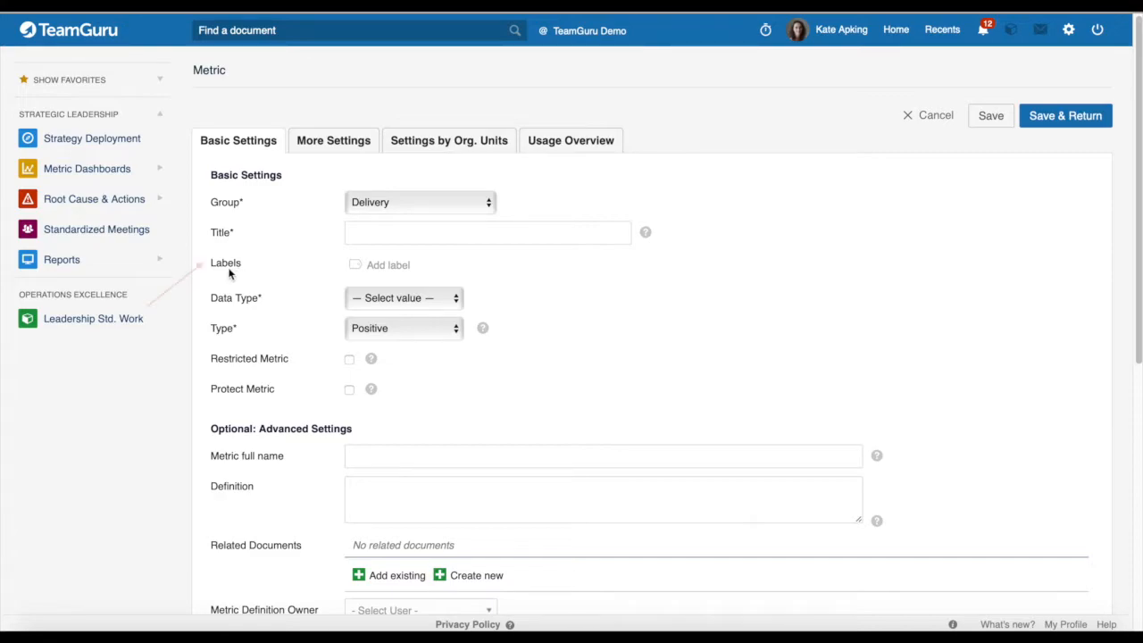
mouse_move(293, 260)
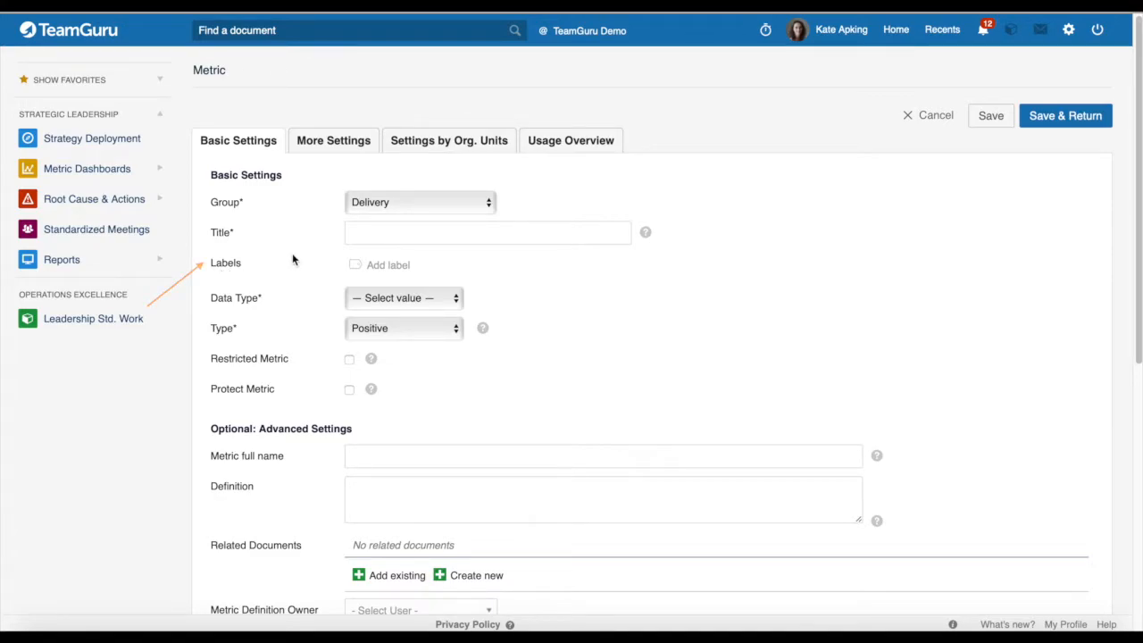
Step: Set the metric's data type to Number and view the units conversion help
click(403, 297)
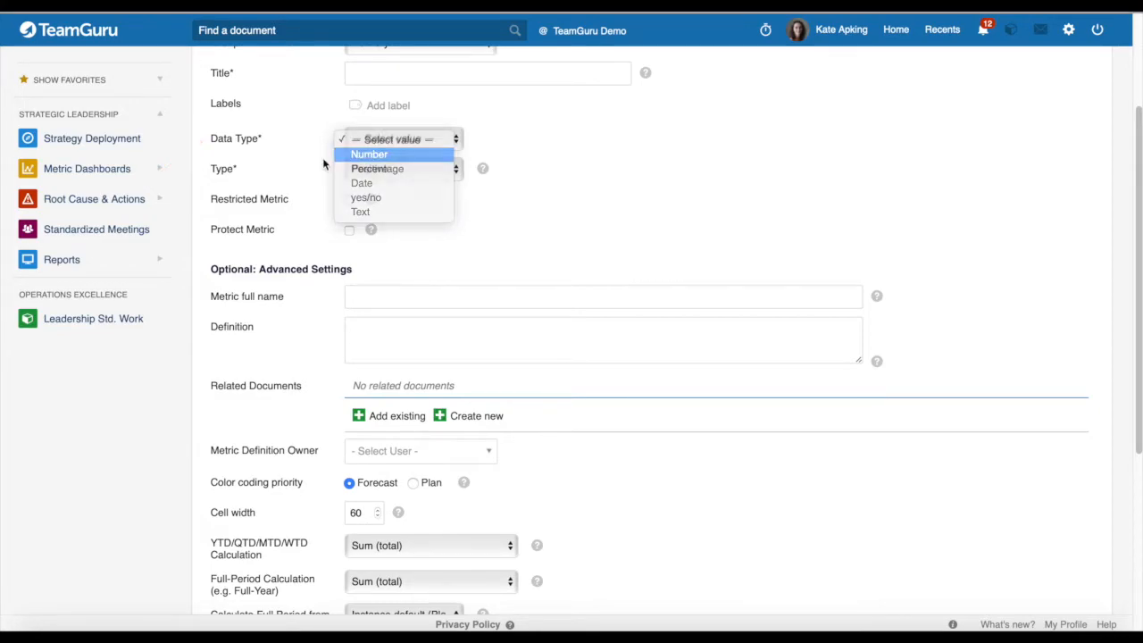
click(369, 153)
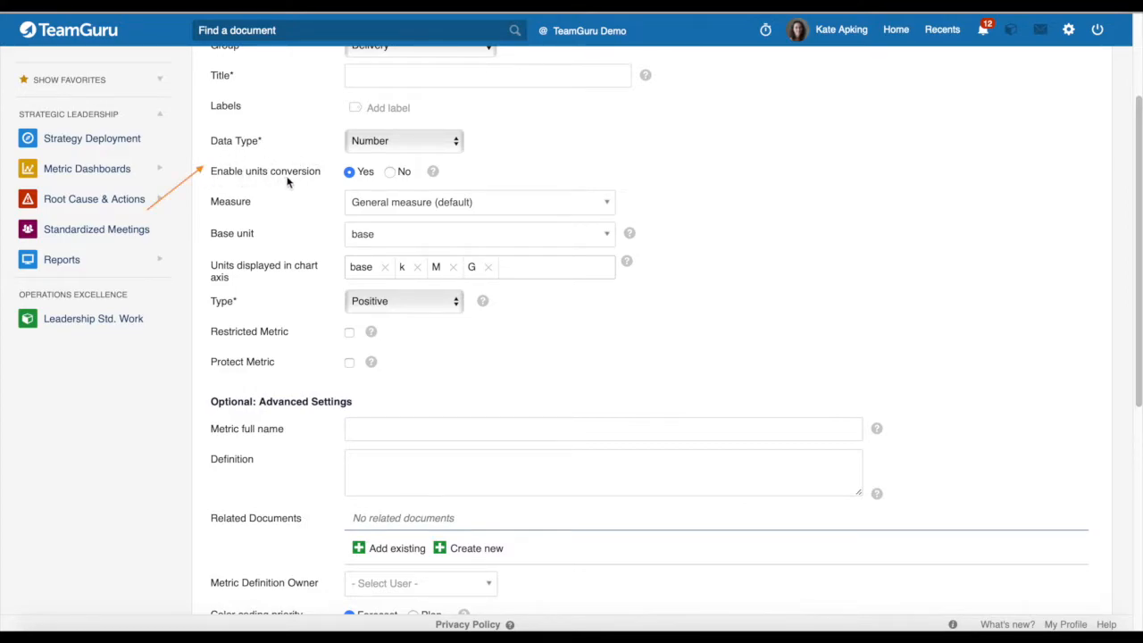
mouse_move(433, 171)
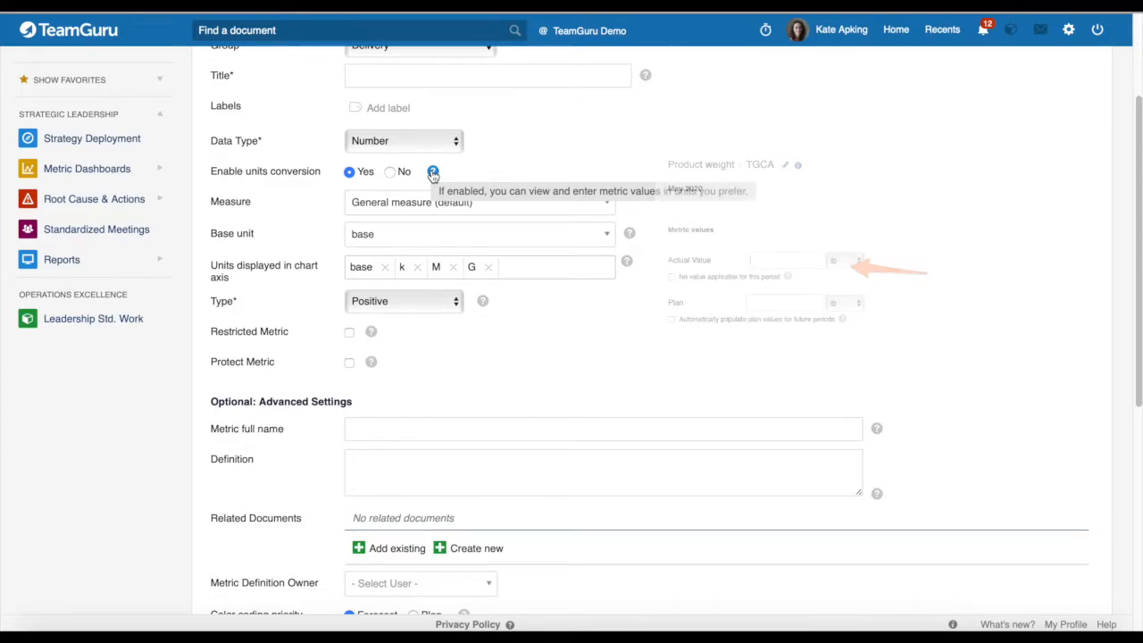
click(432, 171)
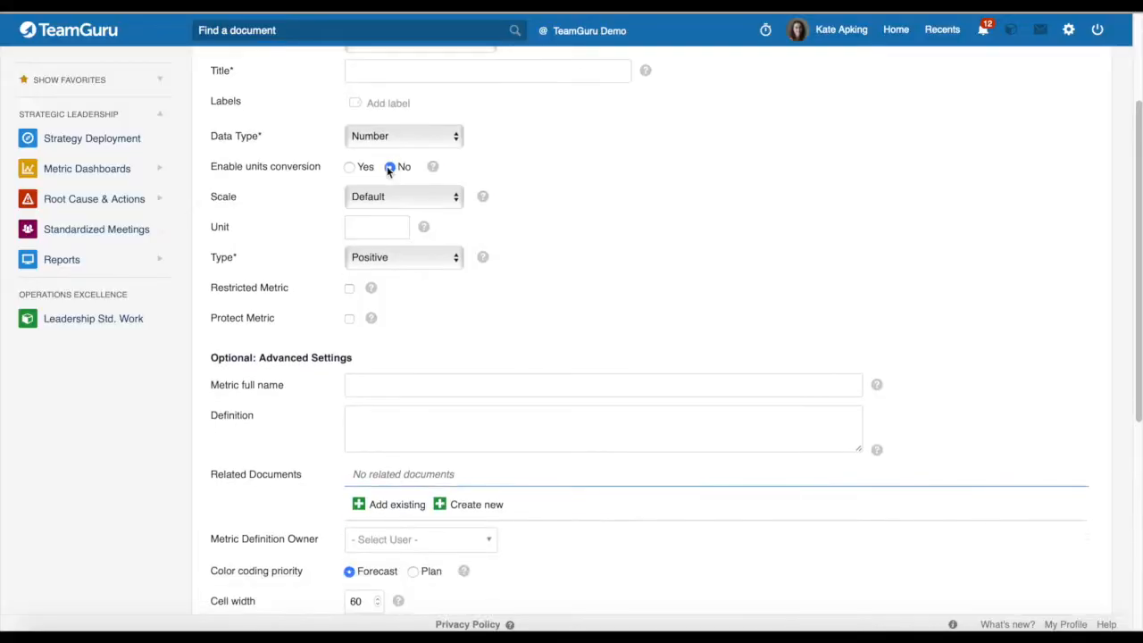
click(389, 167)
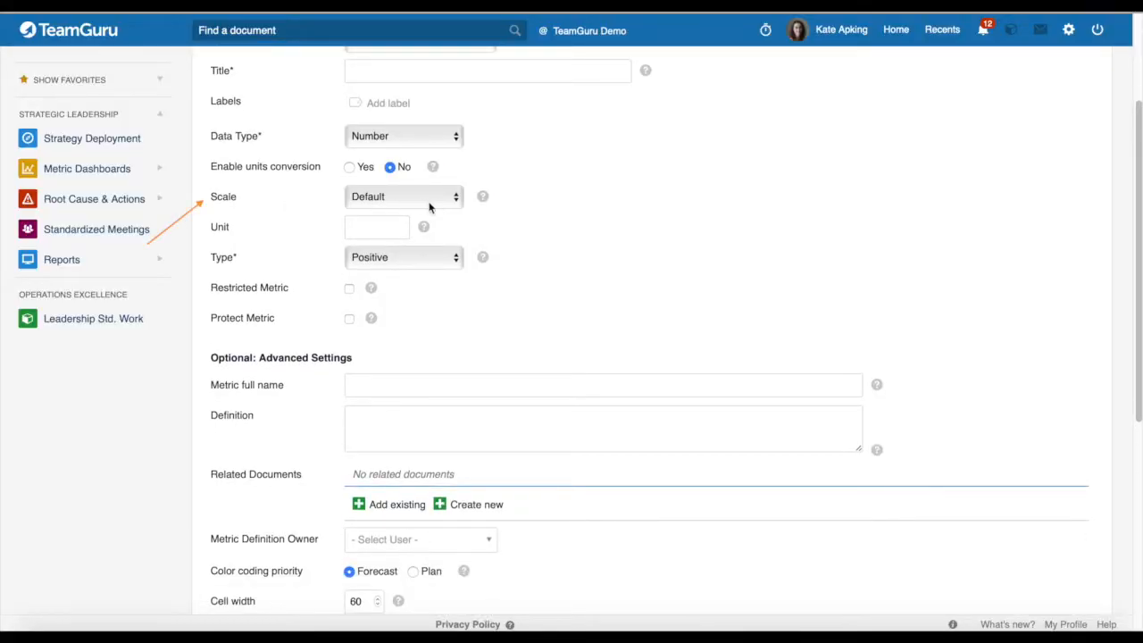
click(403, 196)
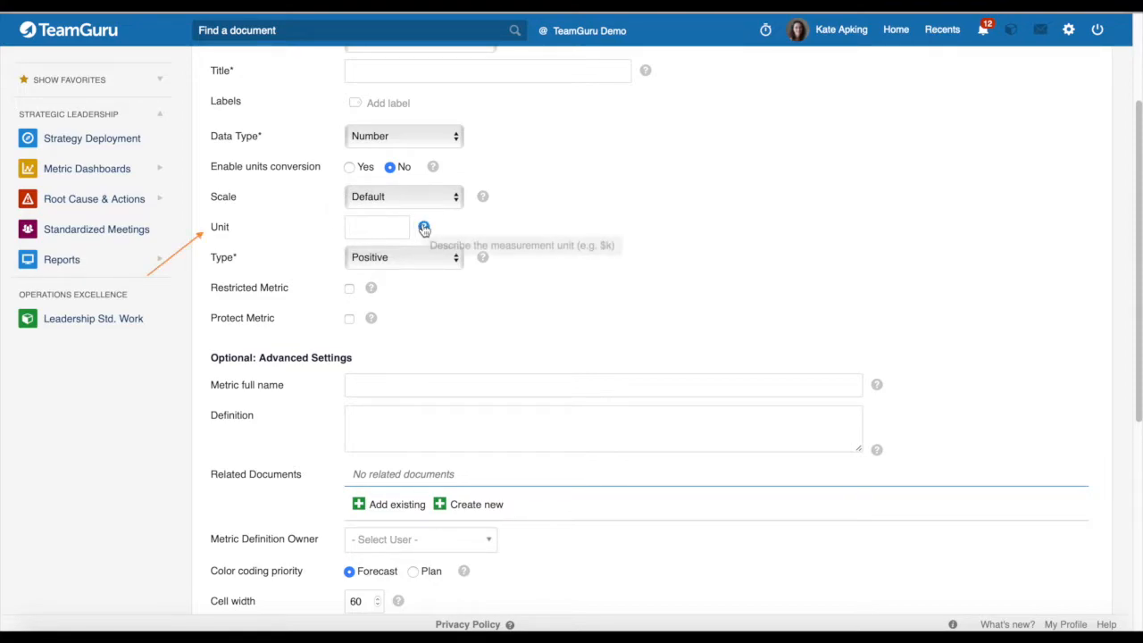
mouse_move(290, 271)
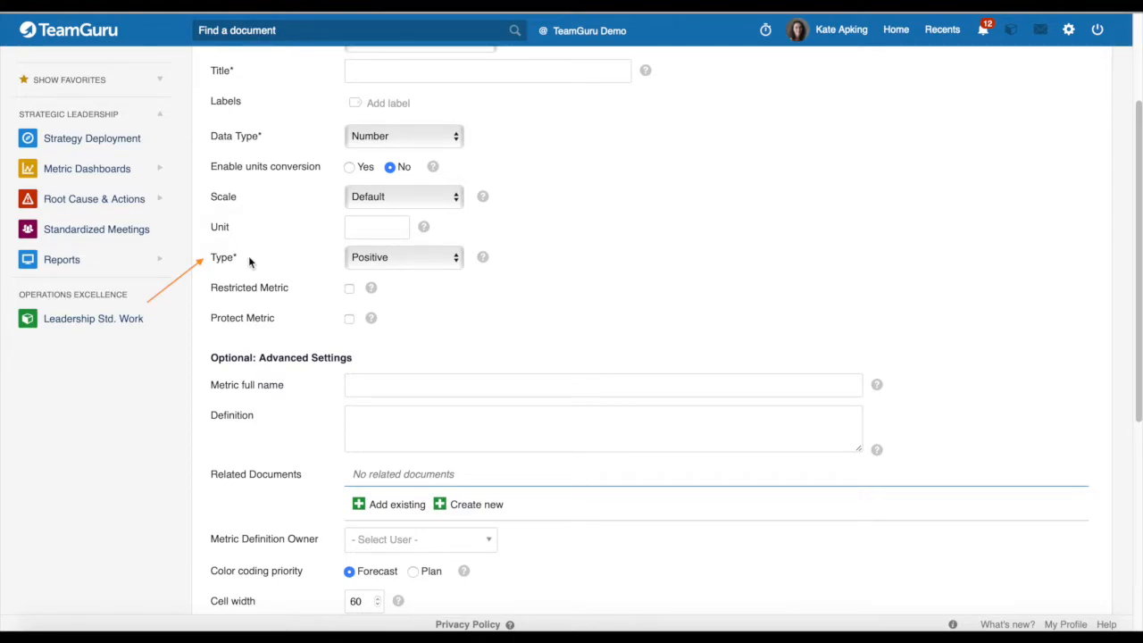
mouse_move(411, 259)
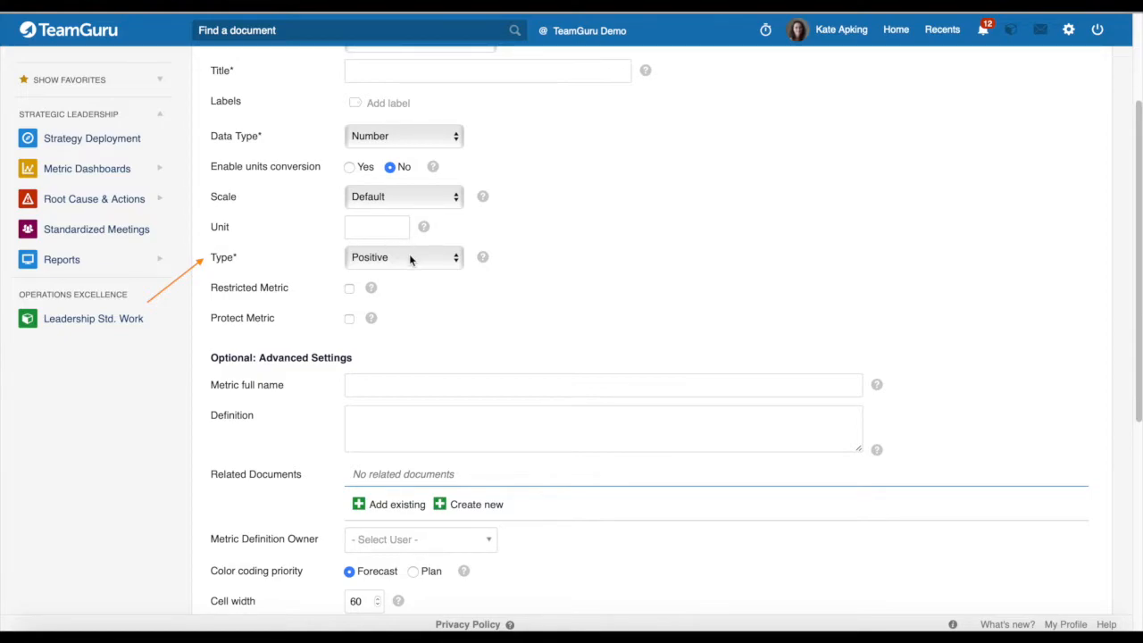
mouse_move(483, 257)
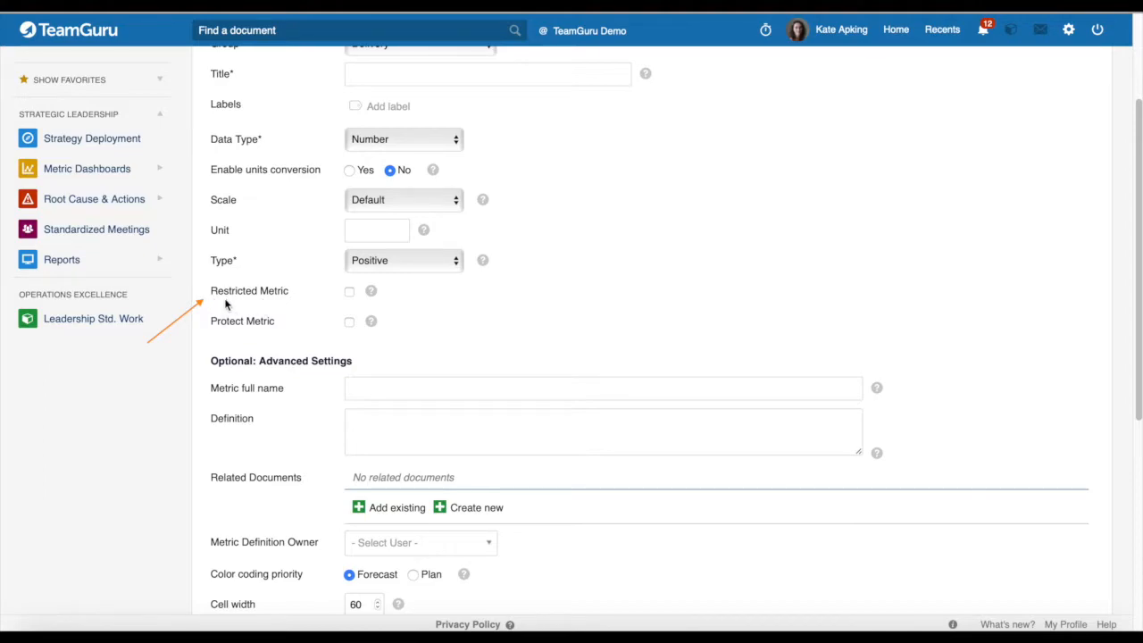
mouse_move(371, 291)
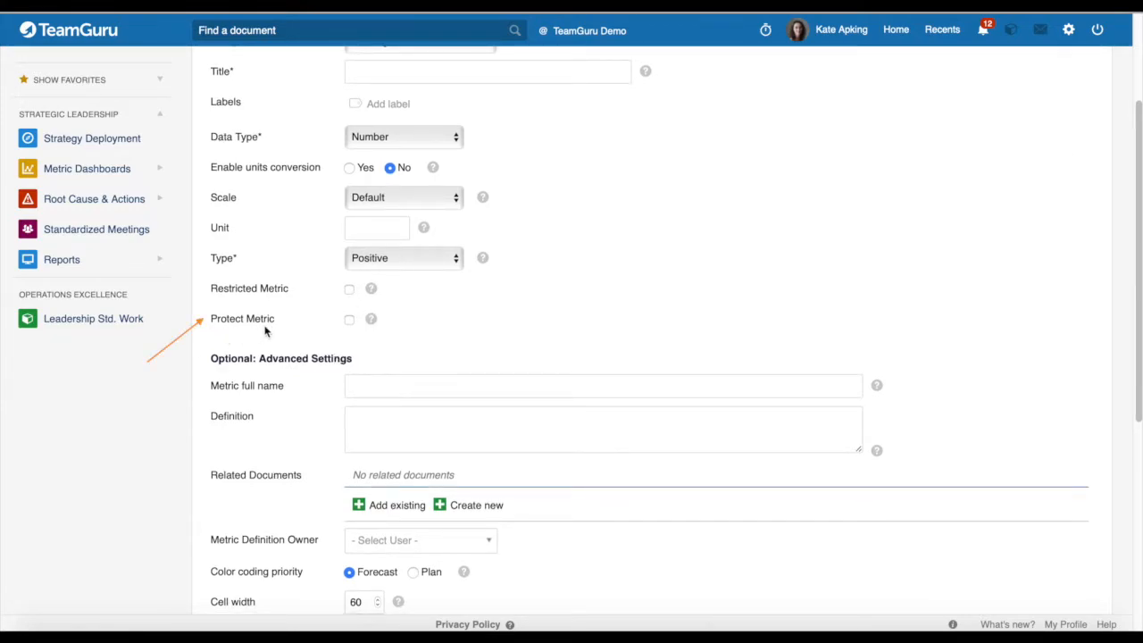
Step: Enable Protect Metric, keeping settings protected and actual and plan values always locked
click(350, 319)
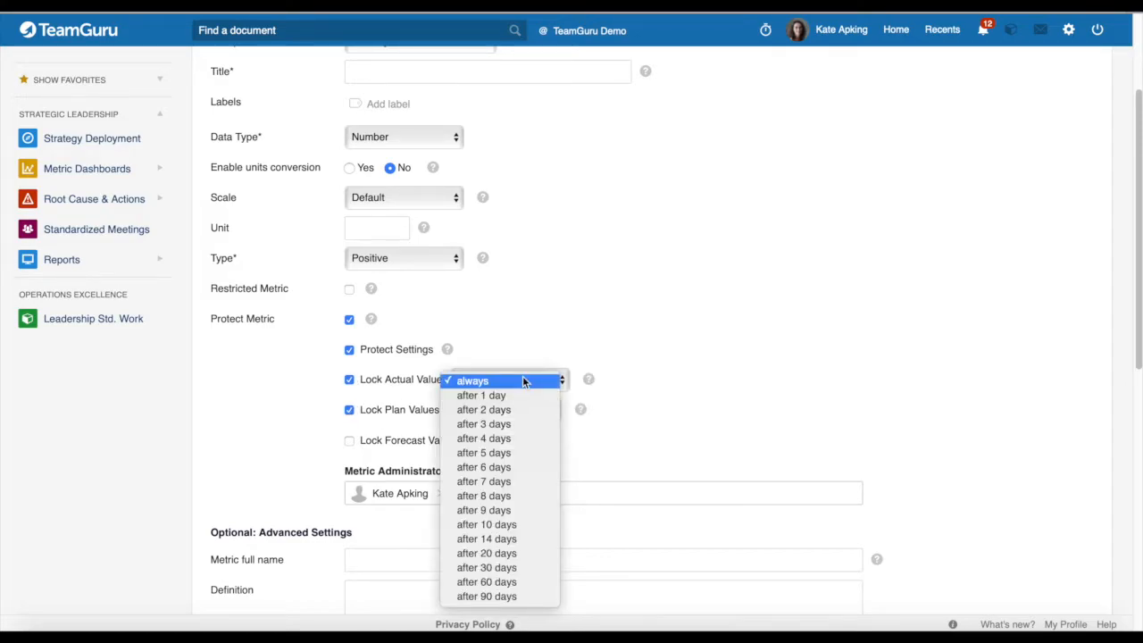
click(473, 380)
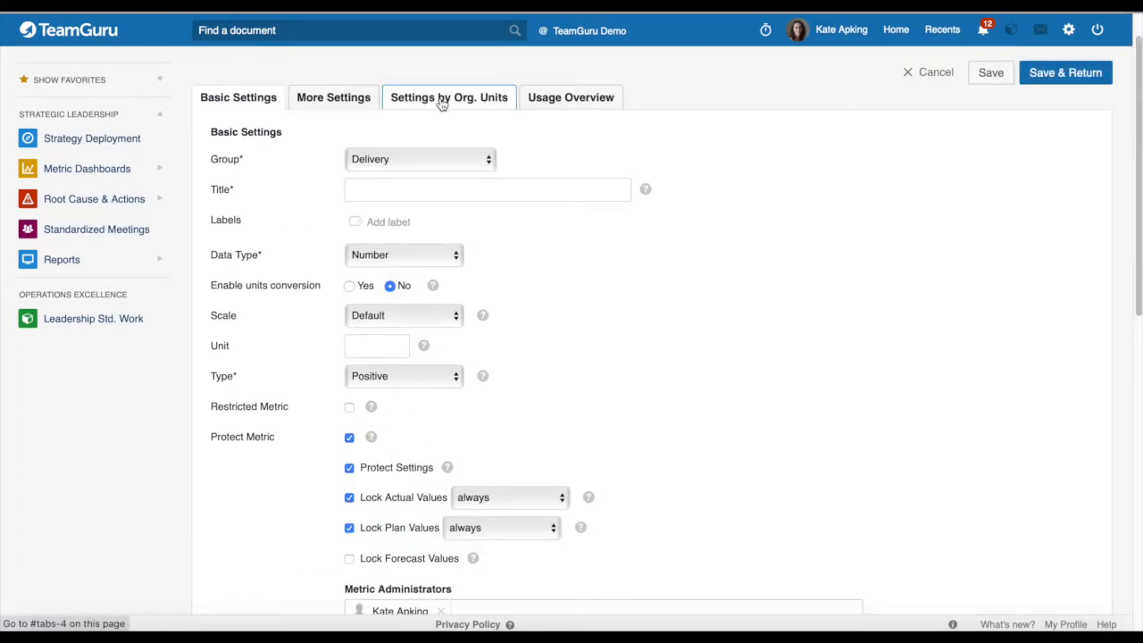
scroll(down, 3)
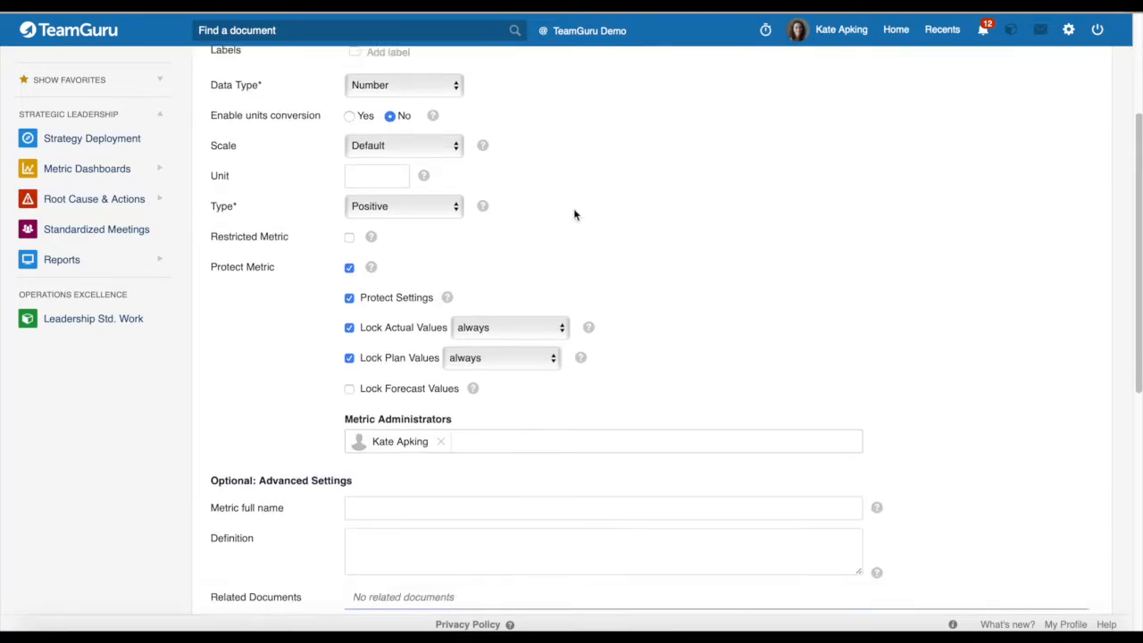
scroll(down, 3)
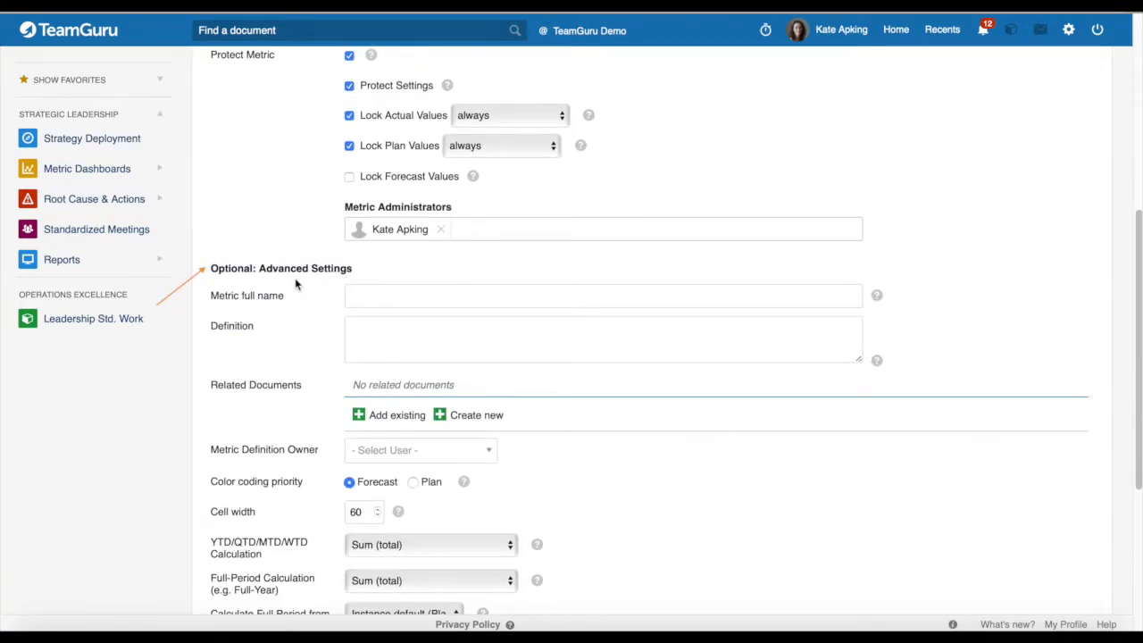
scroll(down, 3)
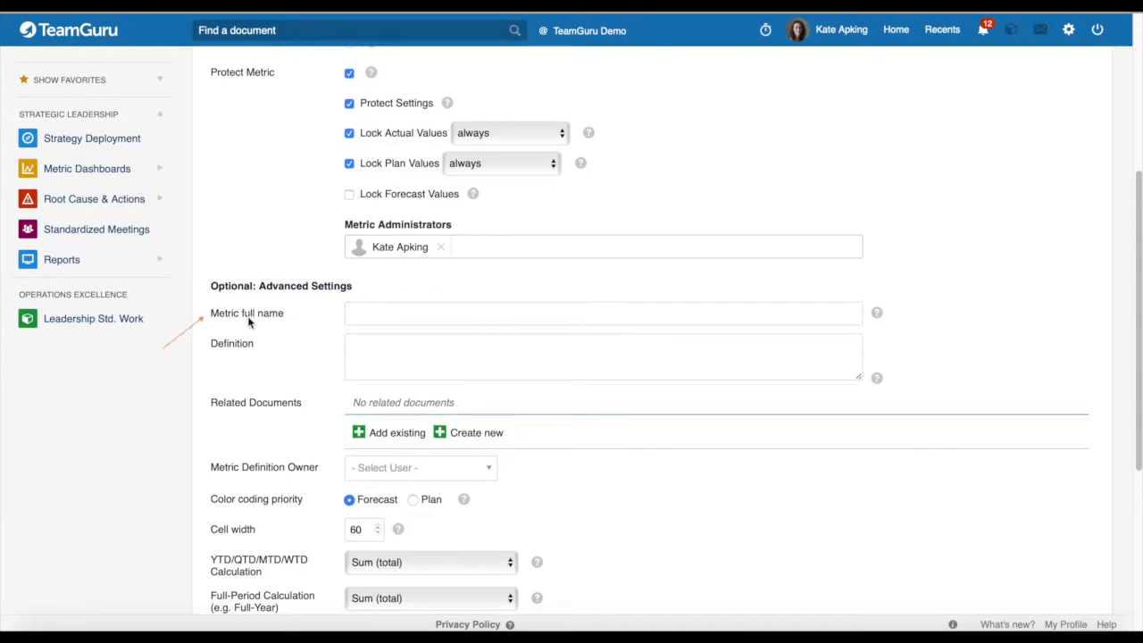
mouse_move(877, 312)
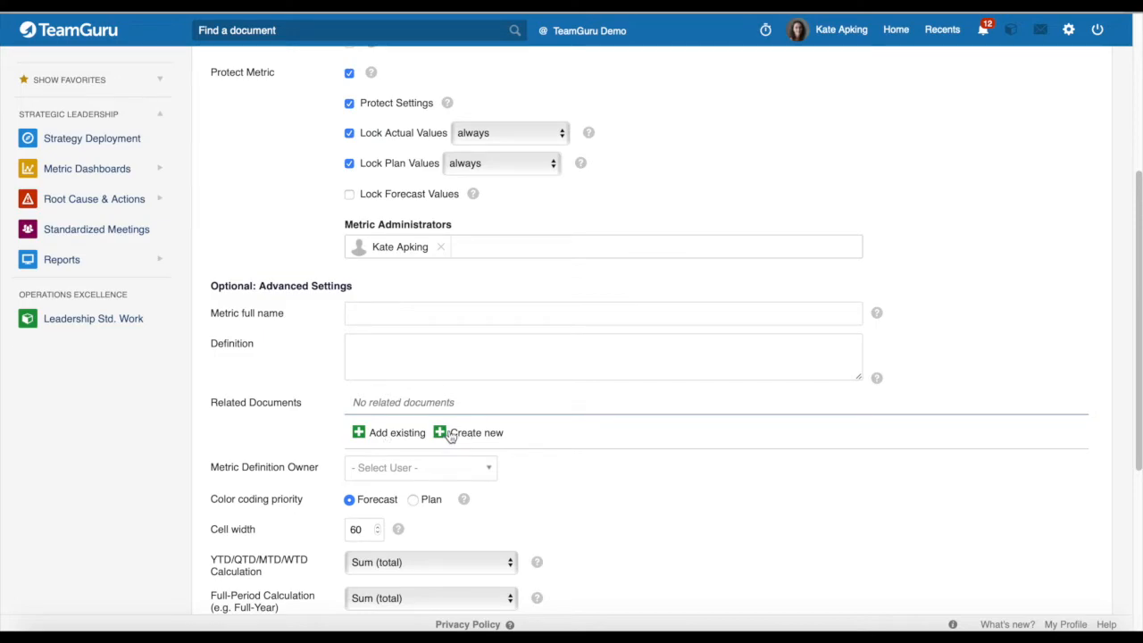
Step: Close the Related Documents dropdown without choosing any document type
click(395, 432)
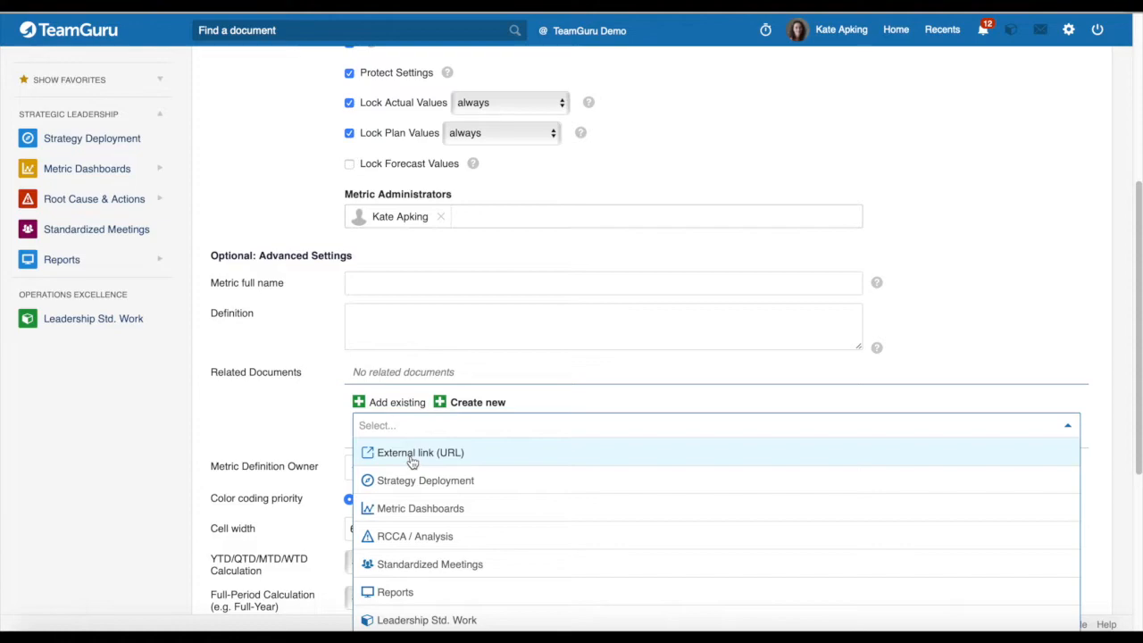
mouse_move(427, 455)
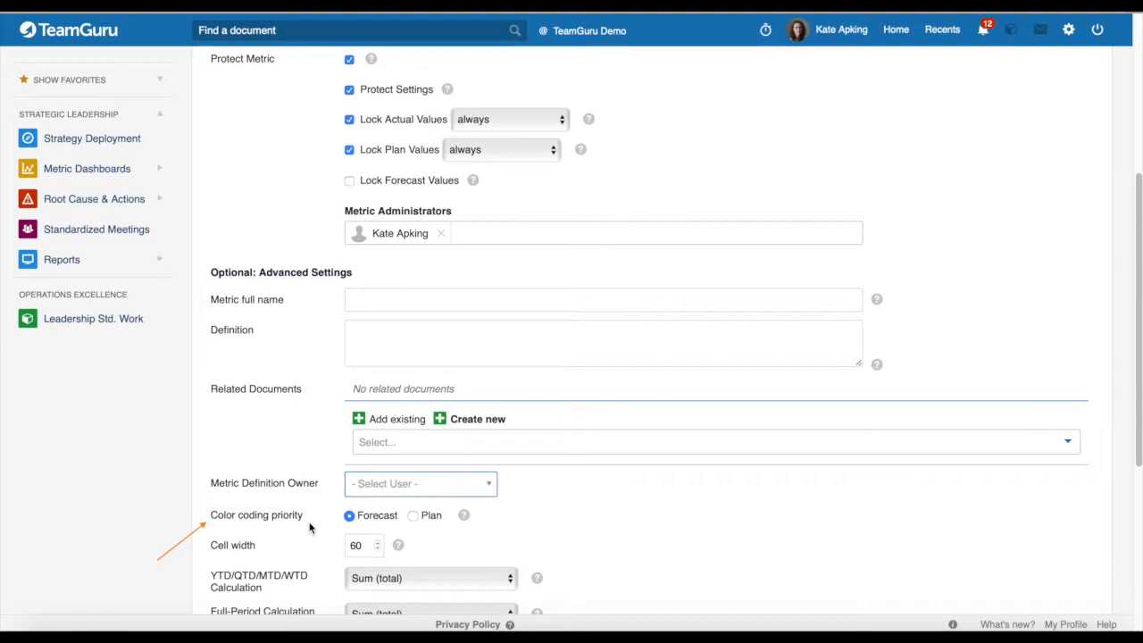
mouse_move(381, 525)
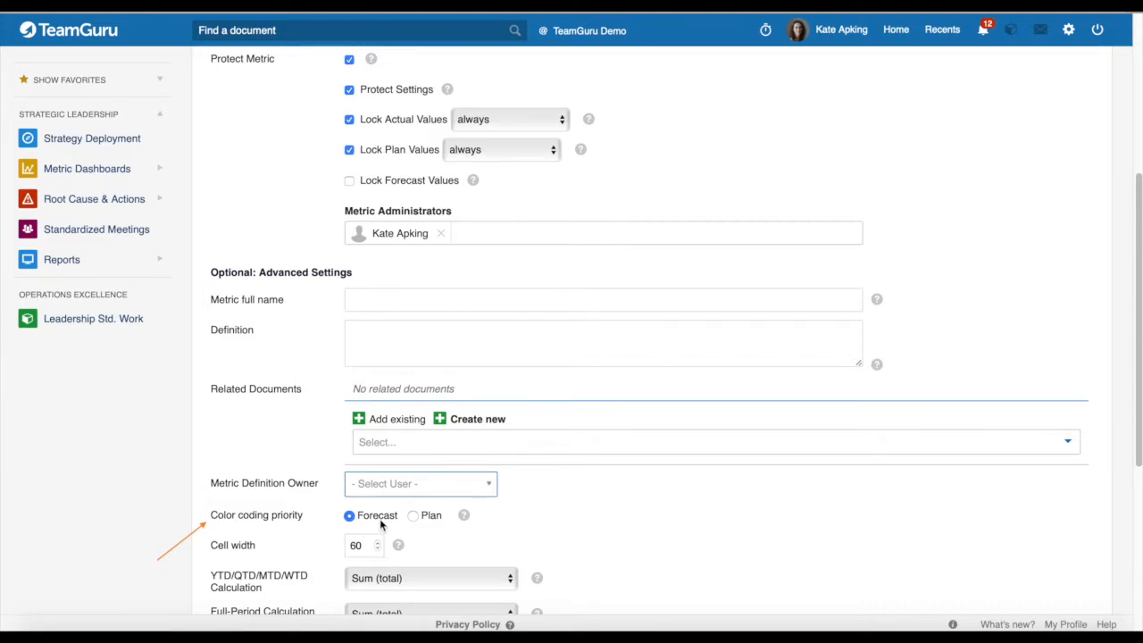
mouse_move(464, 515)
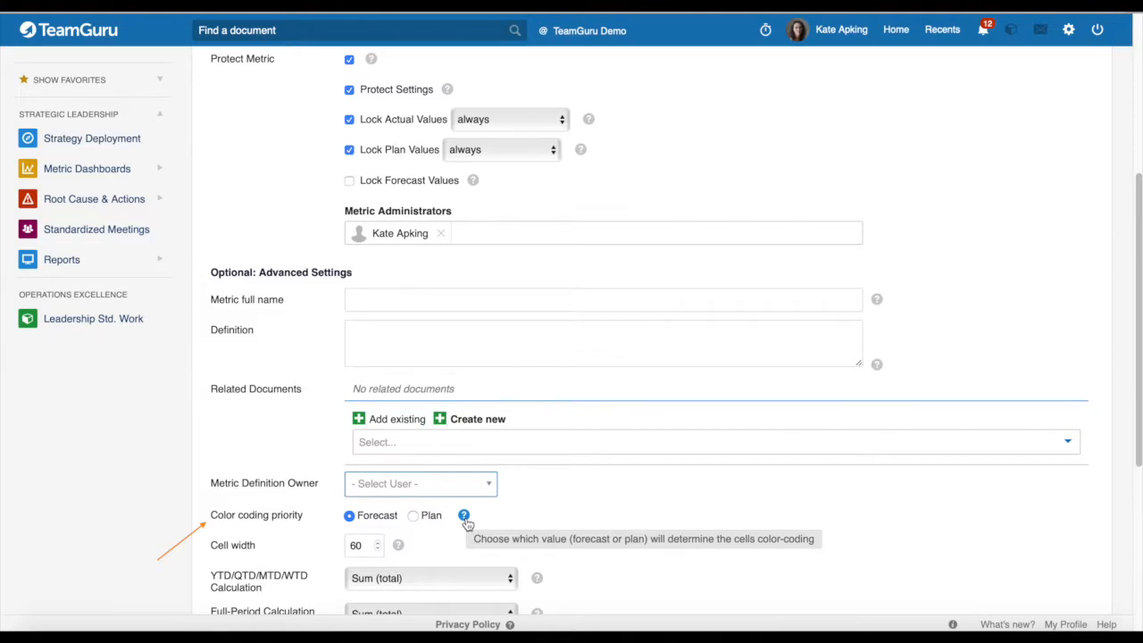
scroll(down, 3)
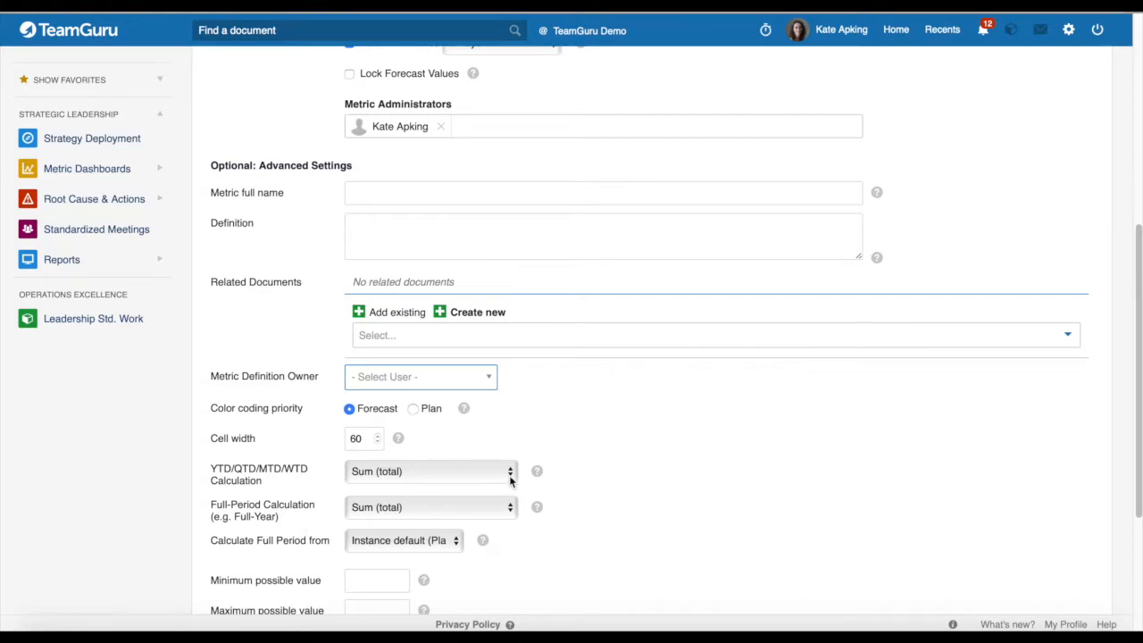
click(429, 472)
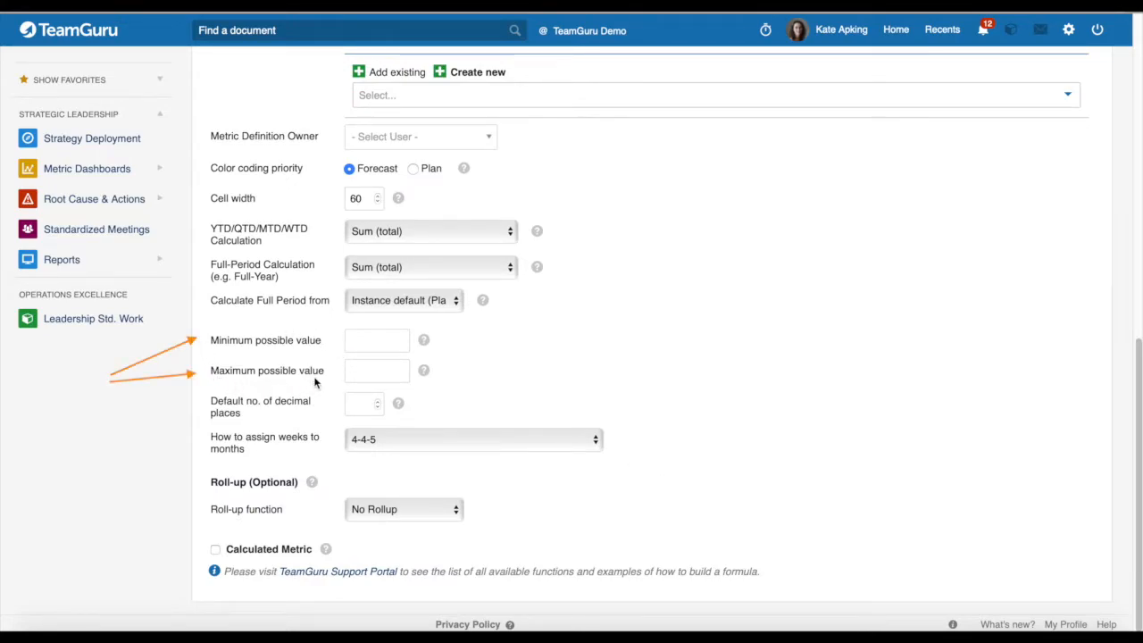
mouse_move(258, 413)
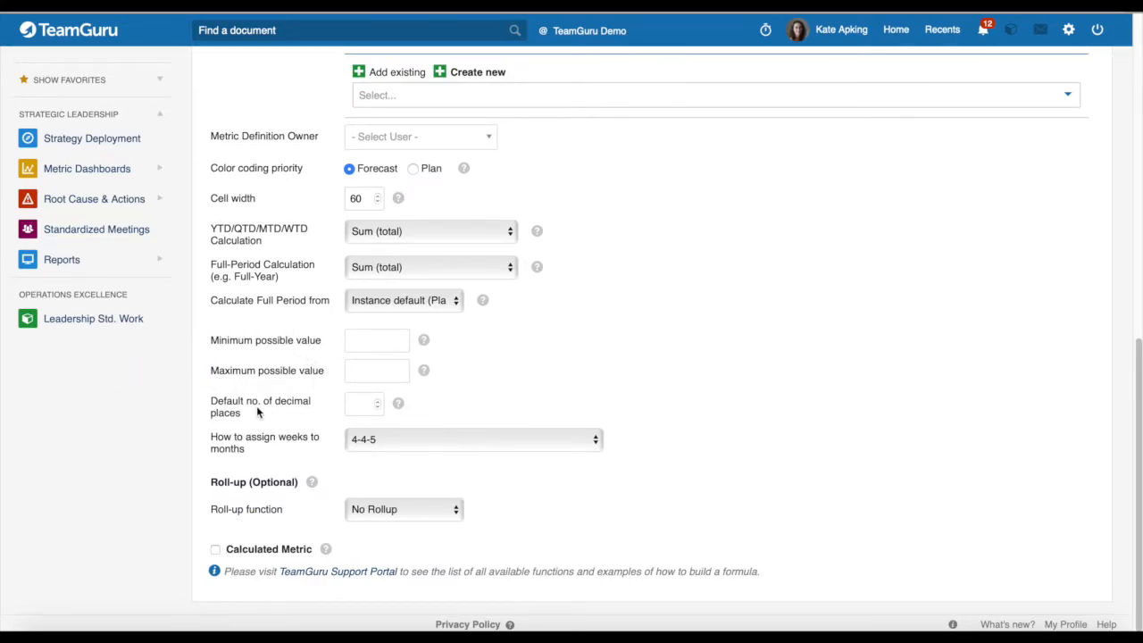
mouse_move(398, 403)
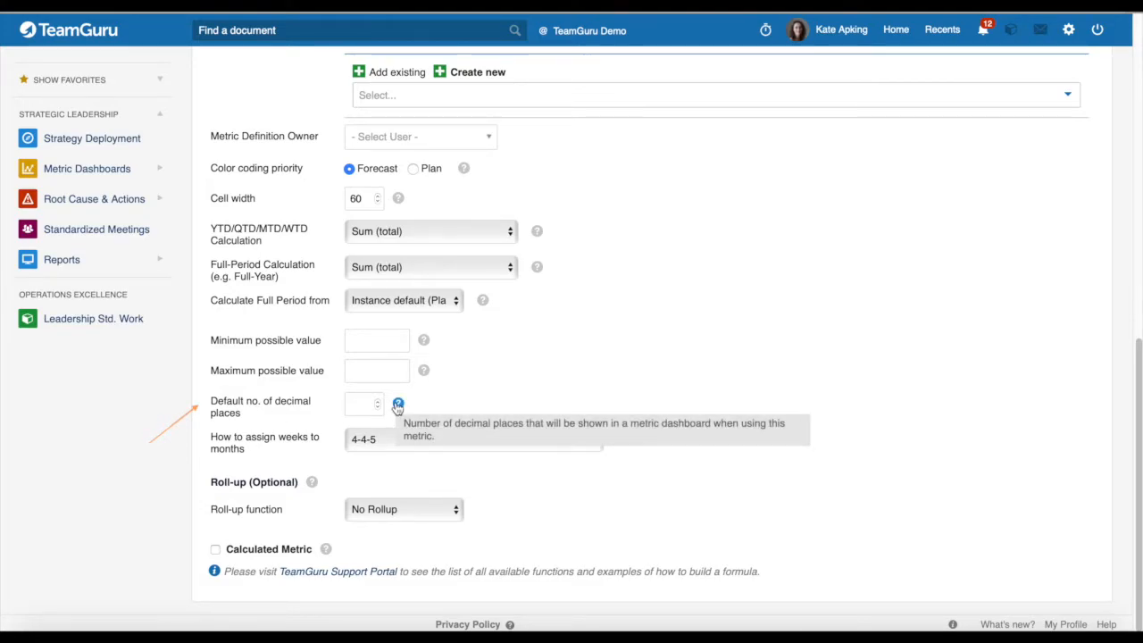
mouse_move(265, 456)
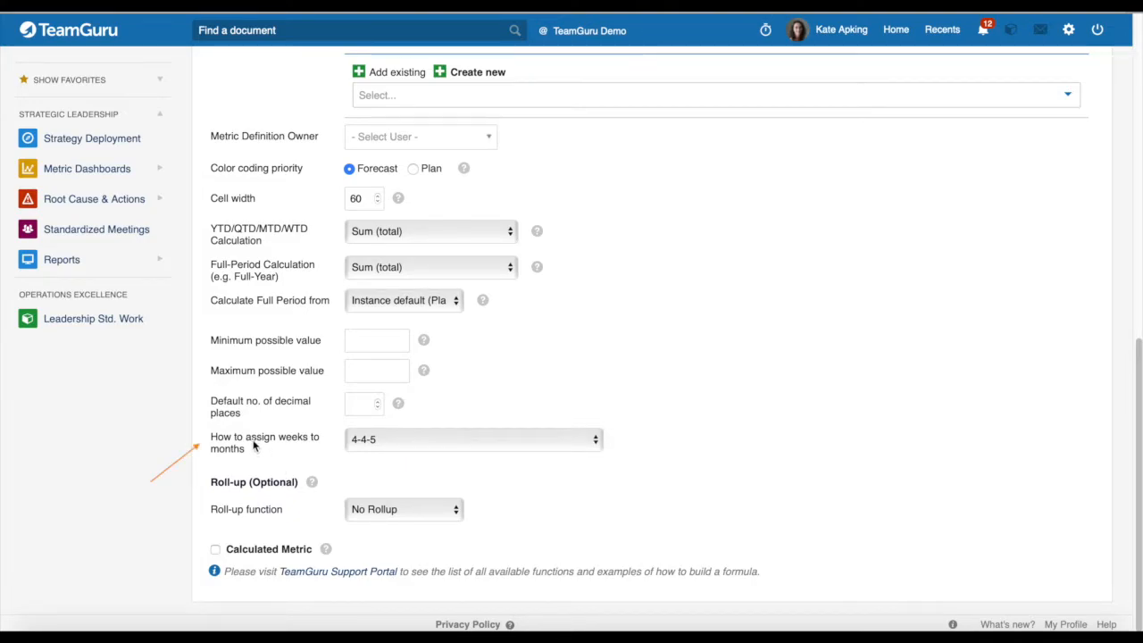
mouse_move(435, 445)
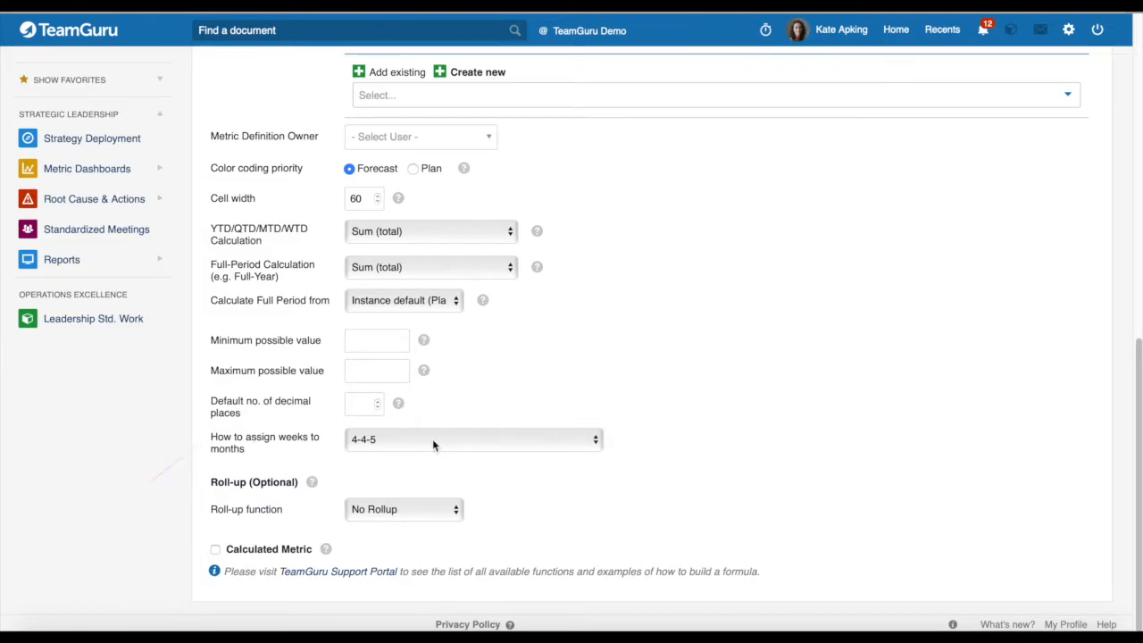
mouse_move(228, 496)
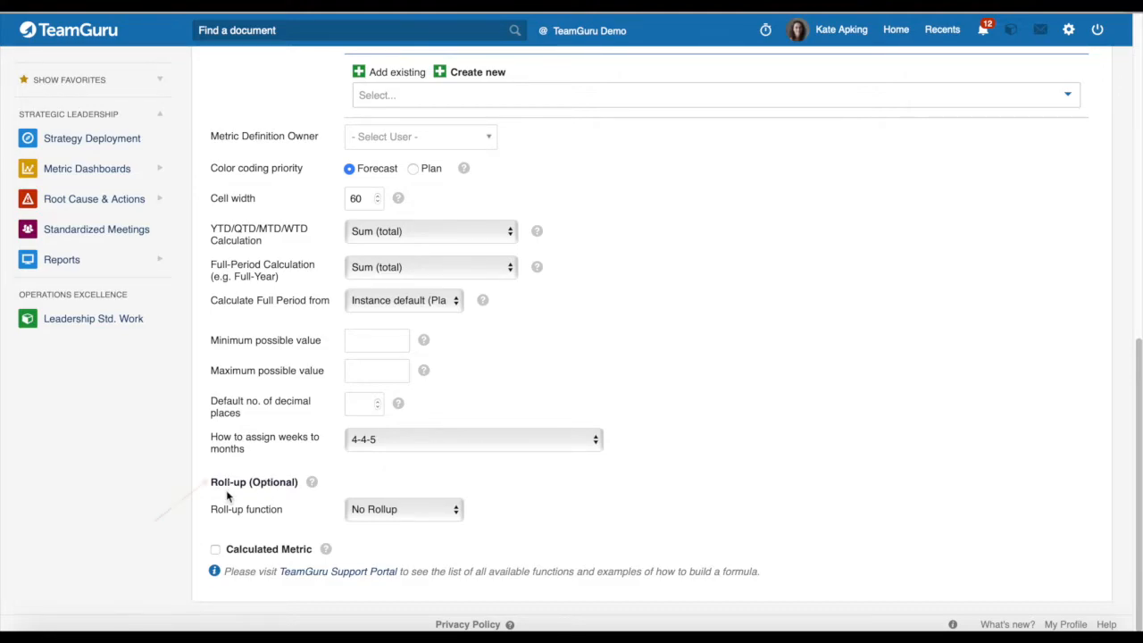
mouse_move(312, 482)
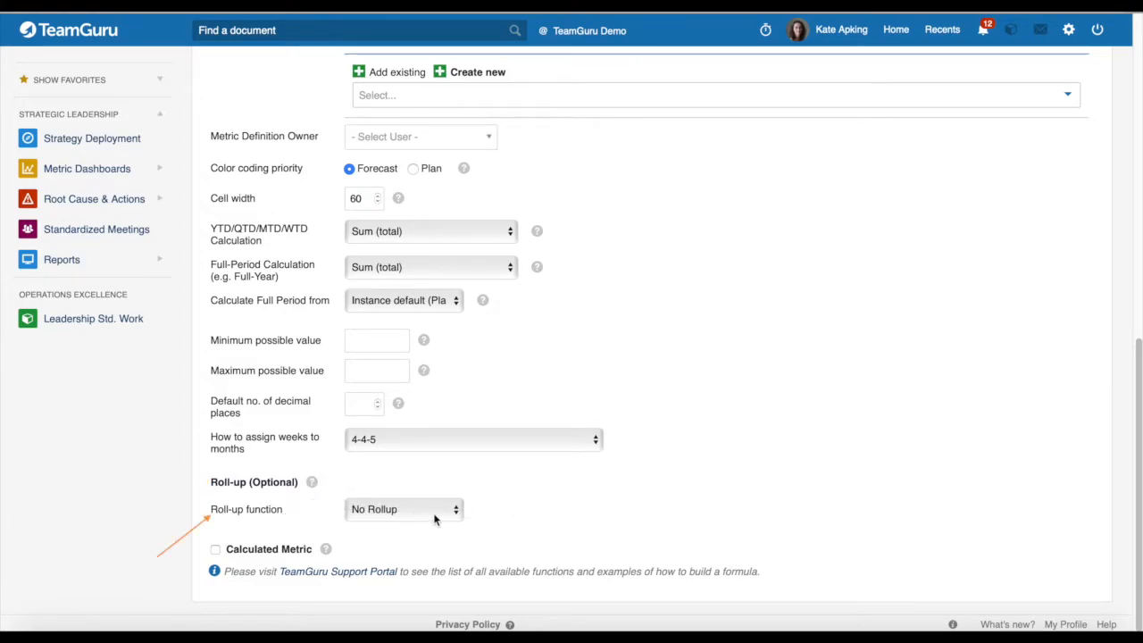
Step: Set the roll-up function to Sum (total) and calendar type to Fiscal months
click(402, 509)
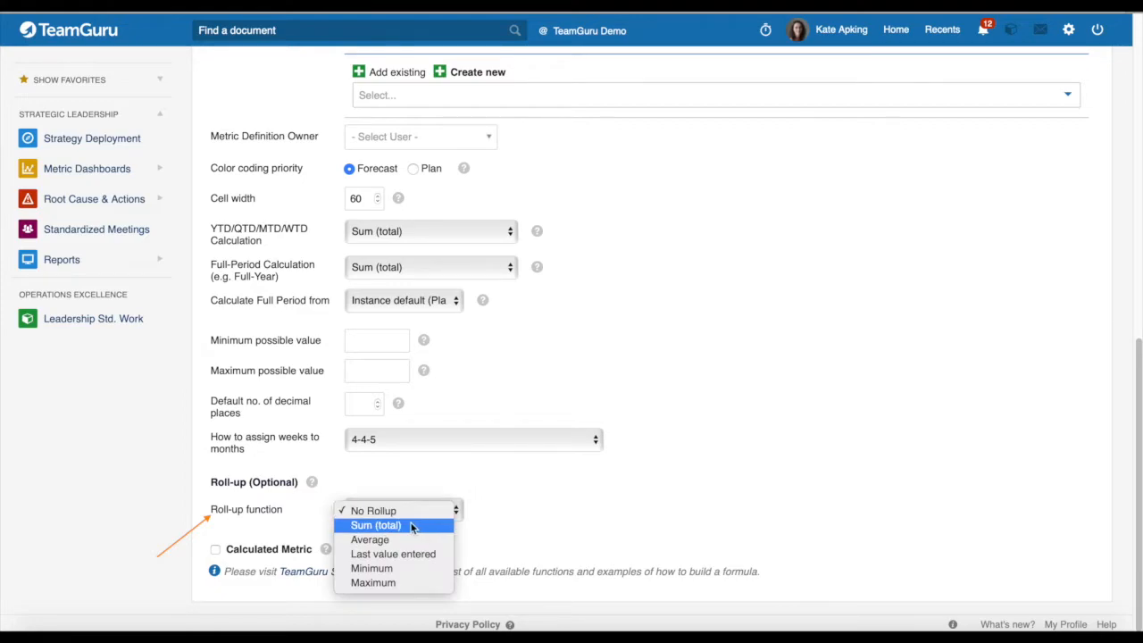
click(374, 525)
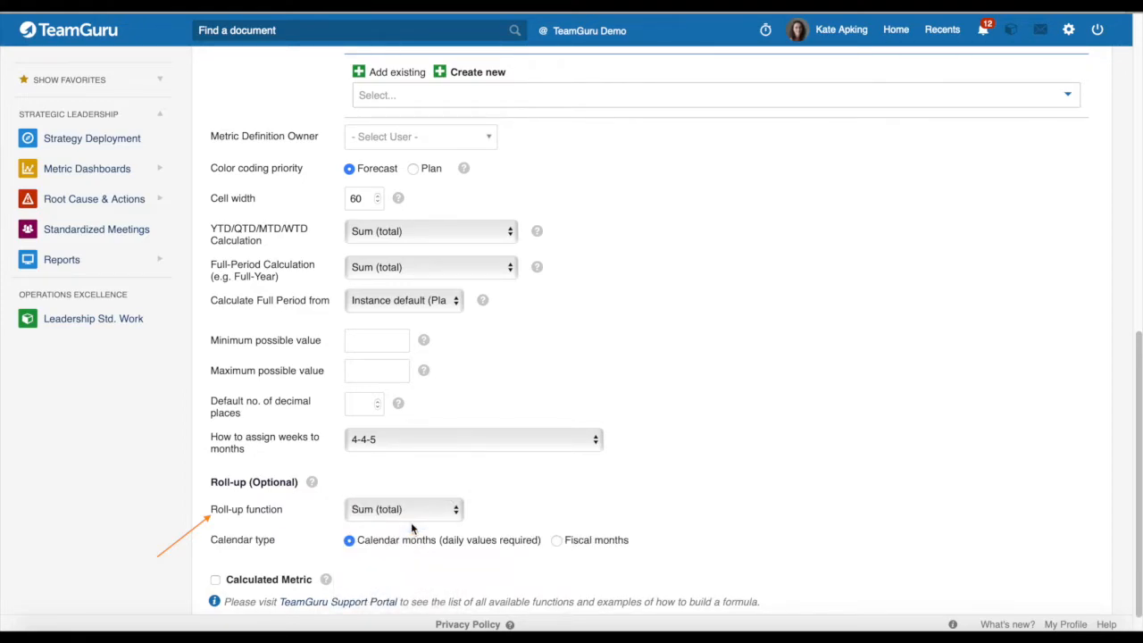
mouse_move(313, 536)
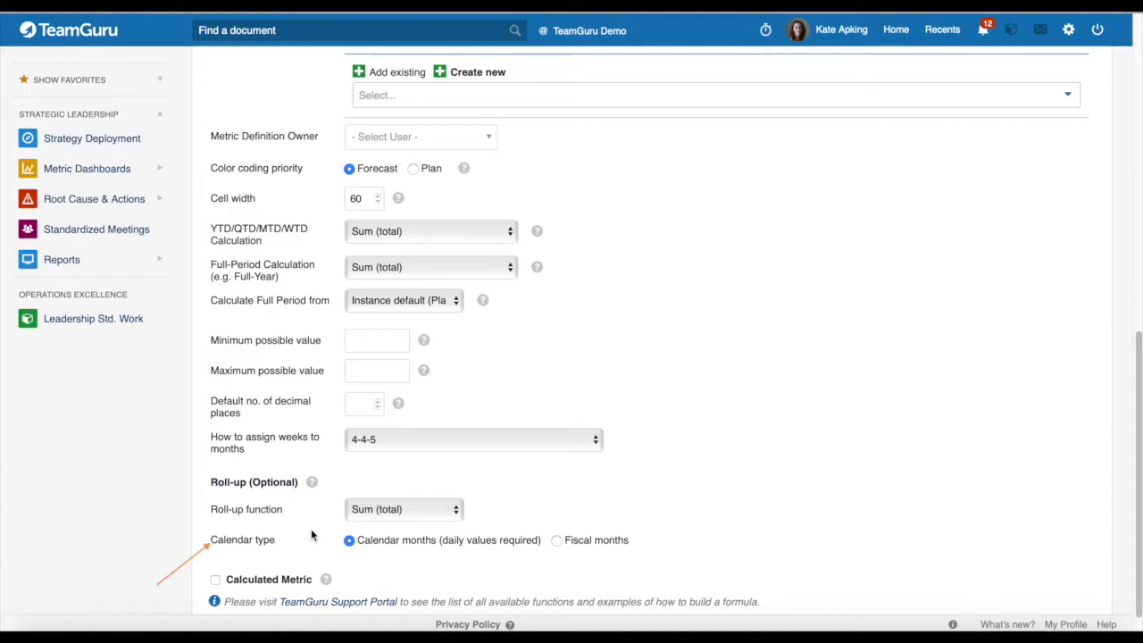
mouse_move(292, 553)
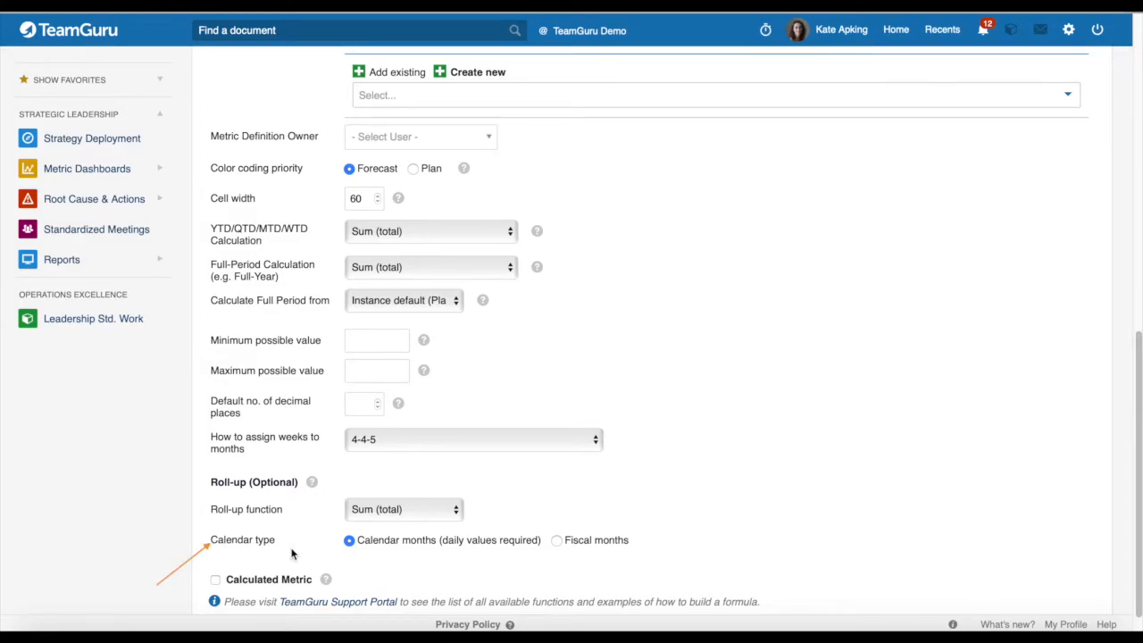
mouse_move(605, 568)
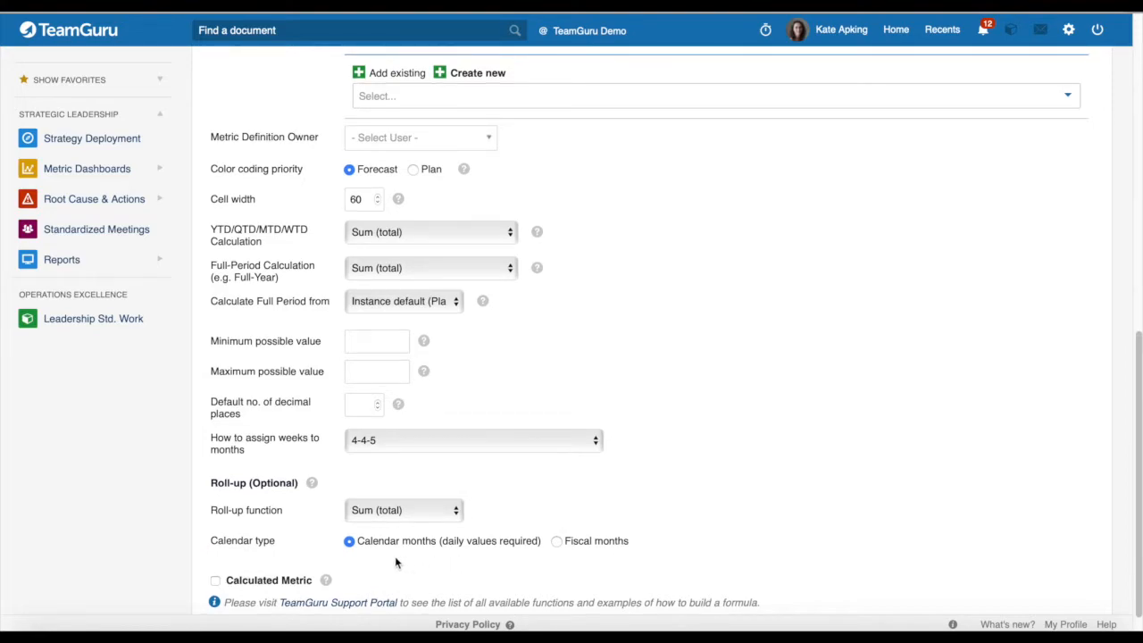
click(349, 540)
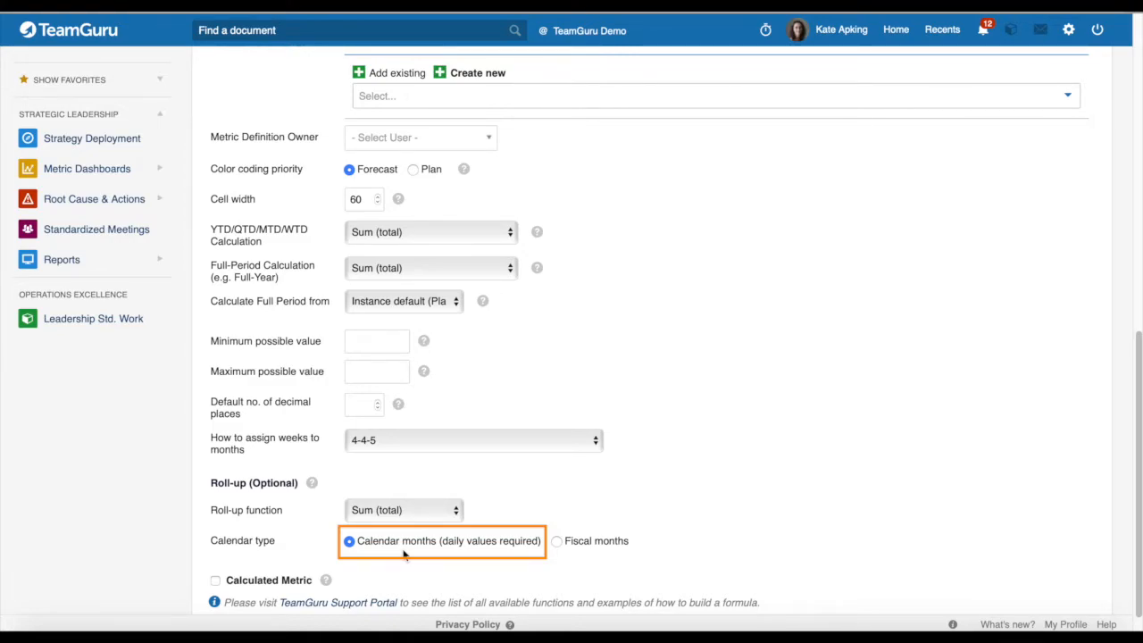
mouse_move(602, 548)
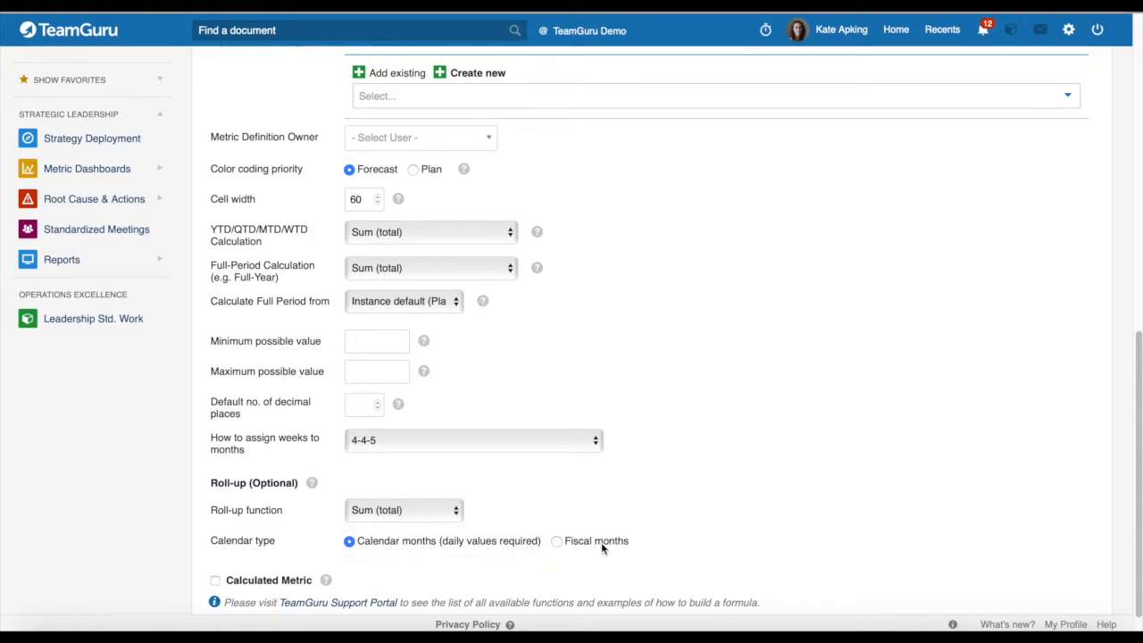
click(557, 540)
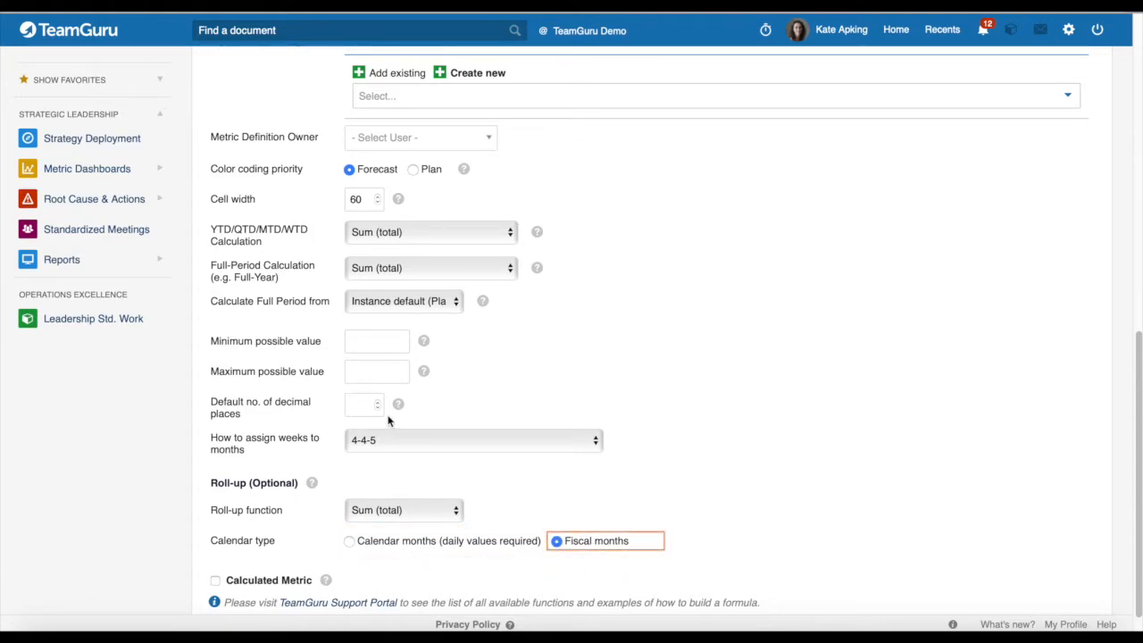
mouse_move(337, 438)
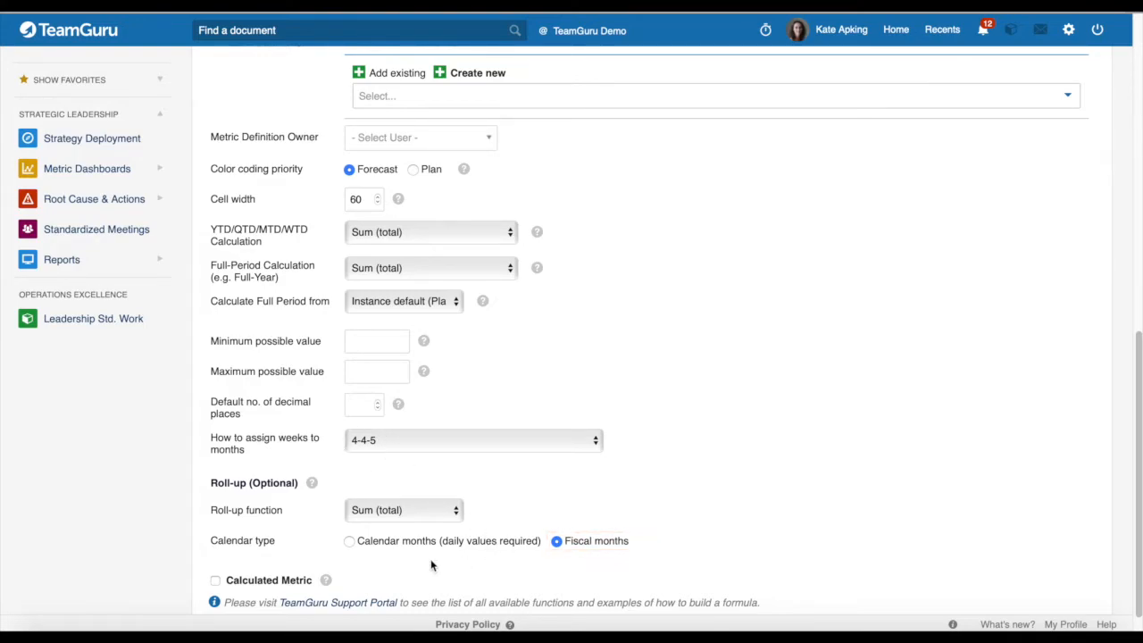
mouse_move(281, 596)
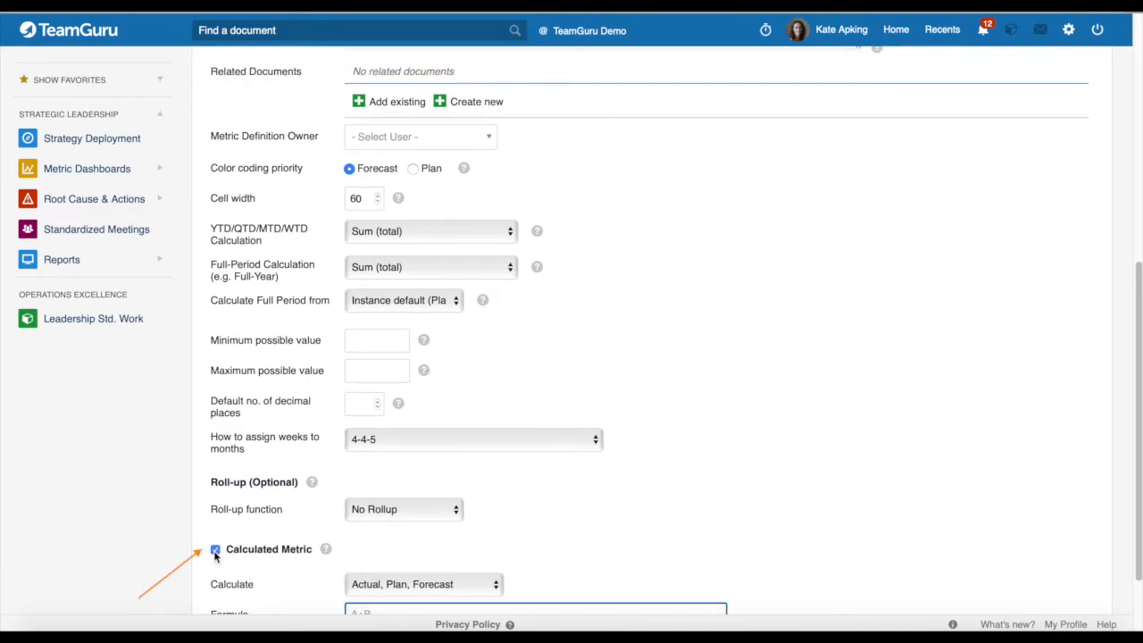
mouse_move(326, 549)
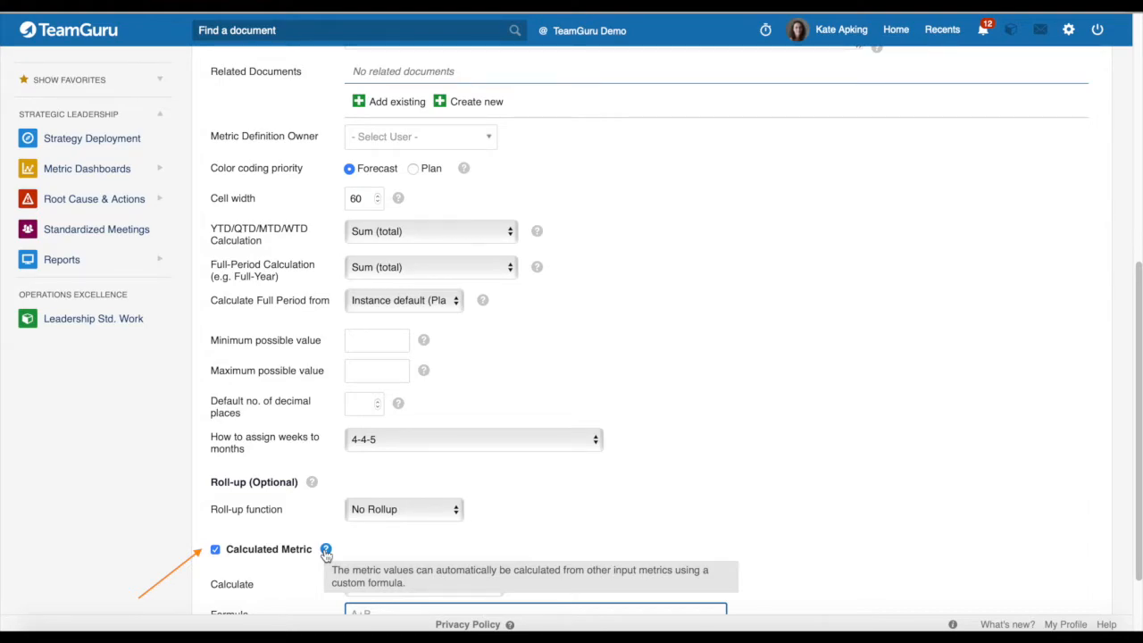
Step: Keep the calculated metric computing Actual, Plan and Forecast values
scroll(down, 3)
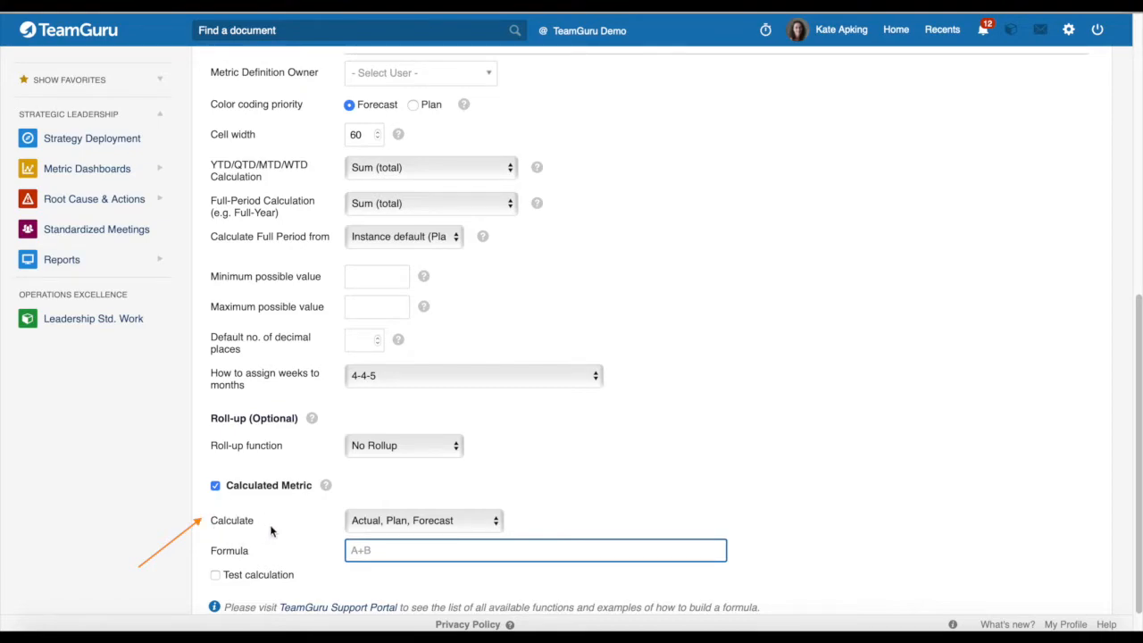
mouse_move(373, 525)
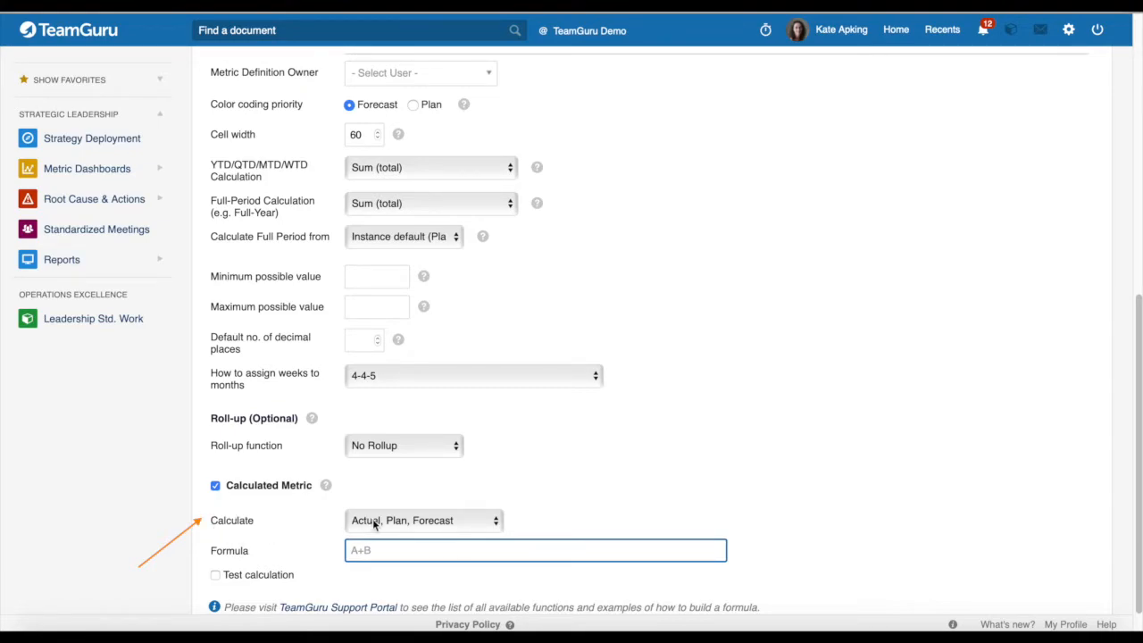
click(423, 520)
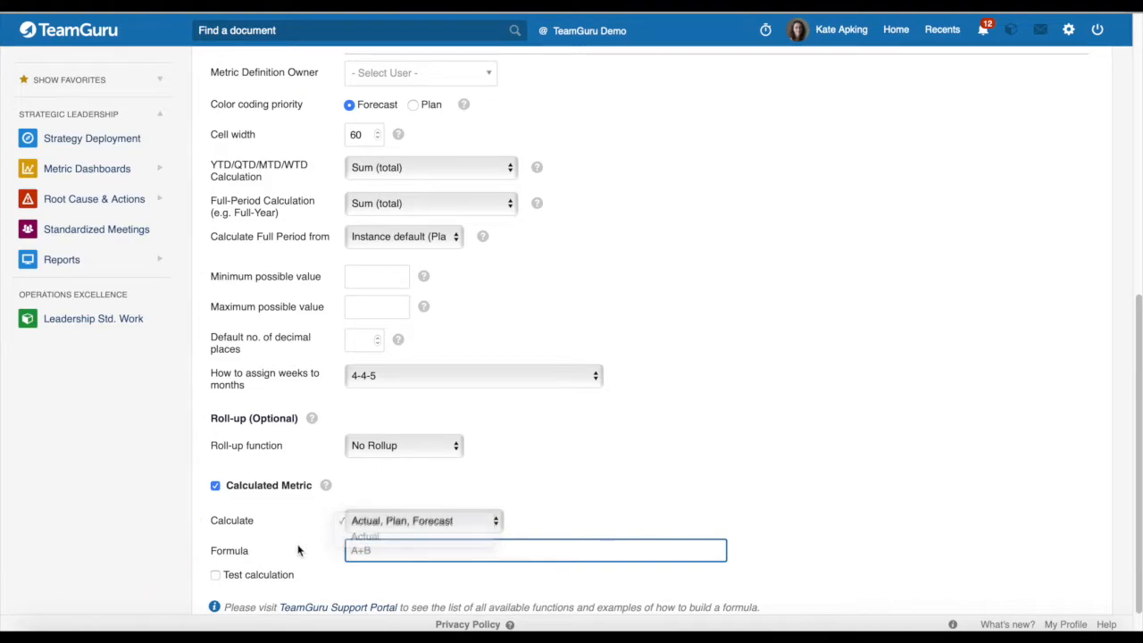
click(423, 520)
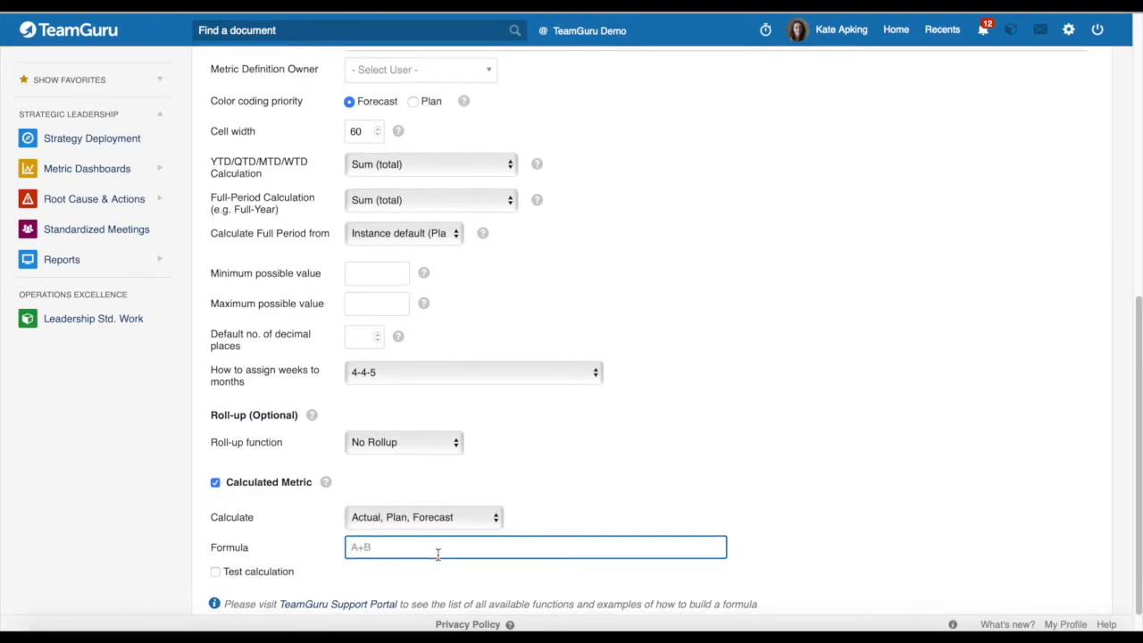
scroll(down, 3)
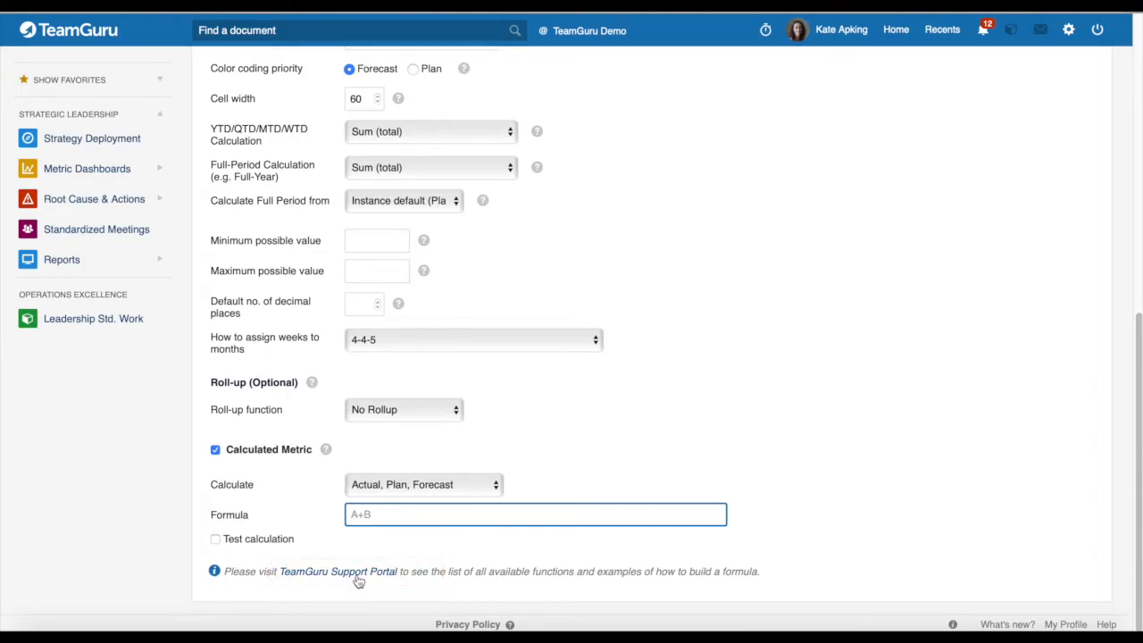
mouse_move(343, 548)
text(A+B)
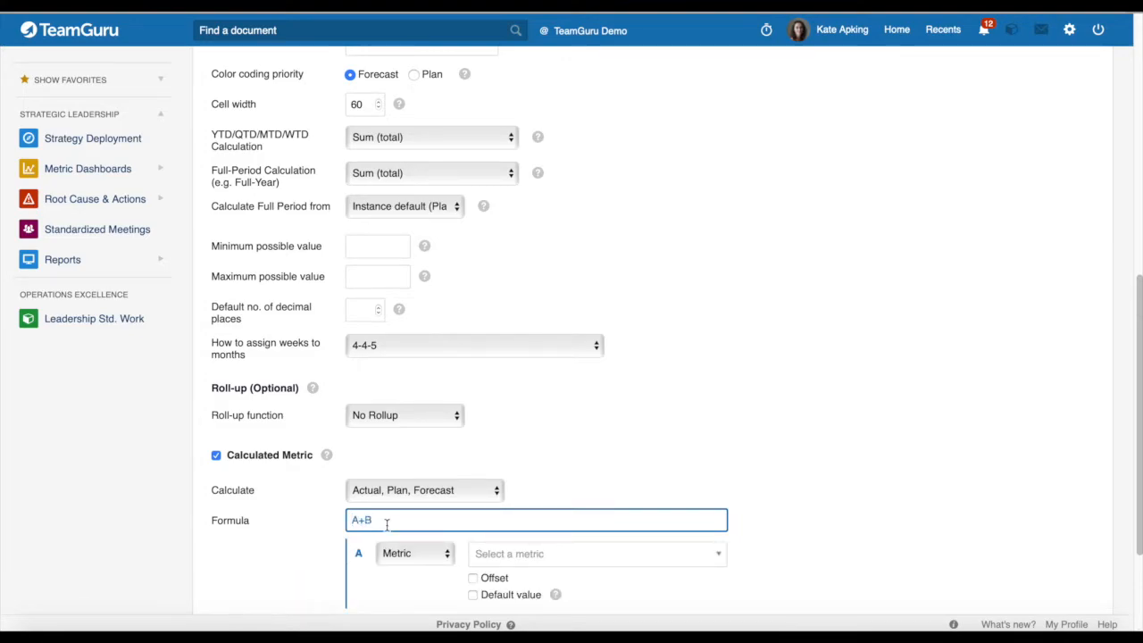
Step: Tick Offset for input A, then change A's type from Metric to Formula
scroll(down, 3)
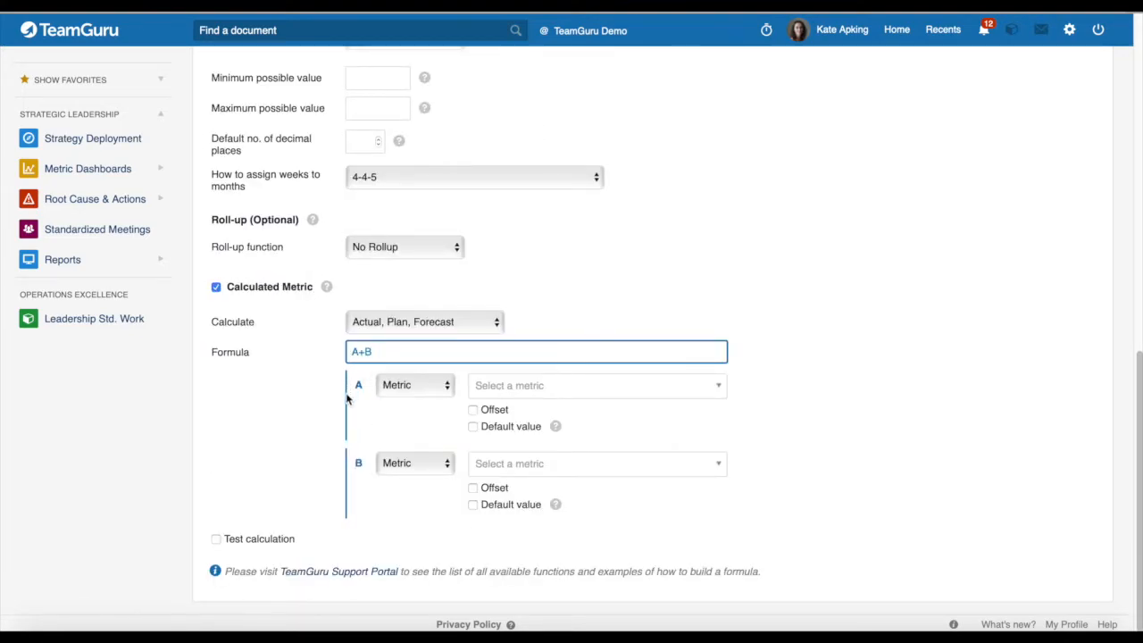
mouse_move(365, 410)
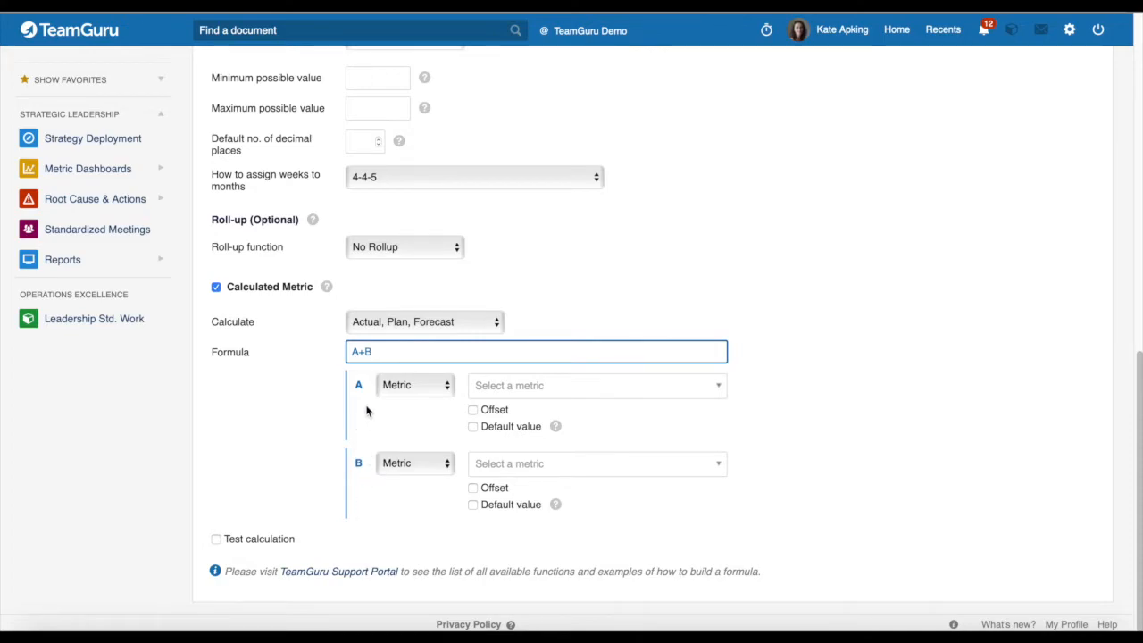
mouse_move(387, 431)
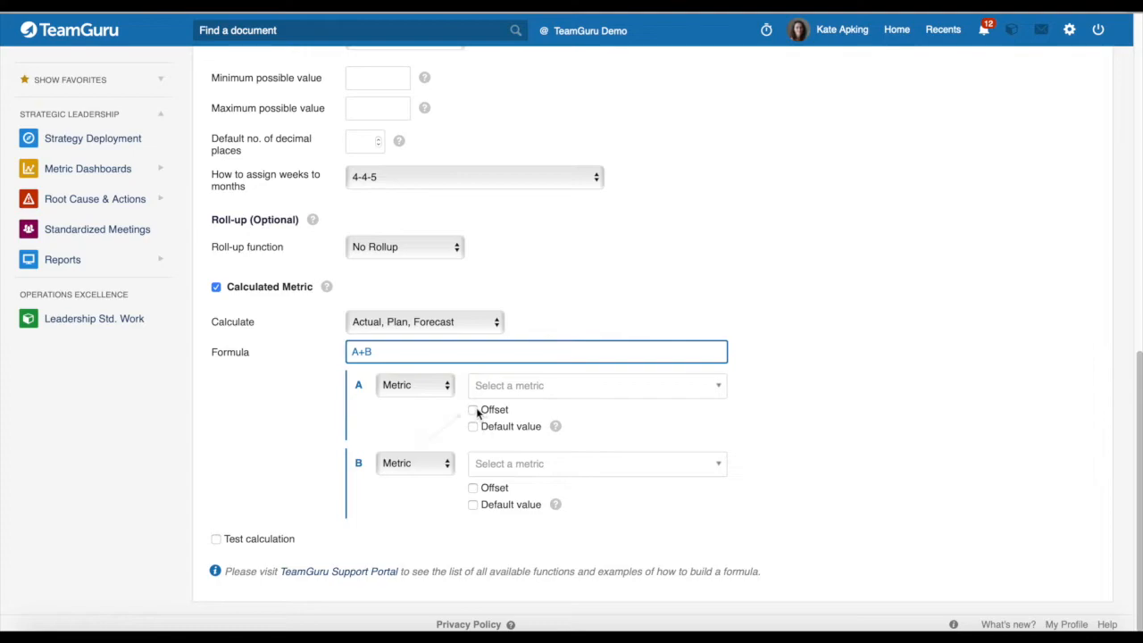
click(472, 409)
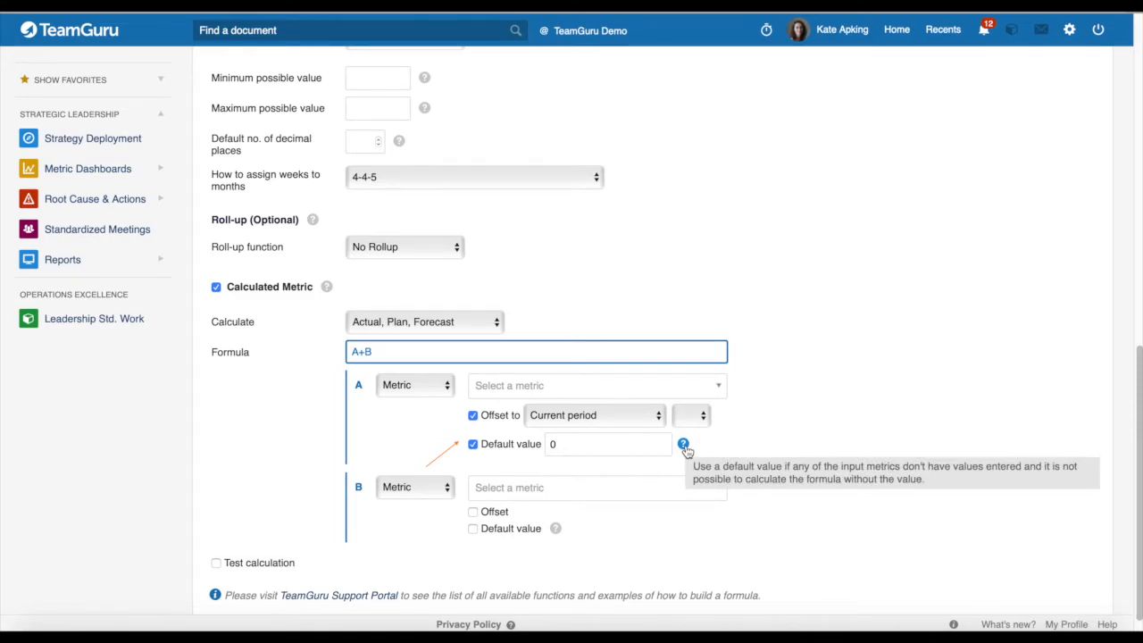
mouse_move(402, 431)
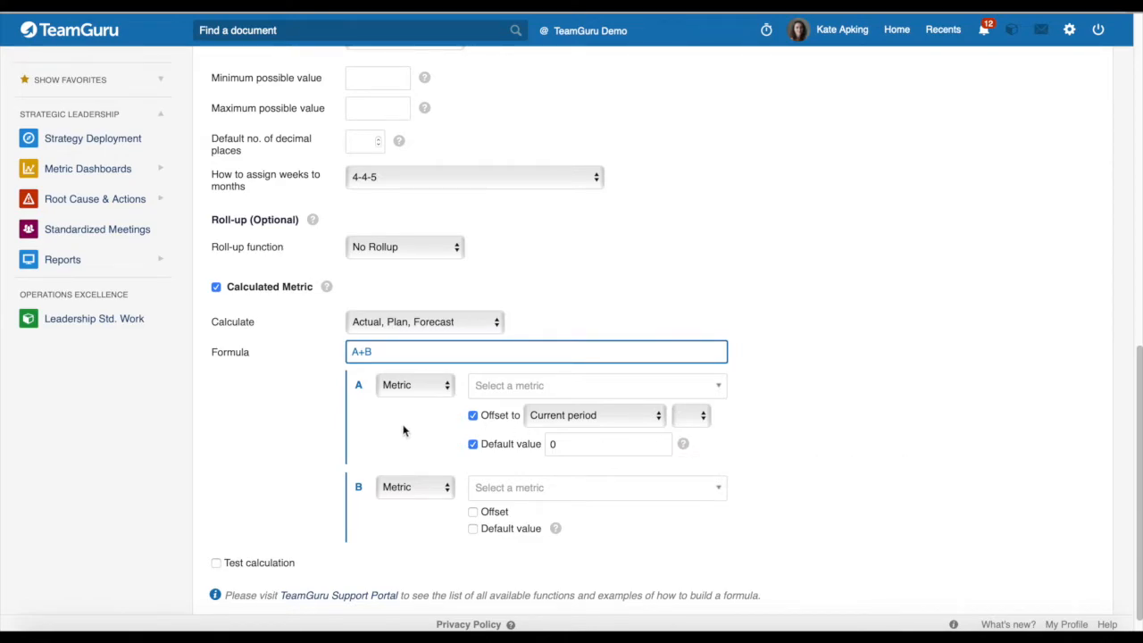
click(414, 385)
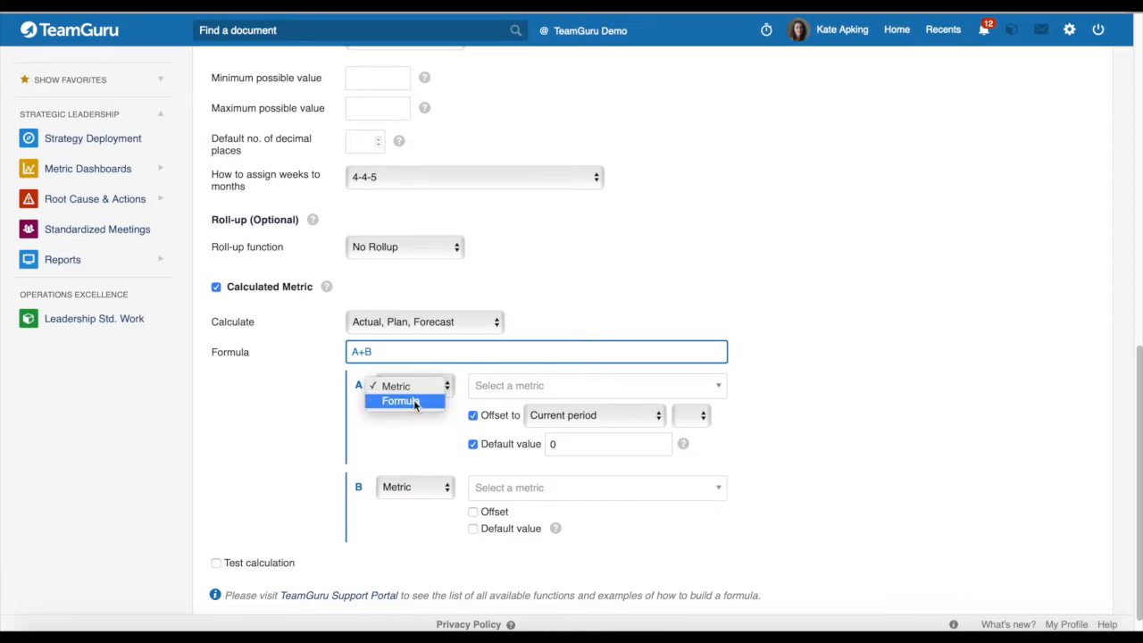
click(400, 400)
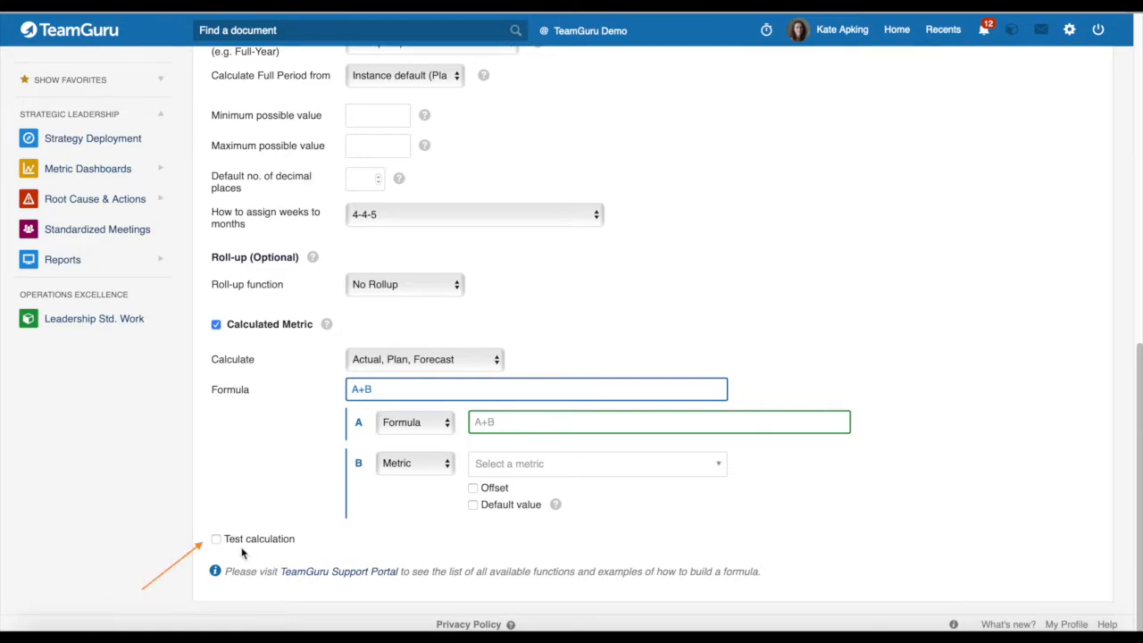
mouse_move(1110, 528)
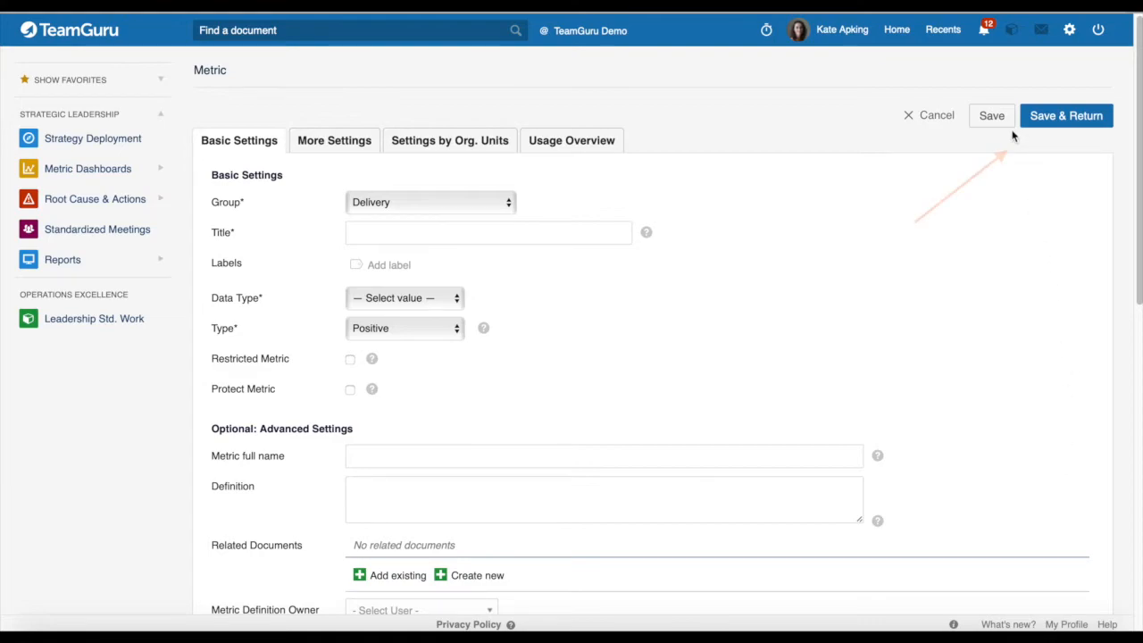
mouse_move(795, 124)
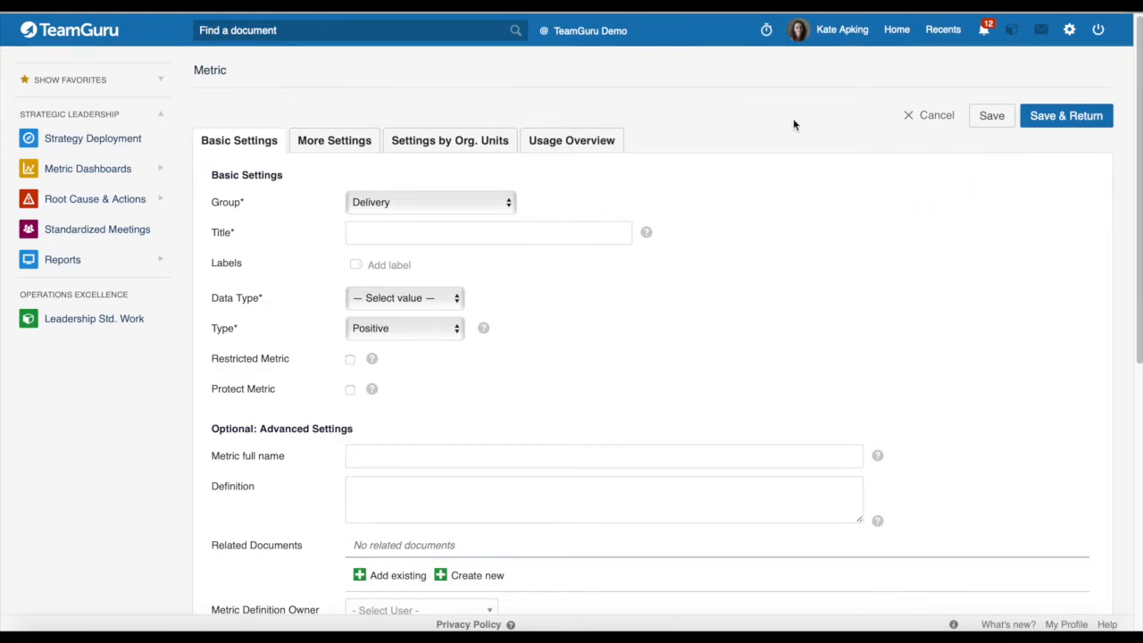
Step: On More Settings, move Summary ahead of Formula in the Actual calculation priority
click(334, 140)
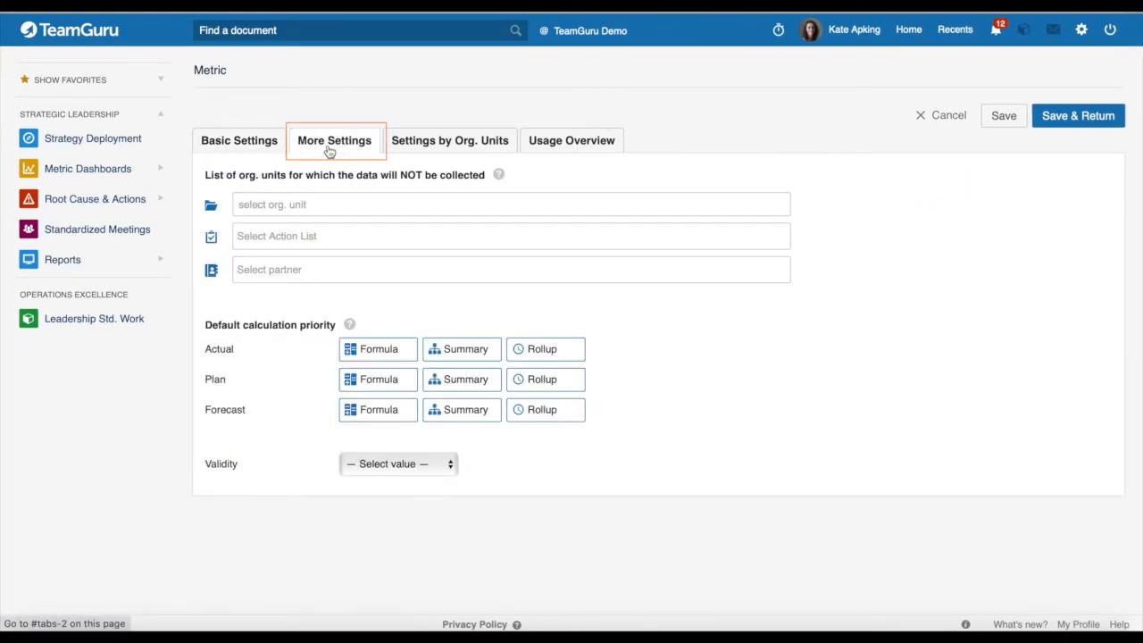
mouse_move(330, 187)
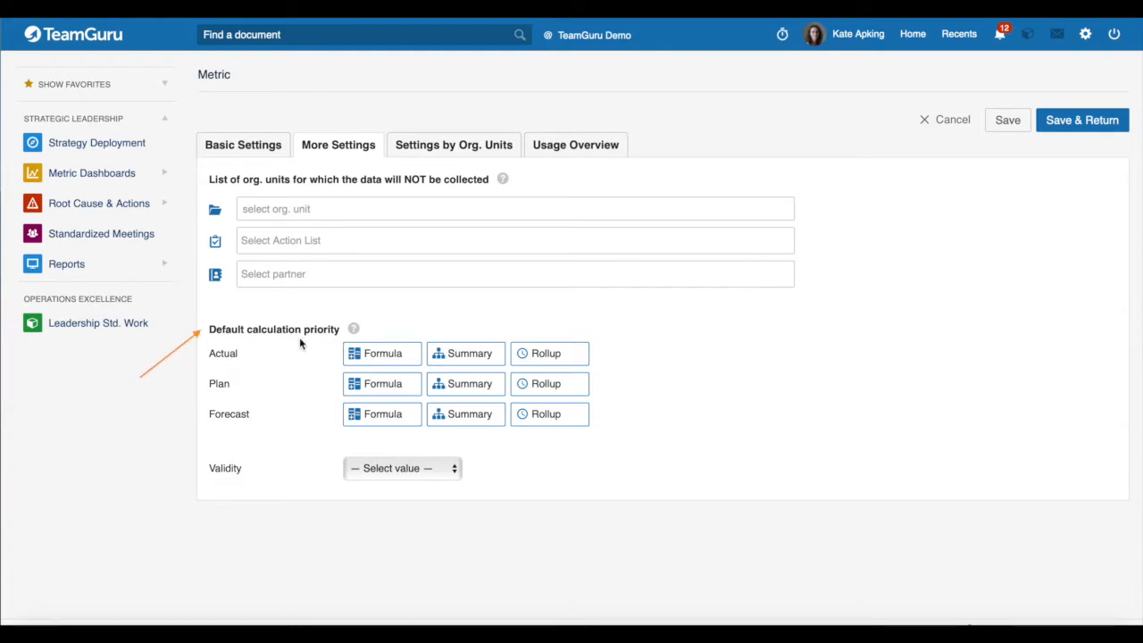
mouse_move(299, 348)
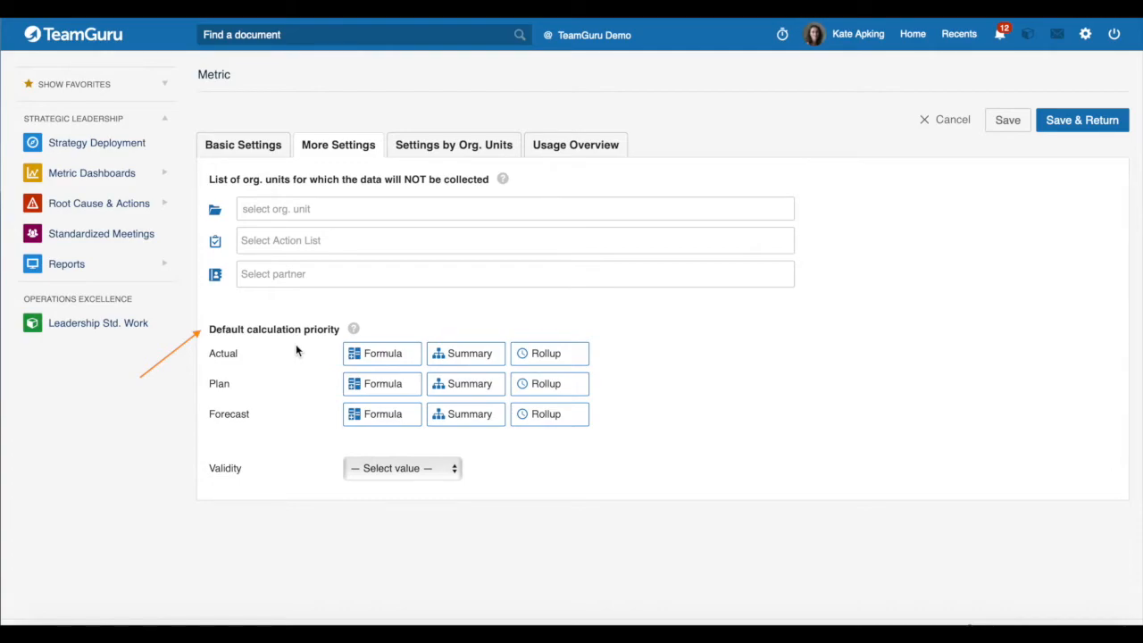
click(382, 353)
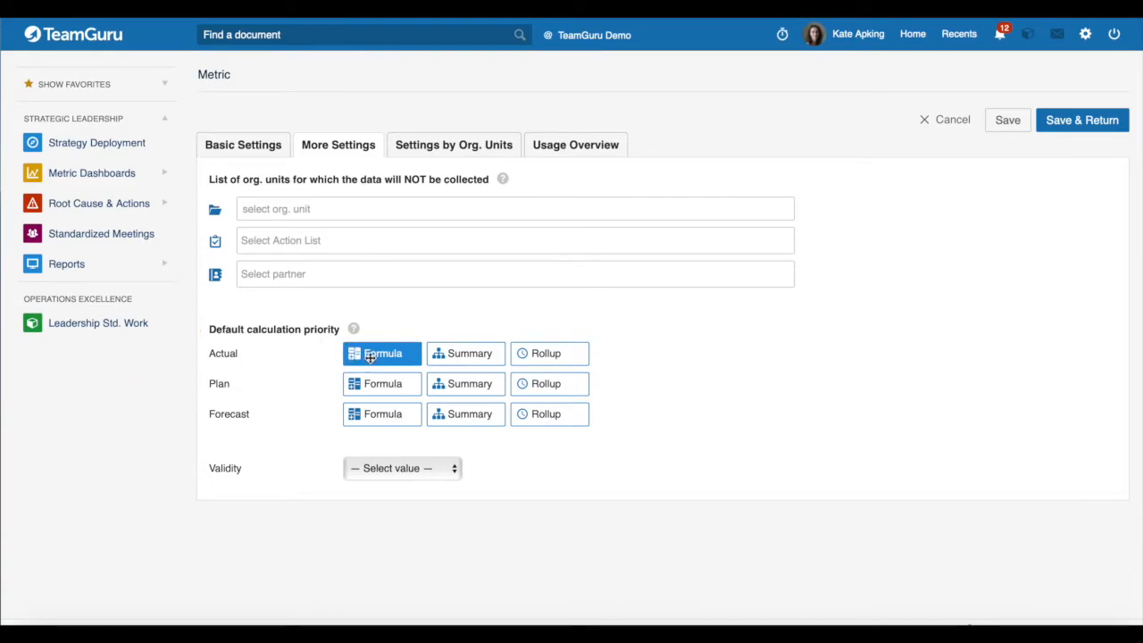
click(465, 353)
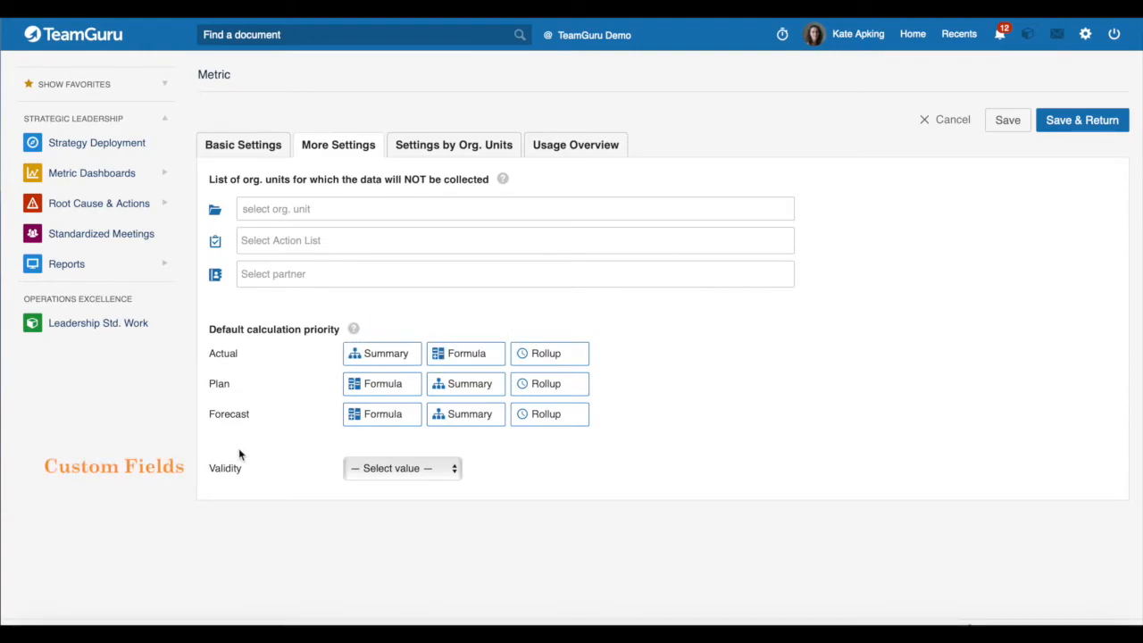
mouse_move(222, 449)
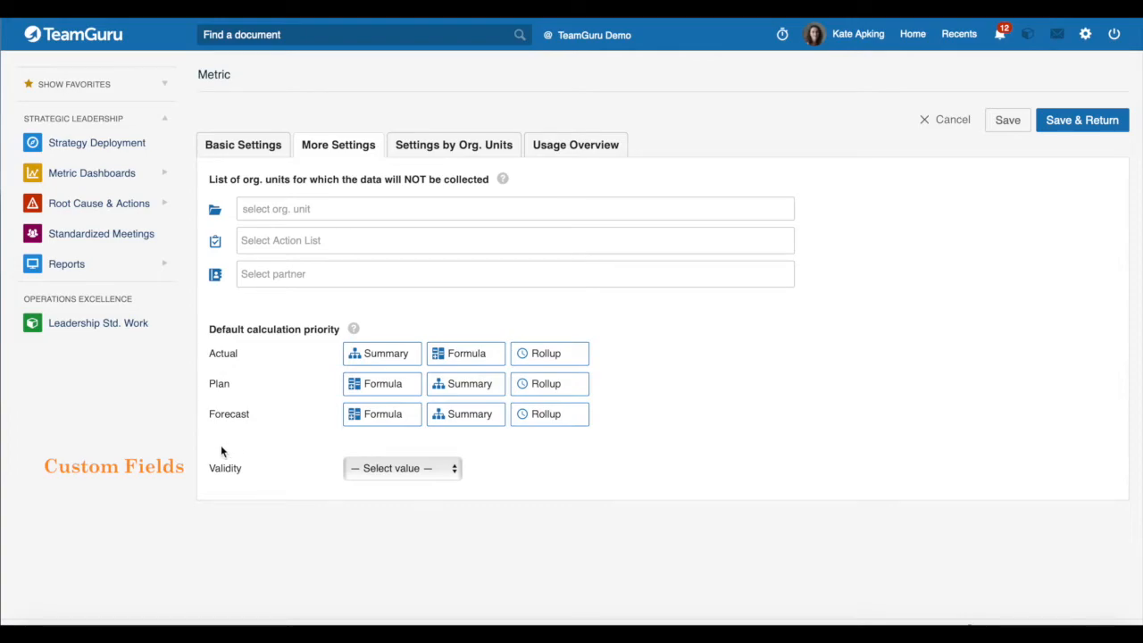
mouse_move(225, 482)
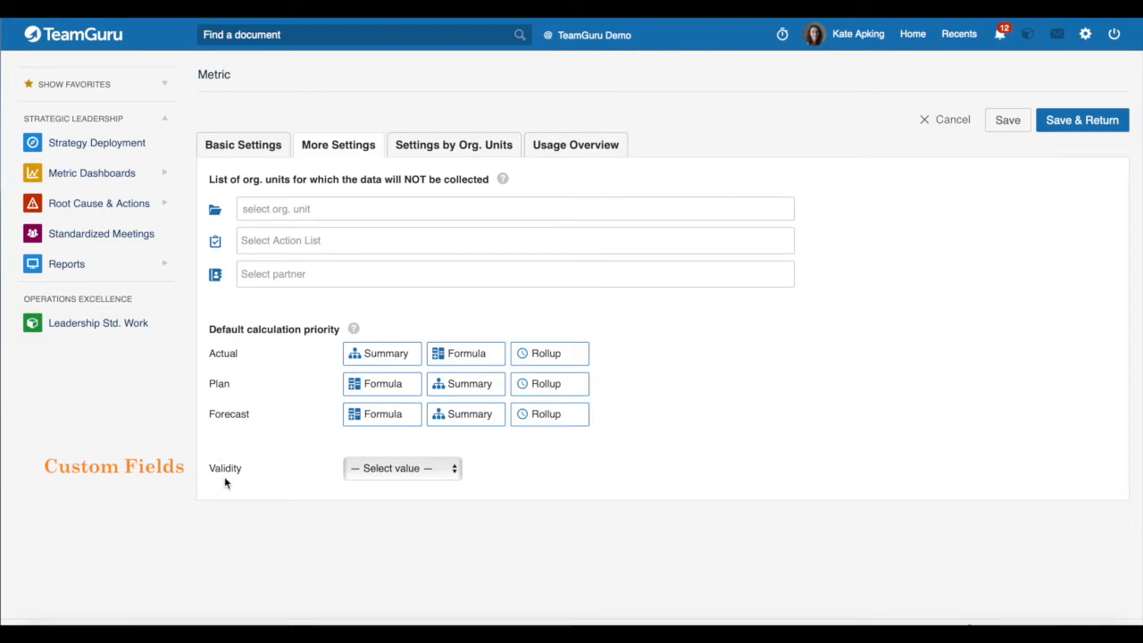
mouse_move(286, 478)
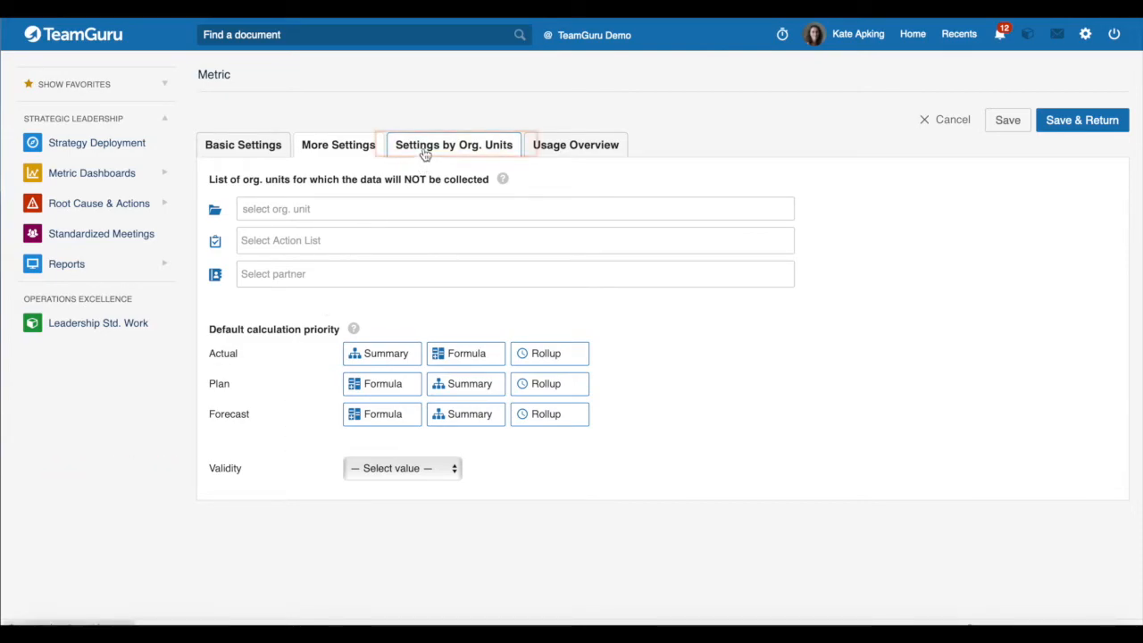
Step: Show the Settings by Org. Units tab and the rights by organization units help
click(454, 145)
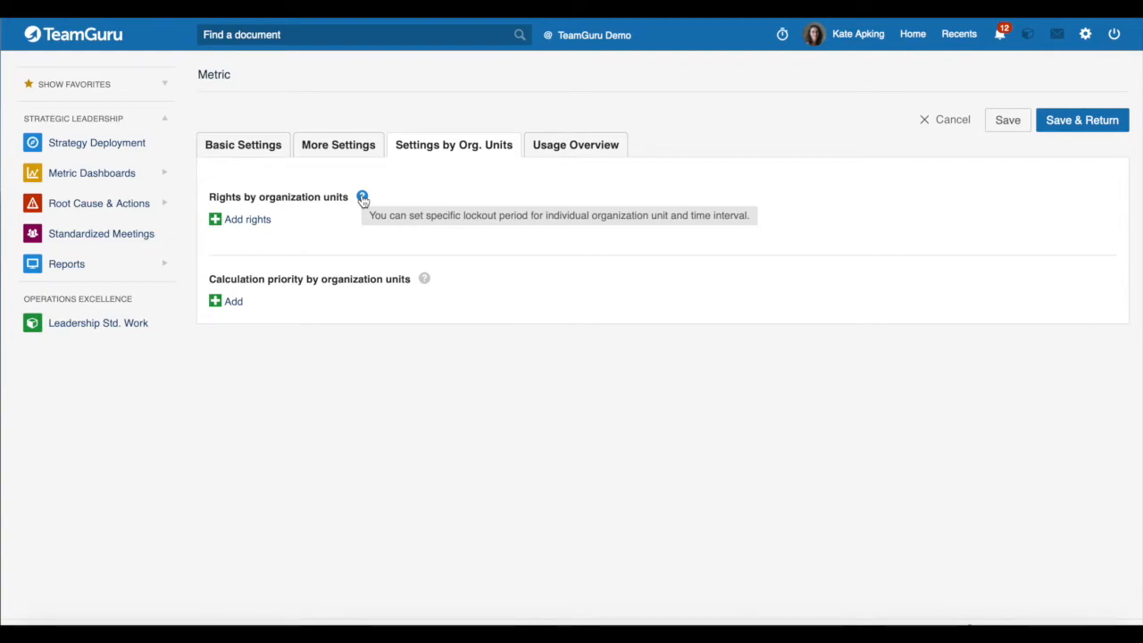
click(243, 145)
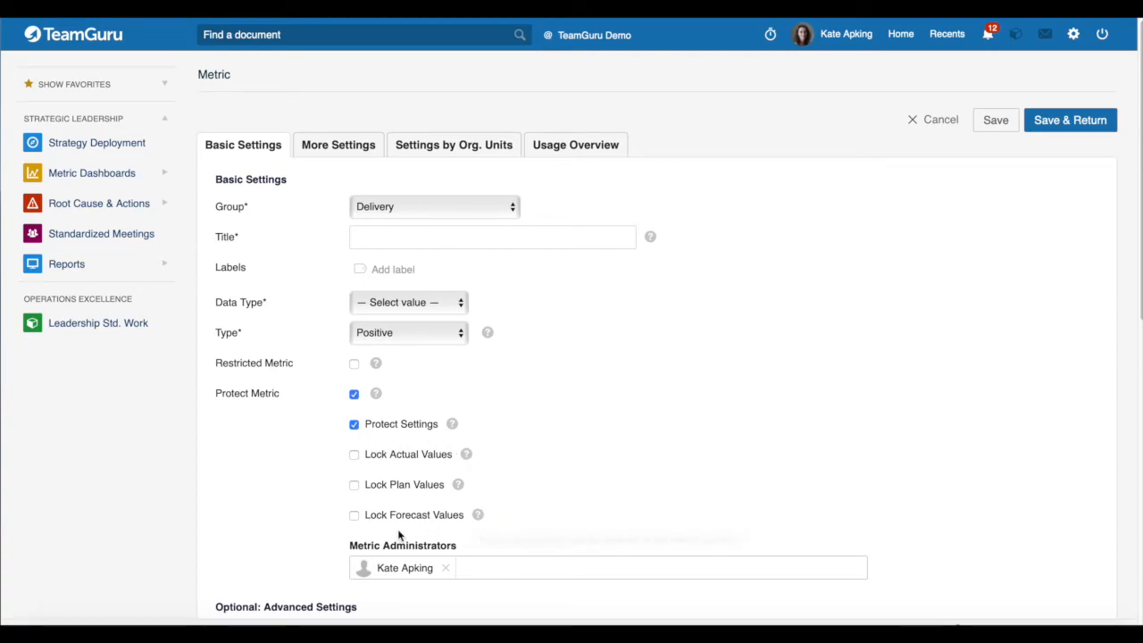
mouse_move(280, 453)
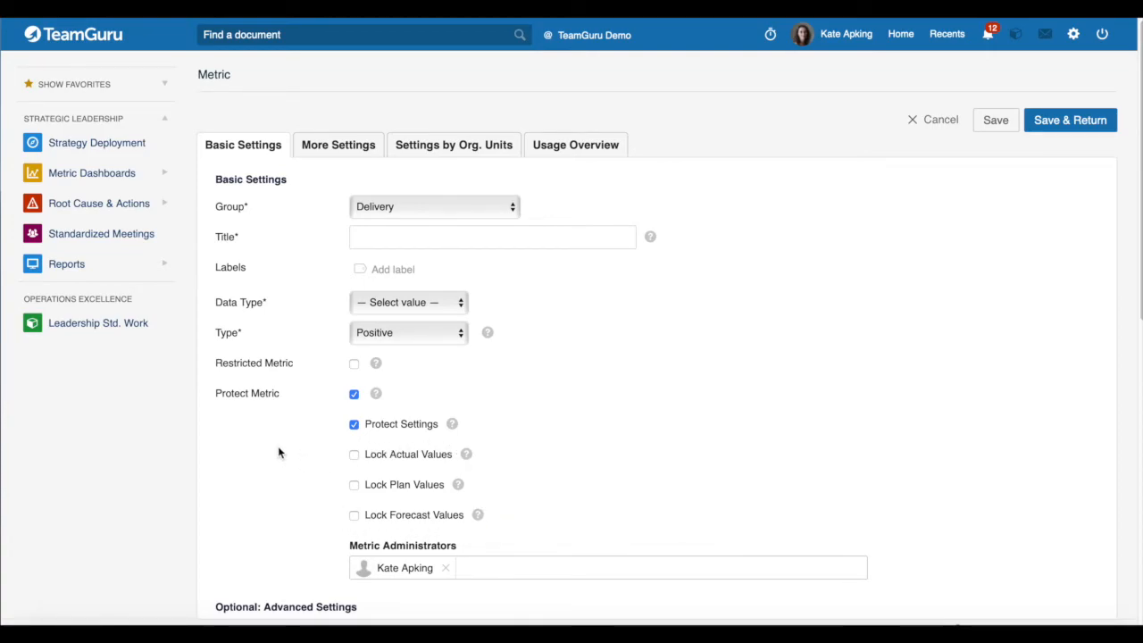
mouse_move(281, 444)
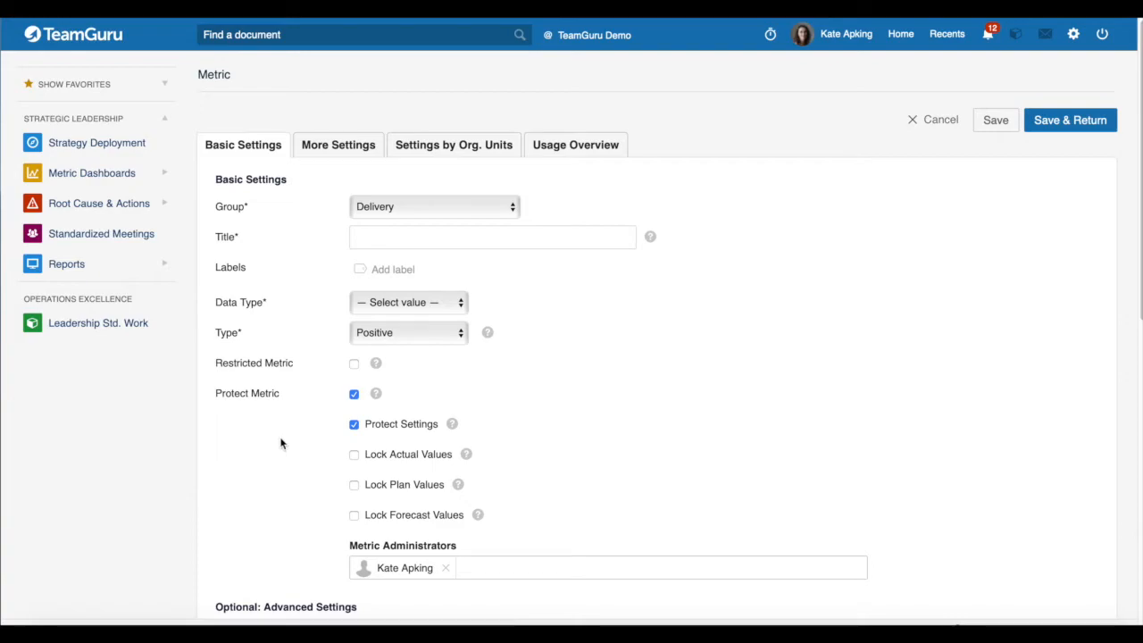
click(454, 145)
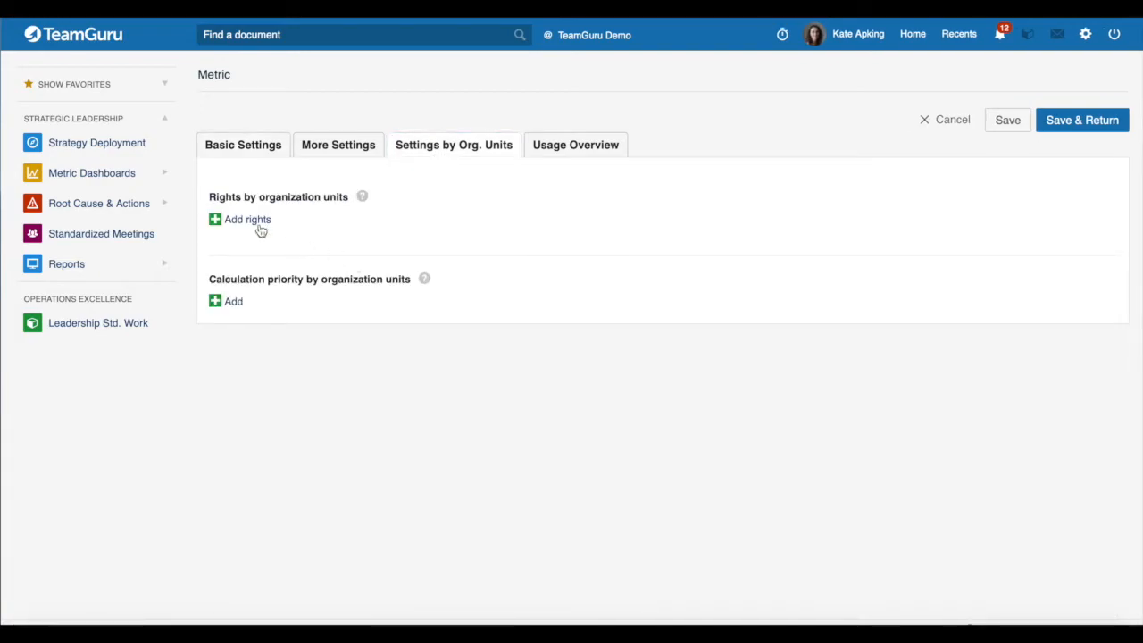
Step: Start a TGCA rights entry with a time-interval rule and review the Lock actual options
click(247, 218)
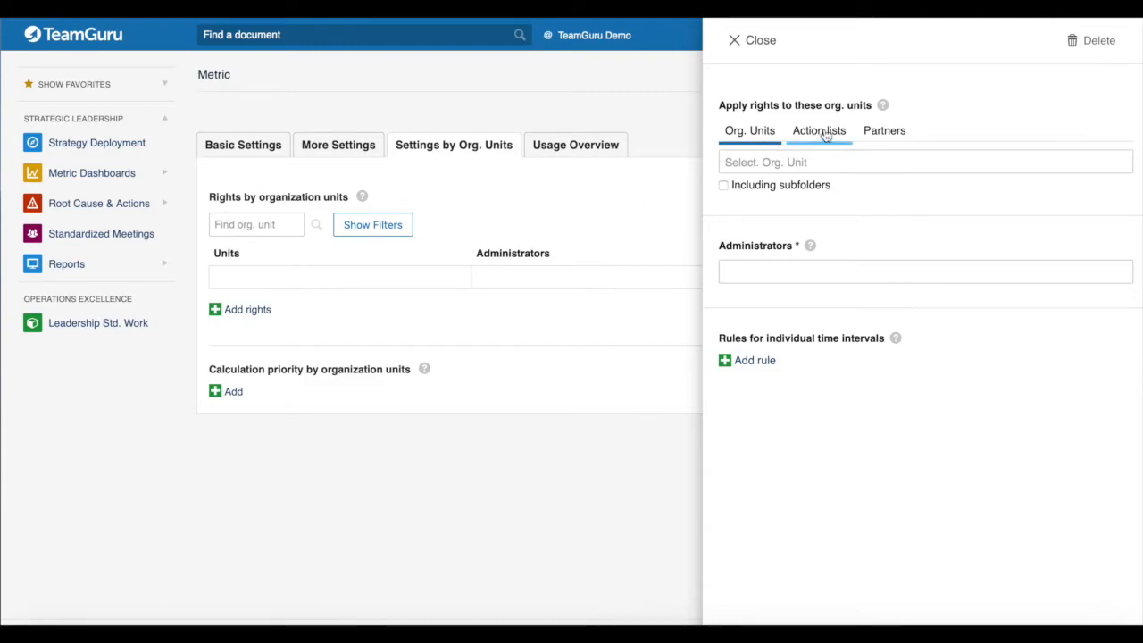
click(924, 162)
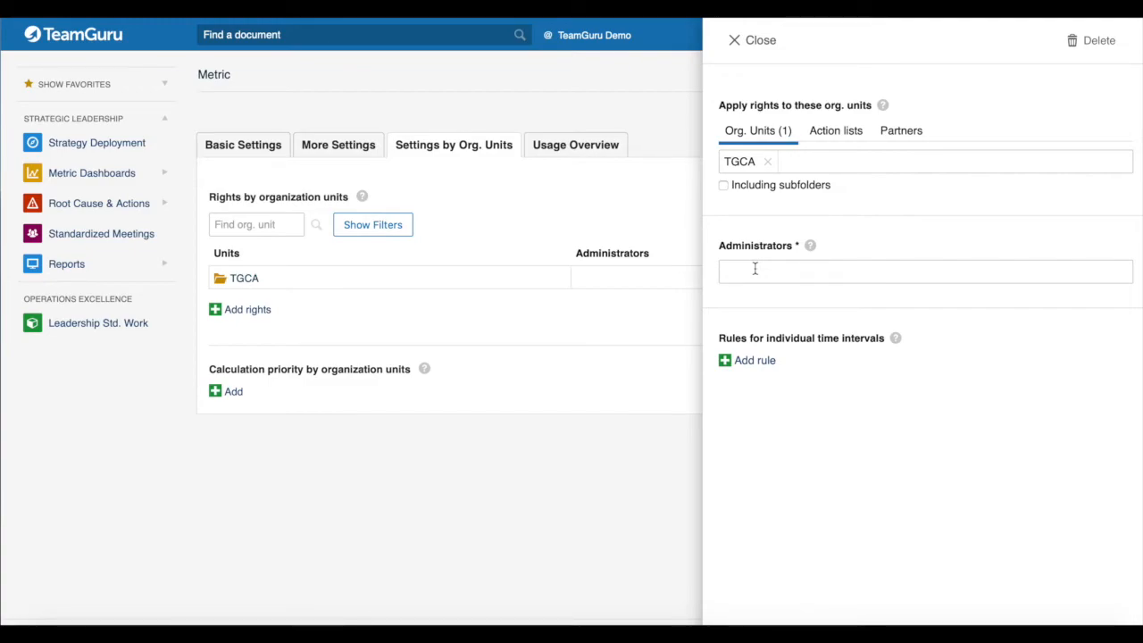
click(746, 360)
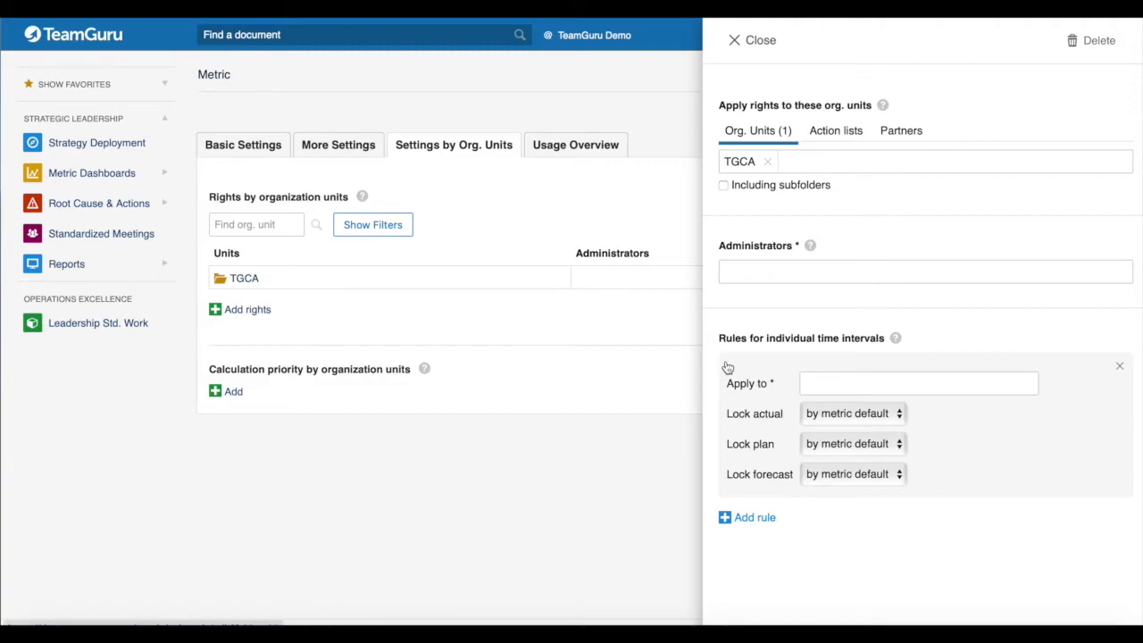
click(918, 383)
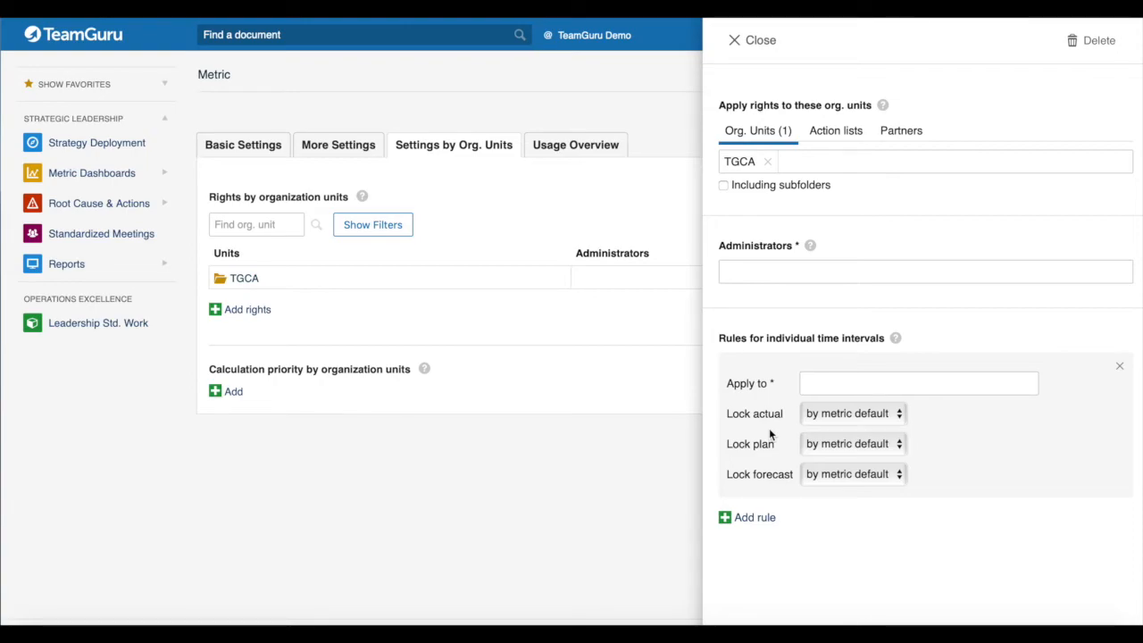
click(851, 412)
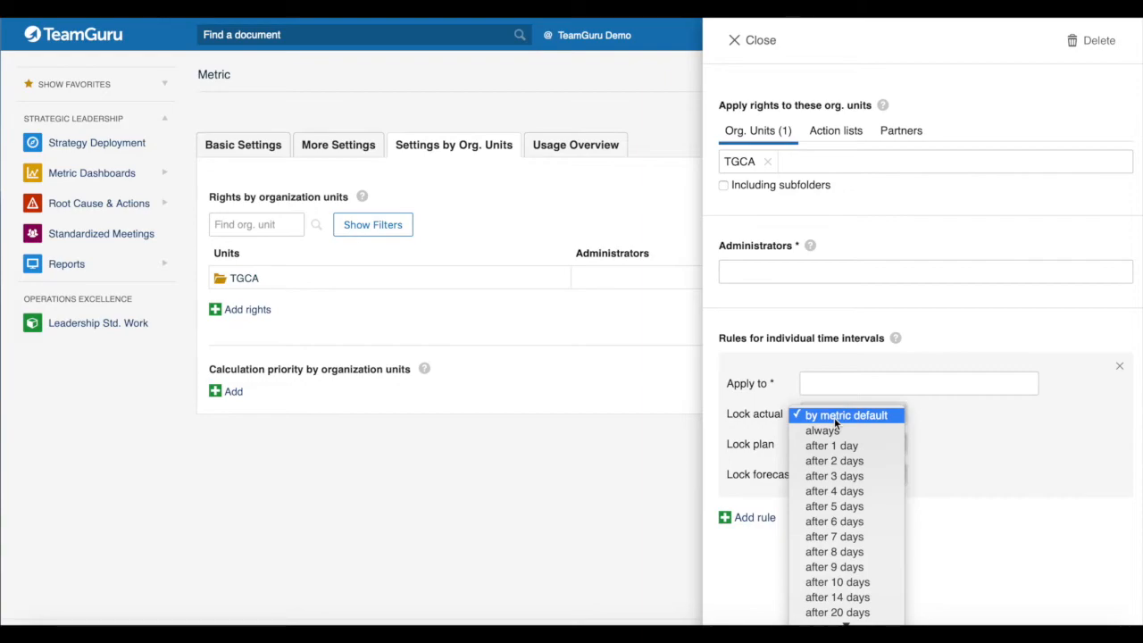
mouse_move(821, 430)
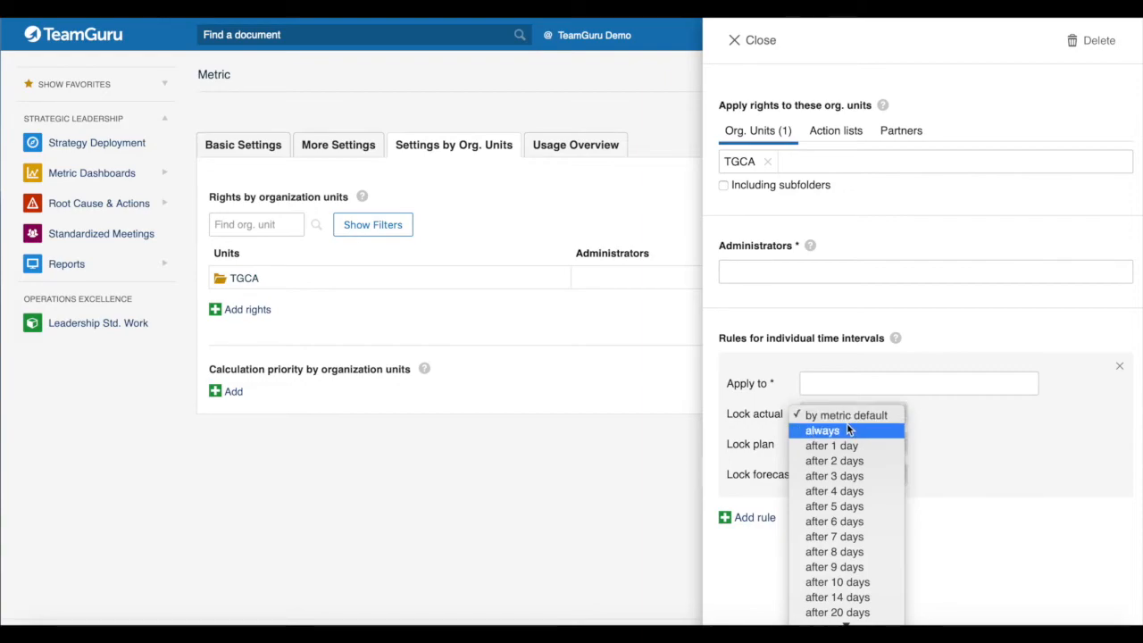
mouse_move(834, 459)
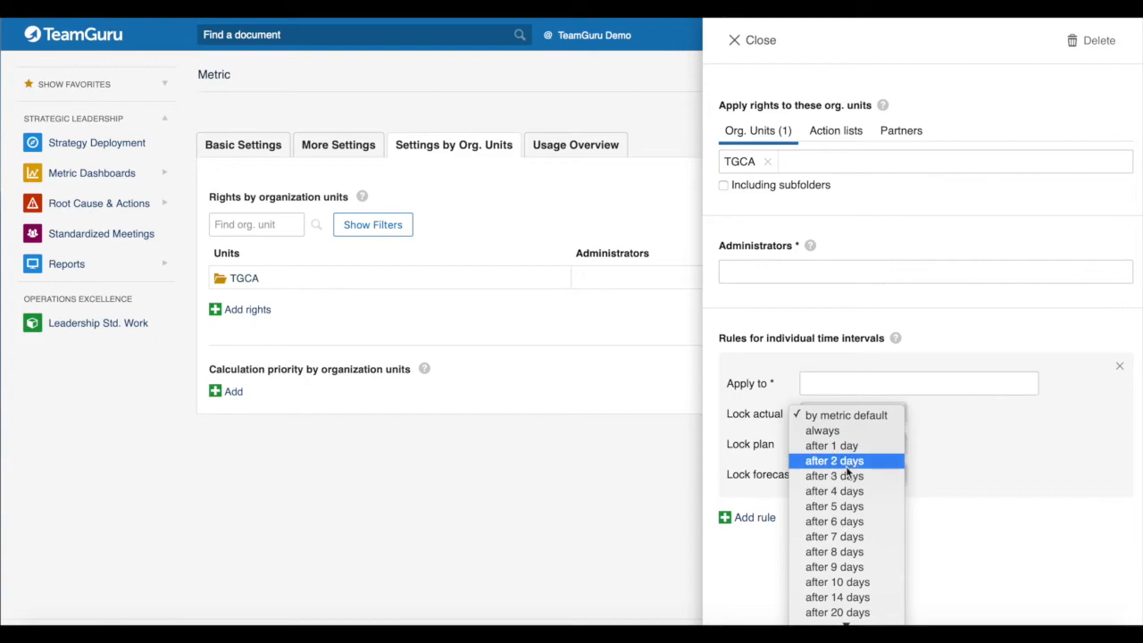
mouse_move(832, 444)
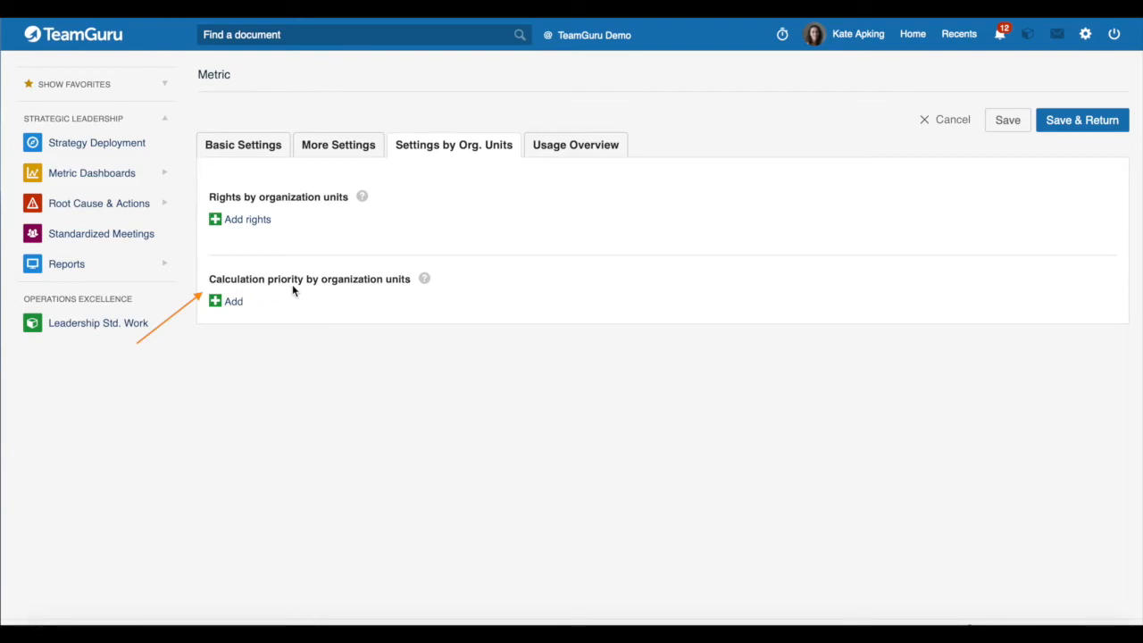
mouse_move(400, 295)
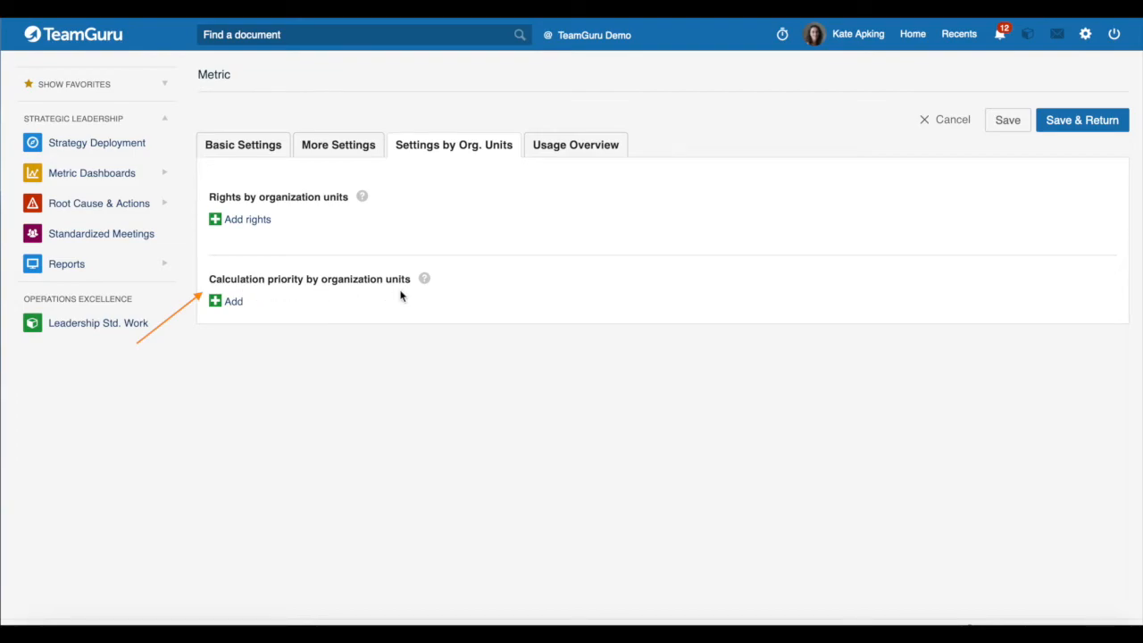
Step: Review the default calculation priority, then add a calculation priority entry for TGCA
click(337, 144)
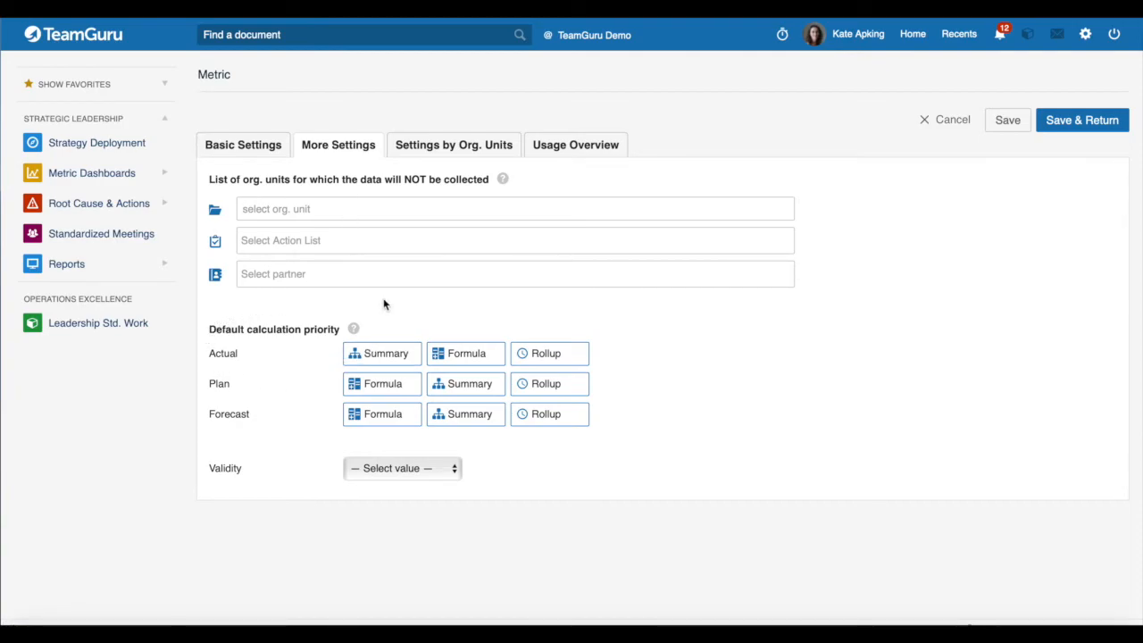
mouse_move(302, 431)
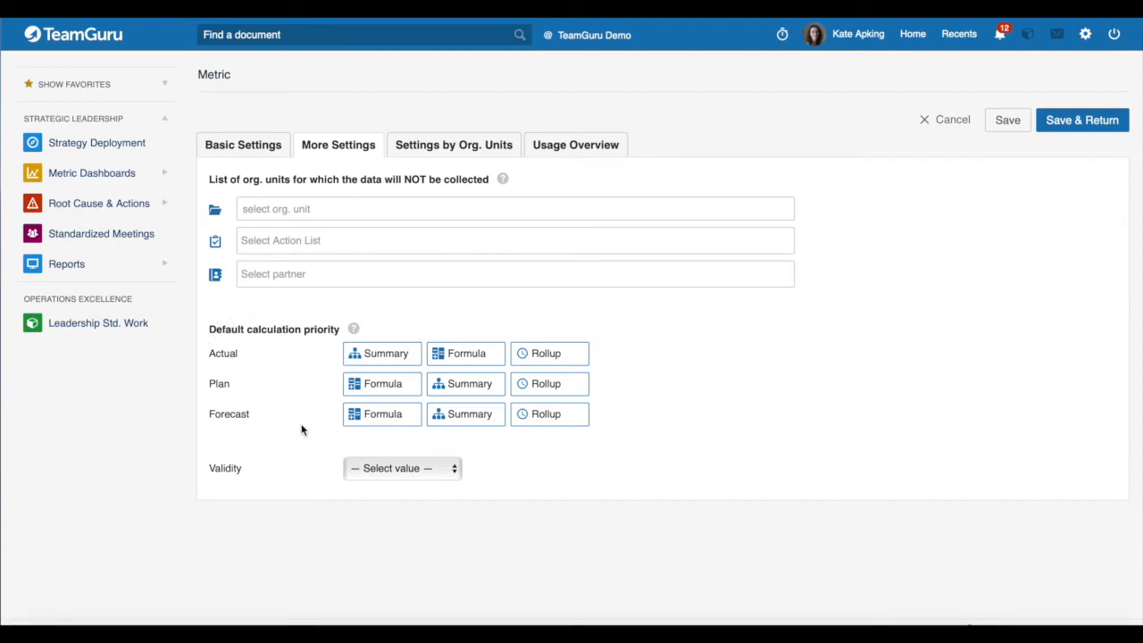
click(453, 145)
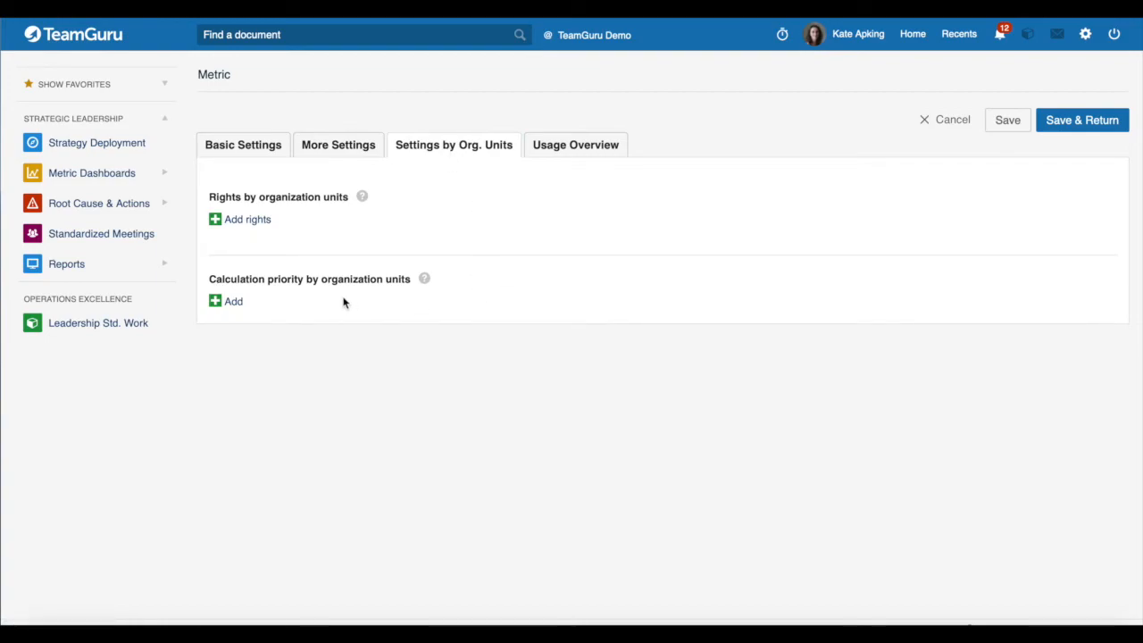
click(226, 301)
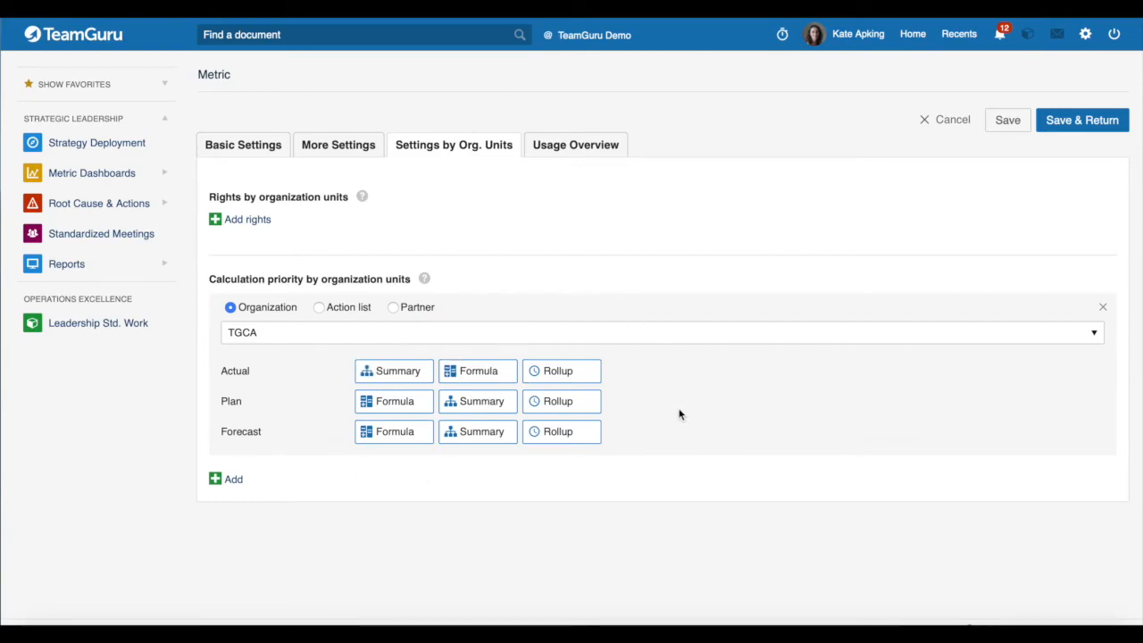
Step: Load the Usage Overview listing dashboards, reports and RCCAs that use the metric
click(575, 144)
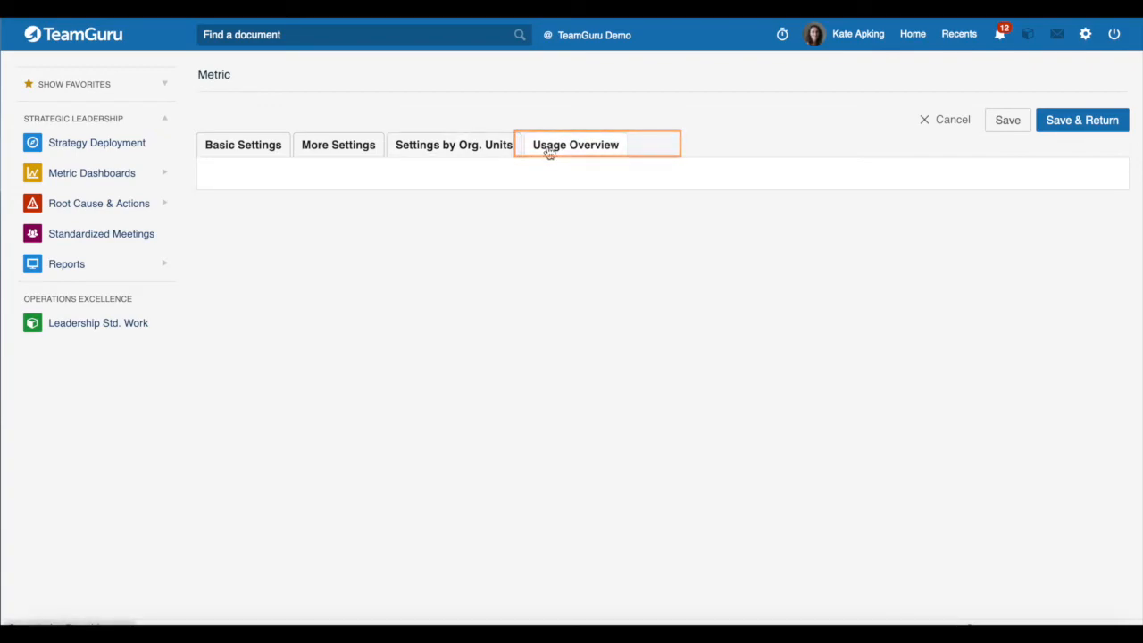
click(575, 145)
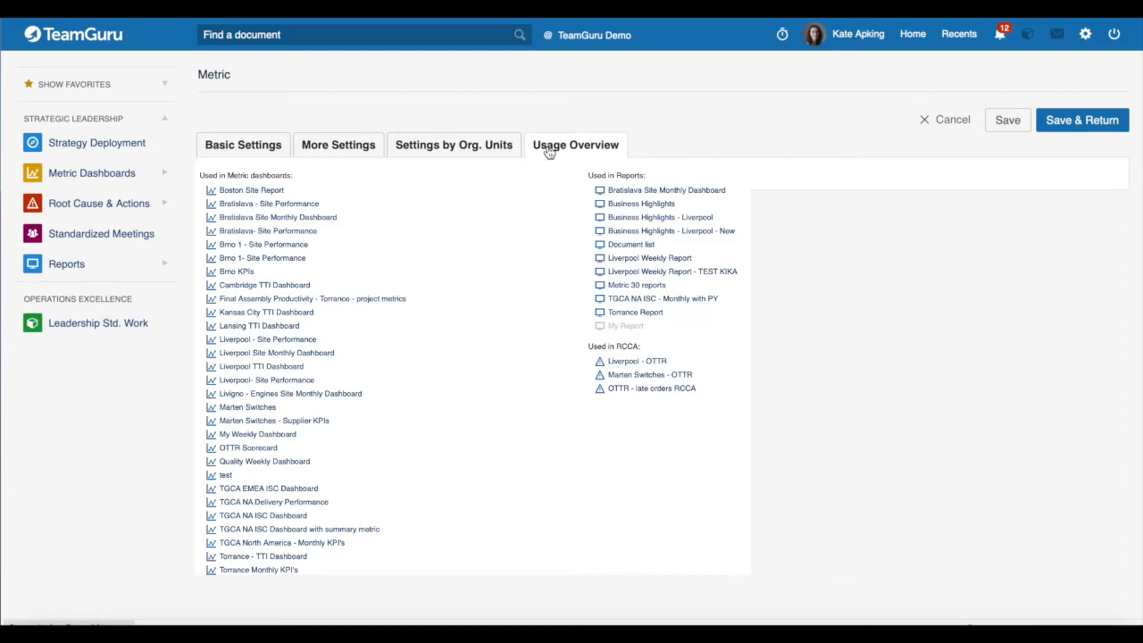
click(575, 145)
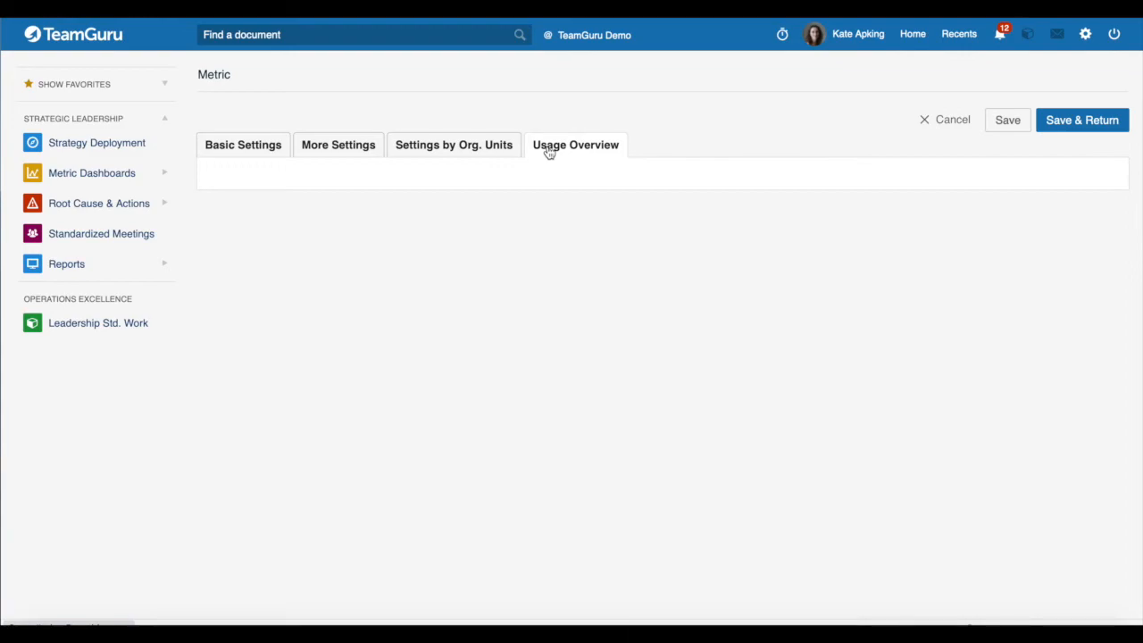
mouse_move(1040, 149)
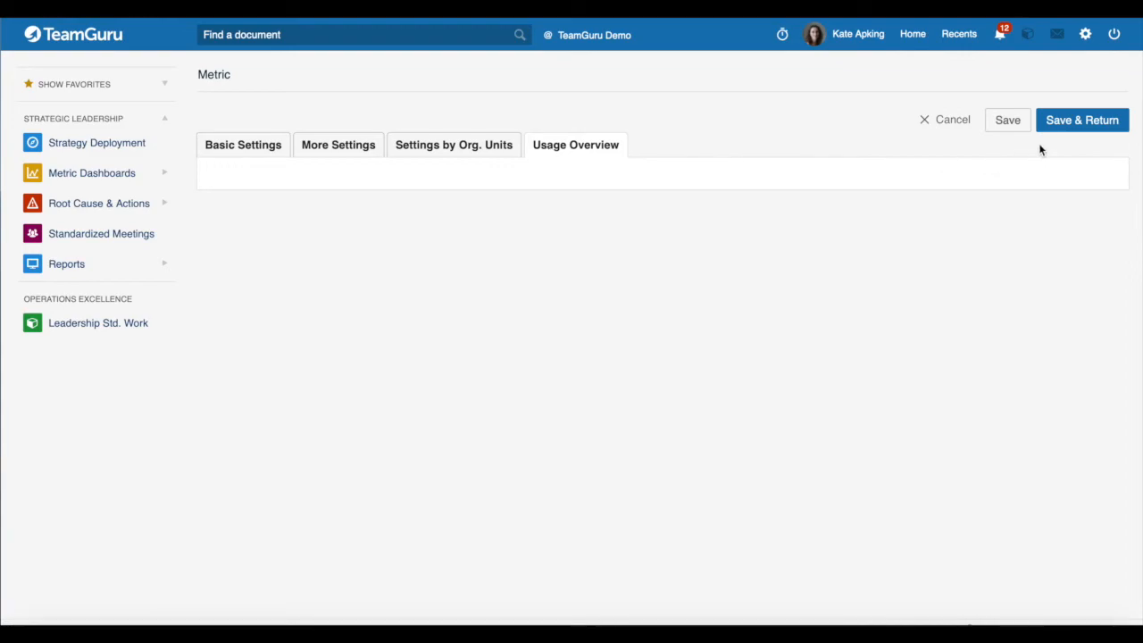
Step: Save the metric, then show filters and scroll through the 95 active metrics
click(952, 118)
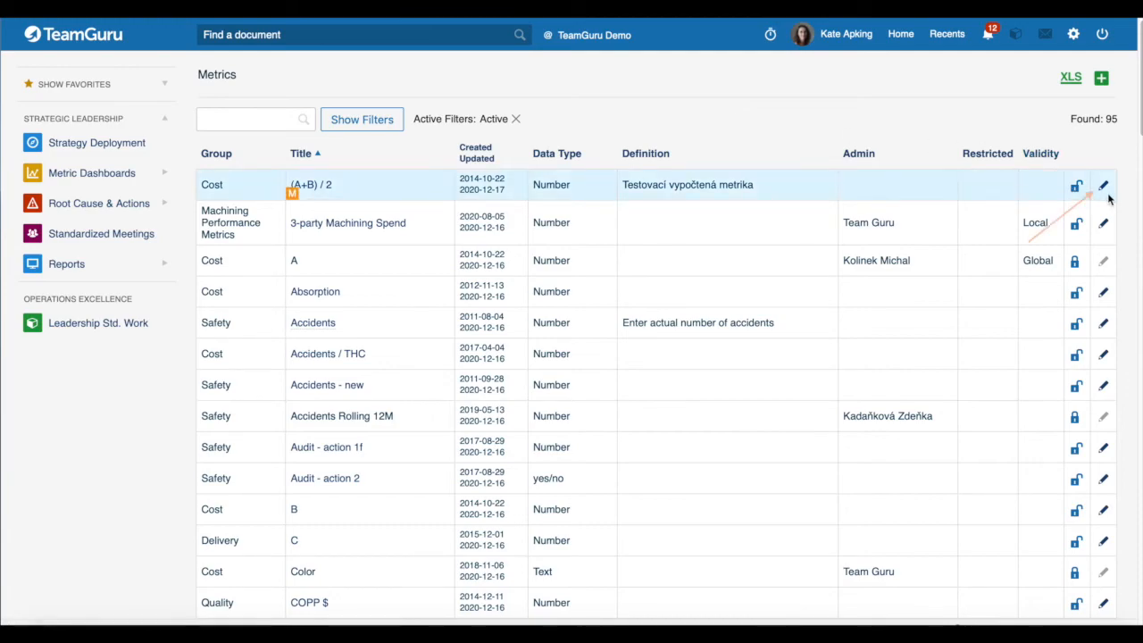
mouse_move(1104, 185)
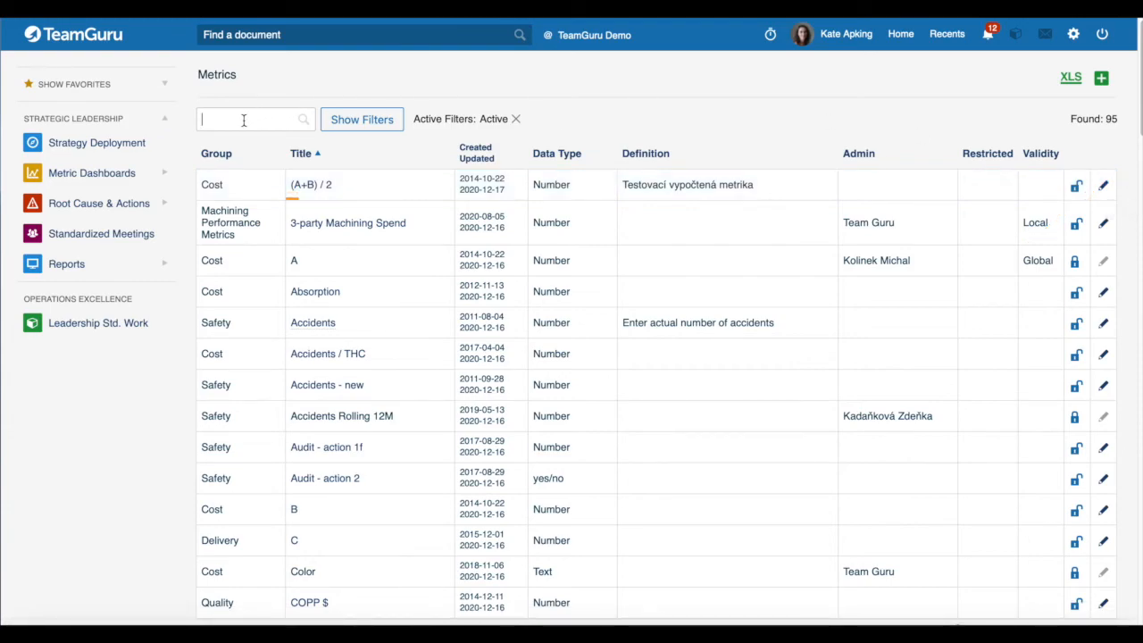
click(254, 118)
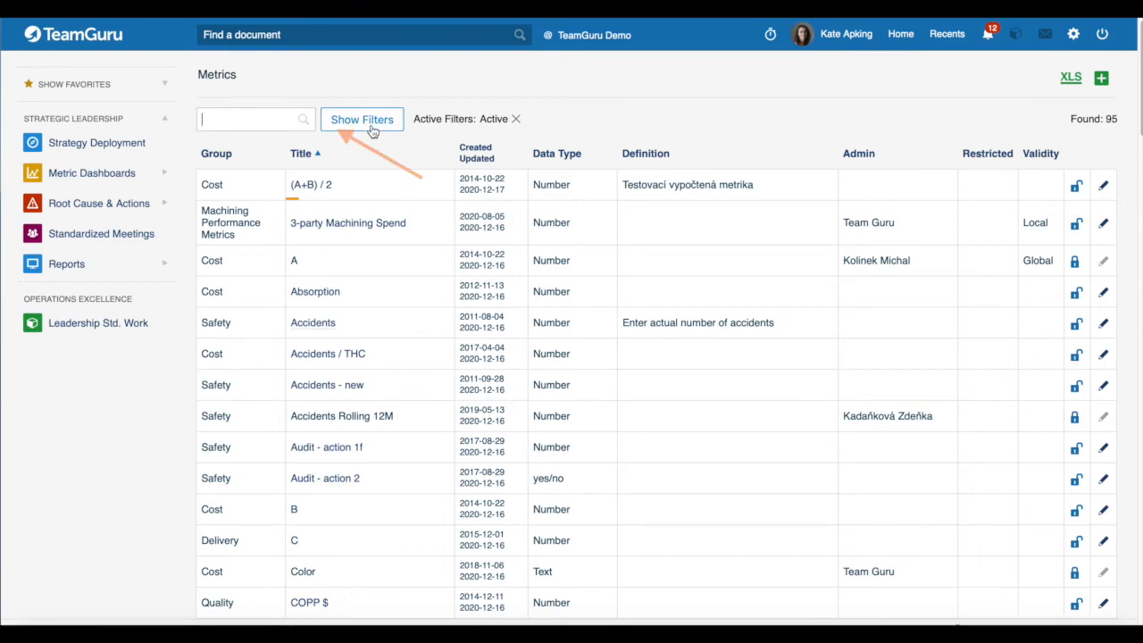
click(360, 119)
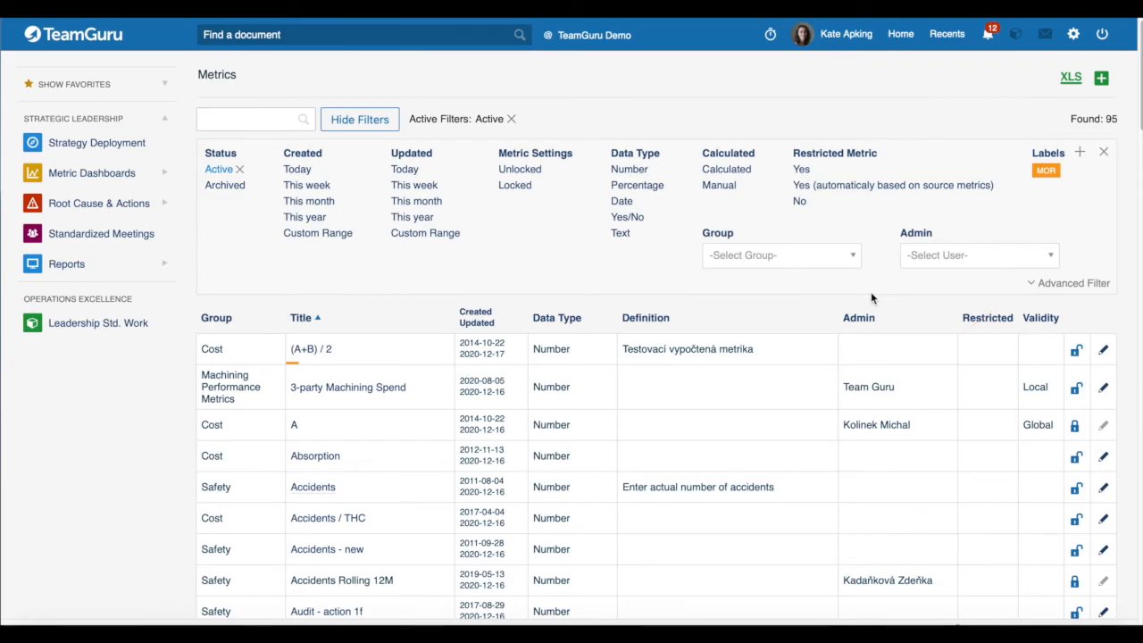
mouse_move(1071, 77)
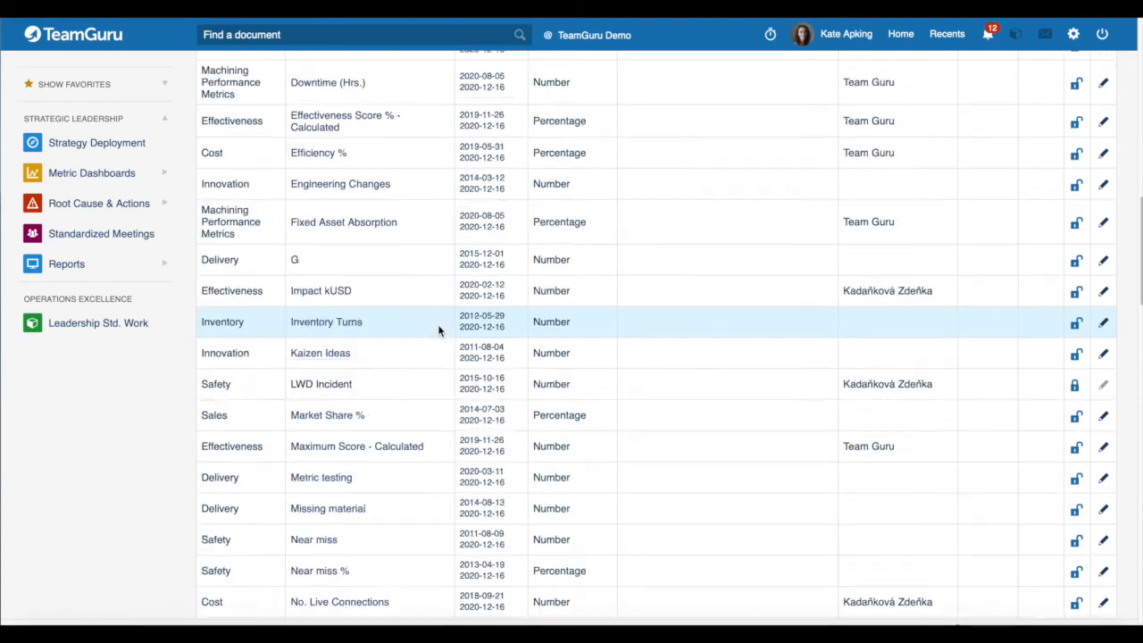
scroll(down, 3)
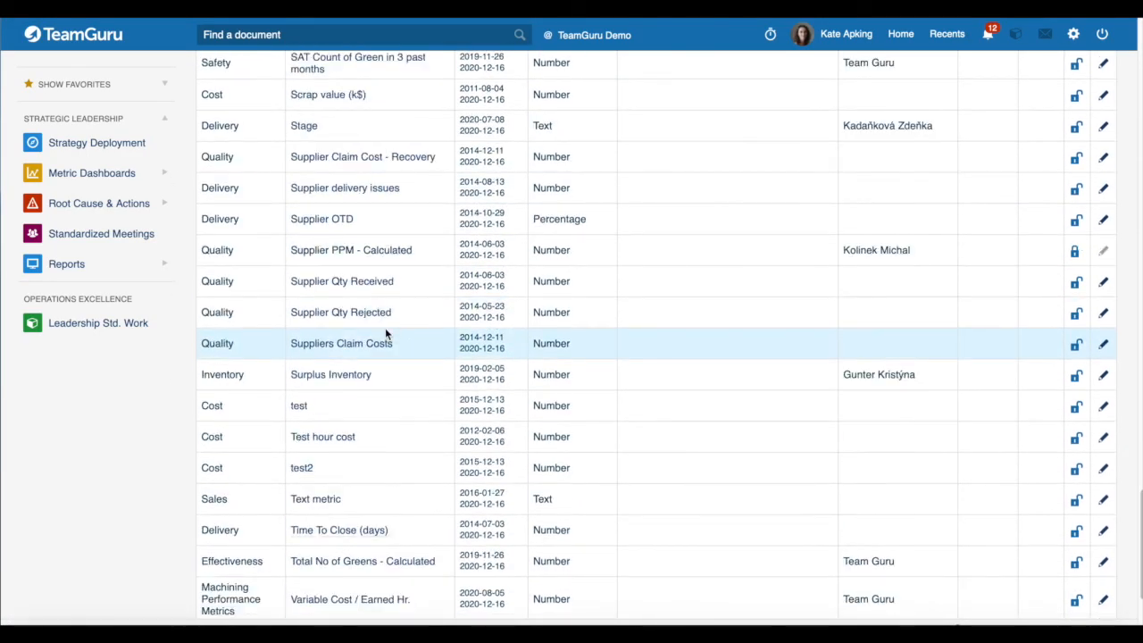
scroll(down, 3)
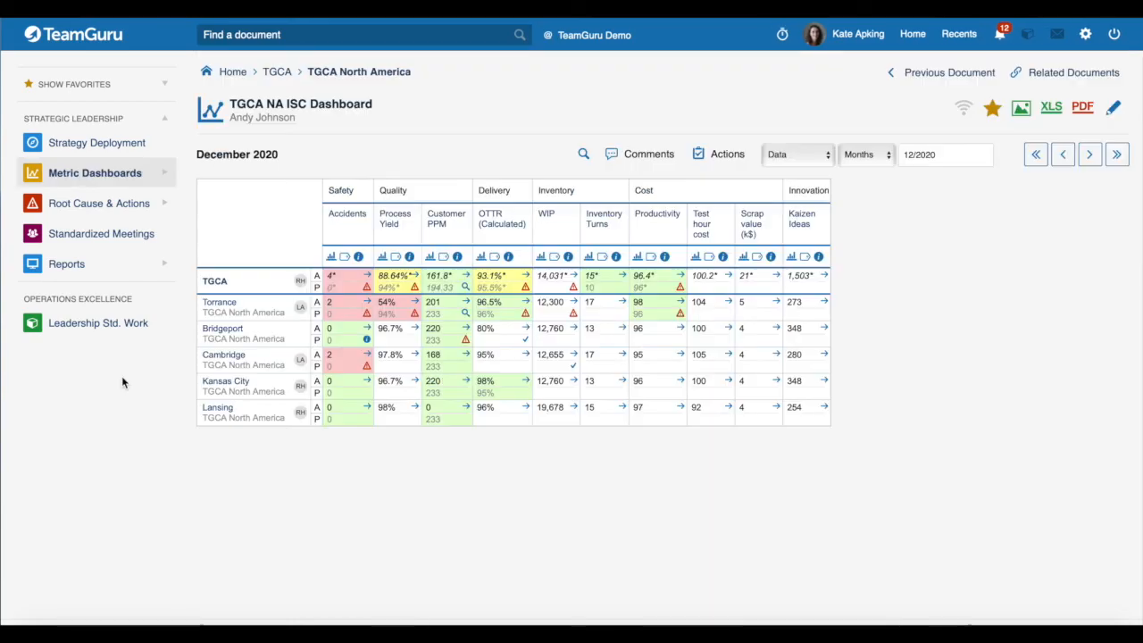
Step: Edit the TGCA NA ISC Dashboard setup, add a metric, and list the available metrics
click(94, 172)
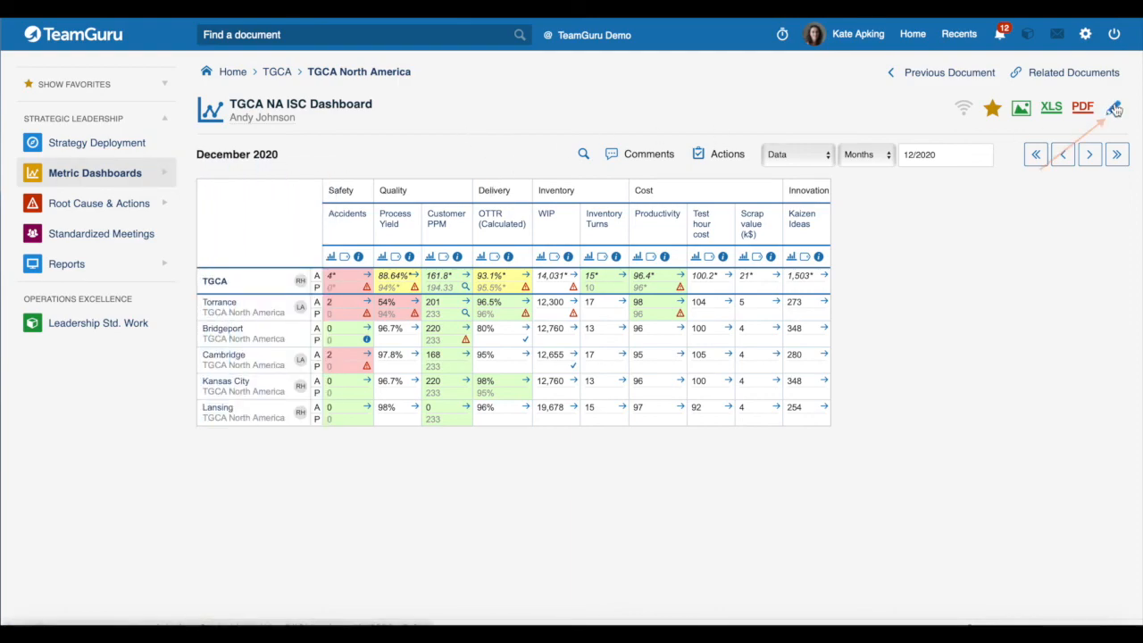
click(1114, 107)
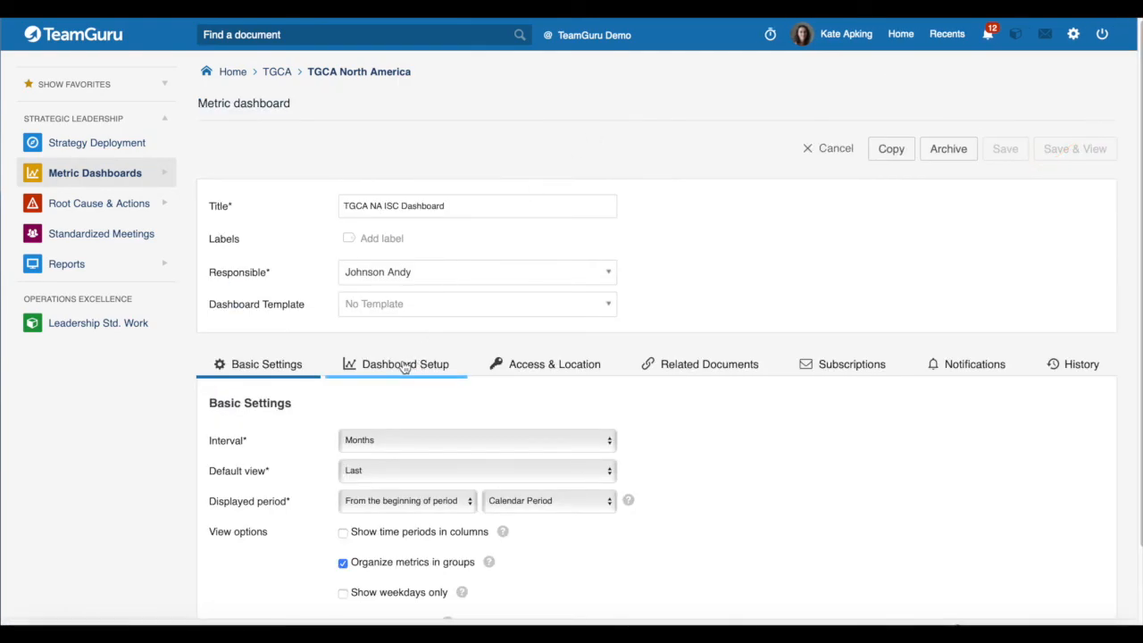
click(404, 363)
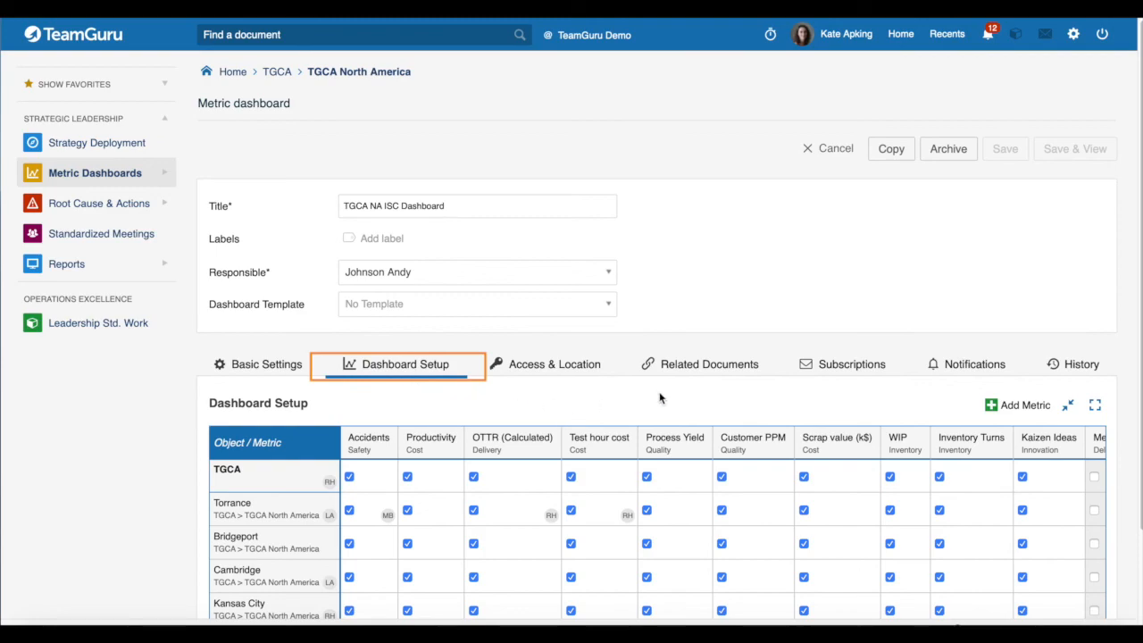
click(1016, 404)
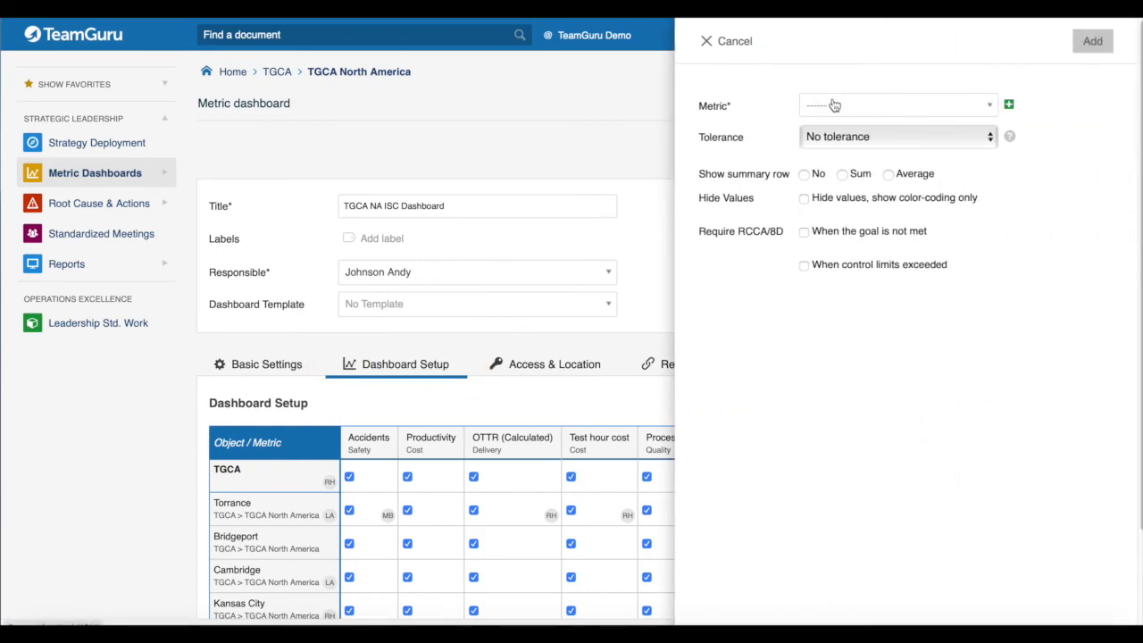
click(897, 106)
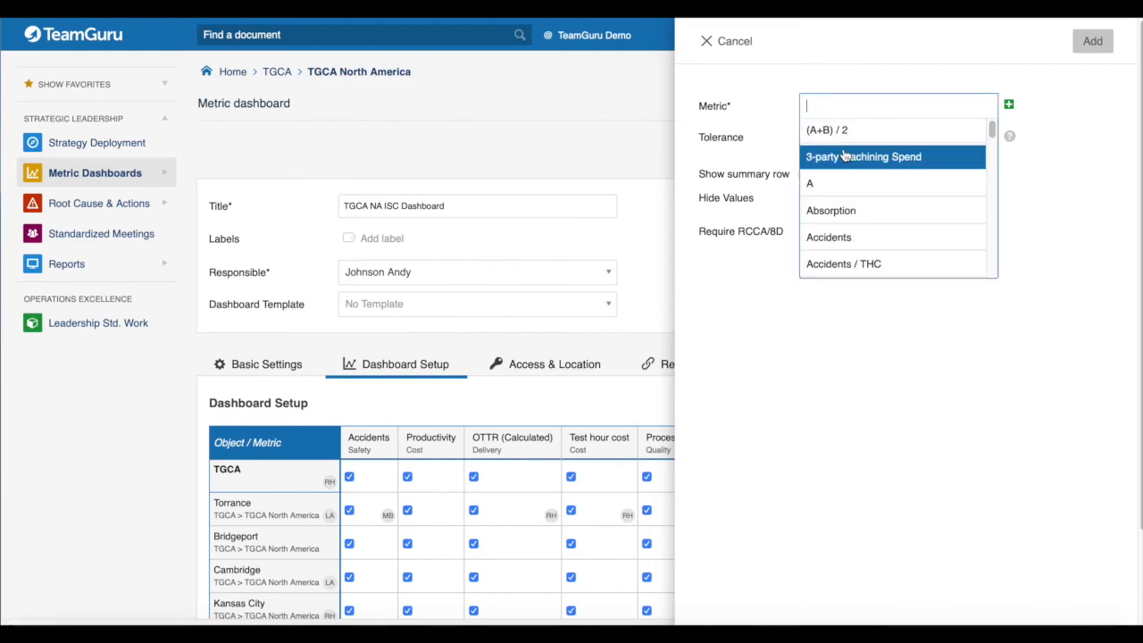